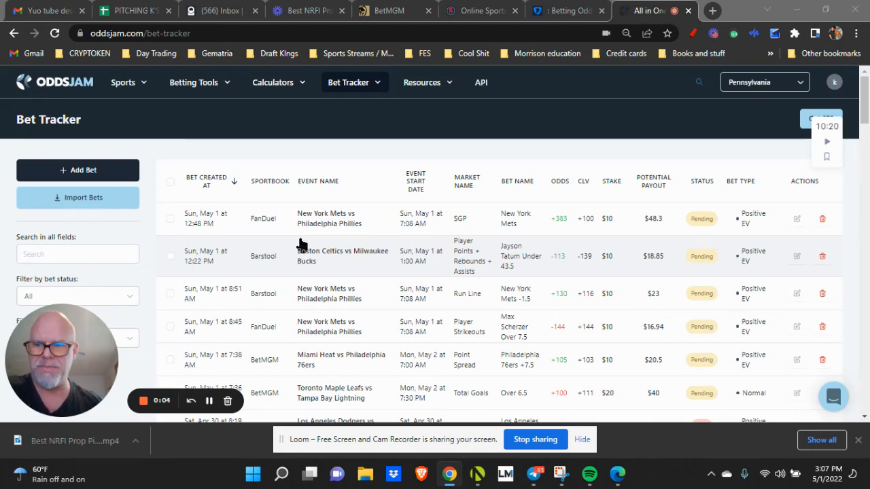
mouse_move(293, 246)
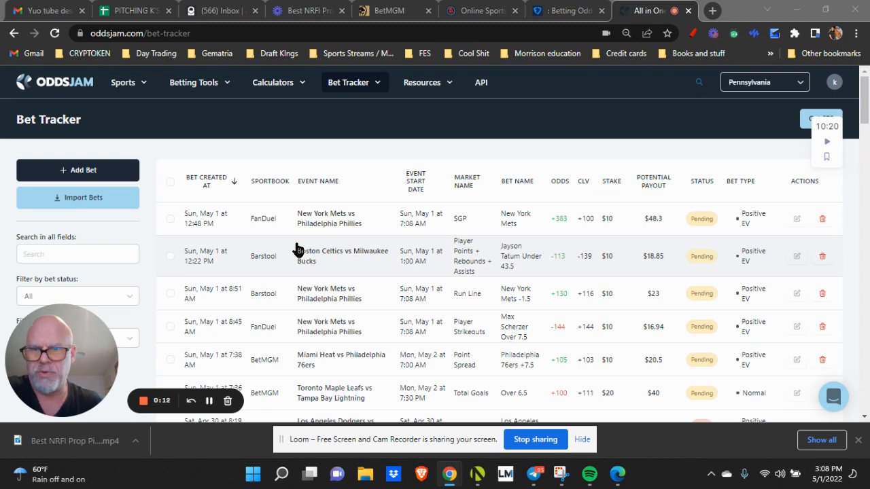
mouse_move(279, 238)
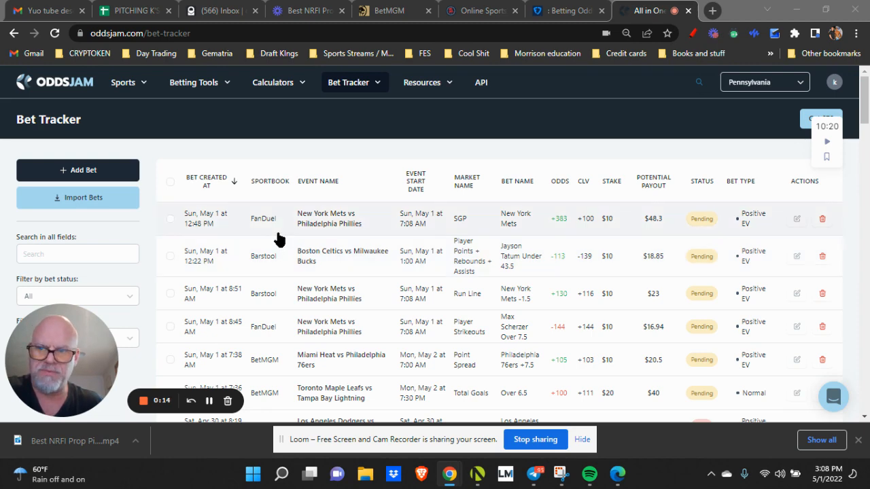
Show the Bet Tracker profit dashboard with $2,613 profit, 11.4% ROI and charts
click(54, 81)
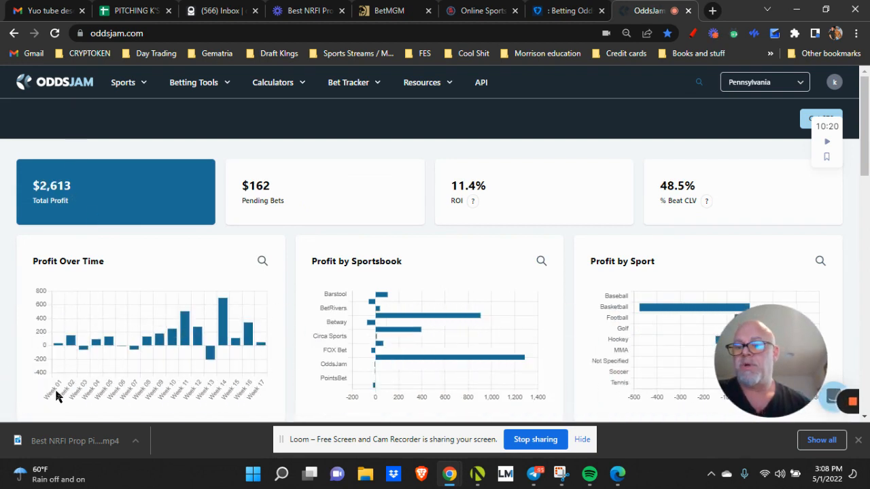
mouse_move(263, 356)
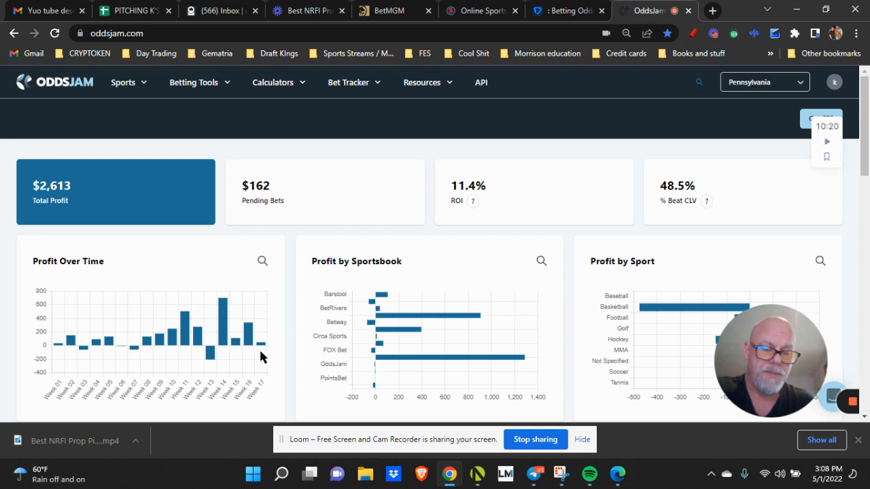
mouse_move(61, 348)
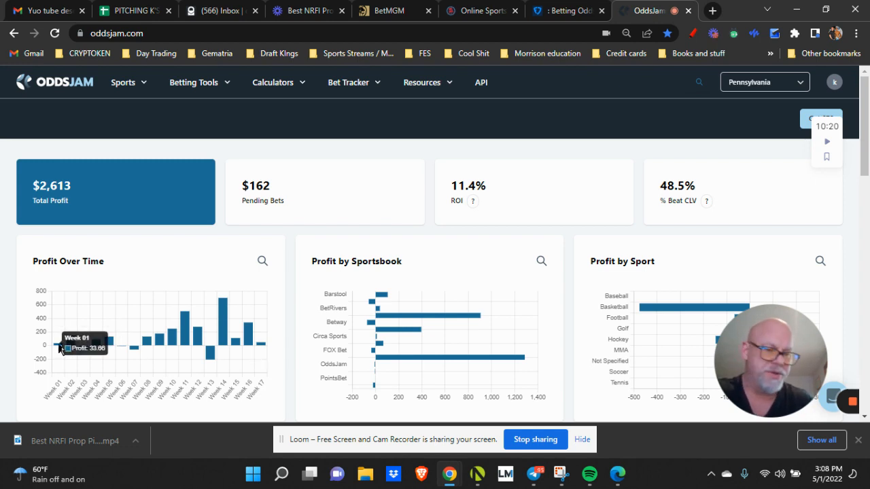
mouse_move(71, 345)
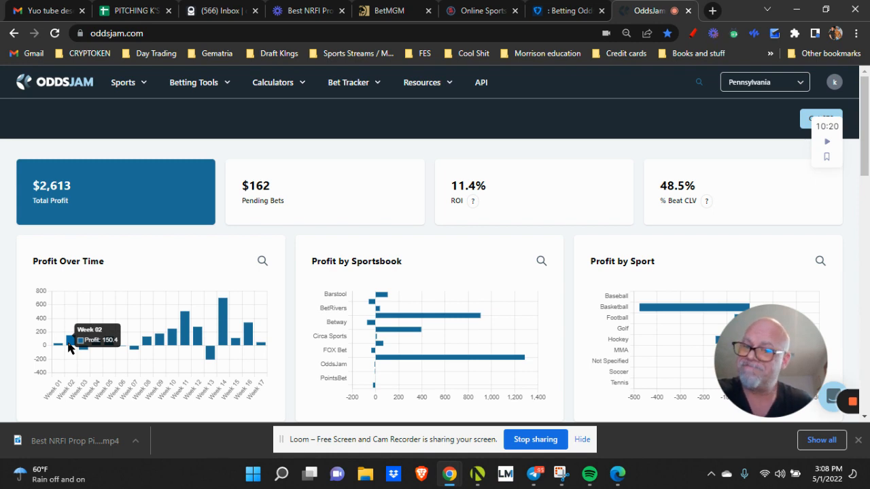
mouse_move(142, 239)
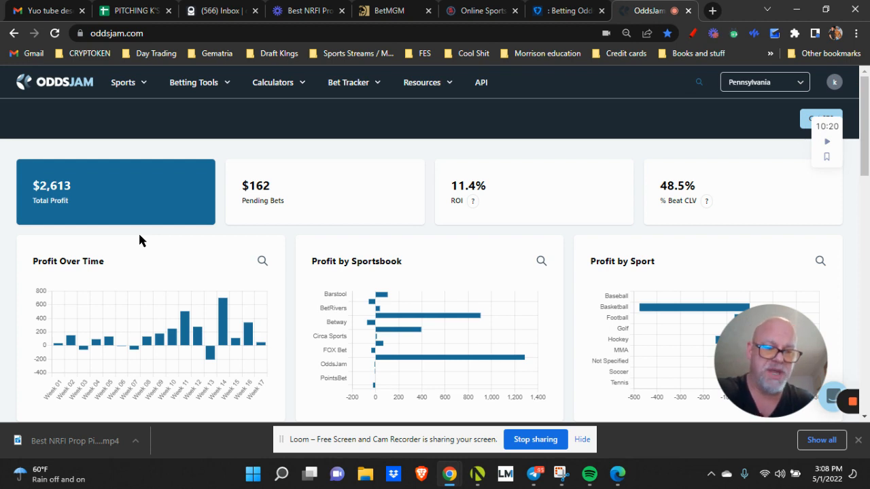
mouse_move(170, 253)
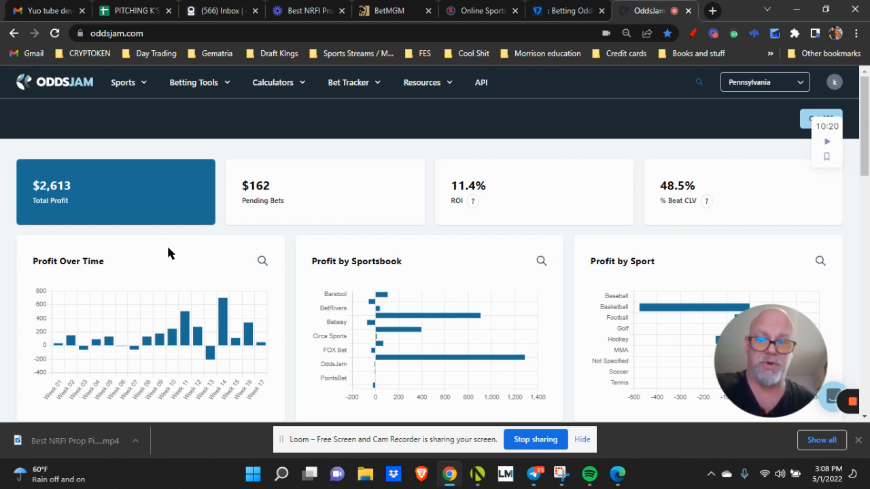
mouse_move(163, 252)
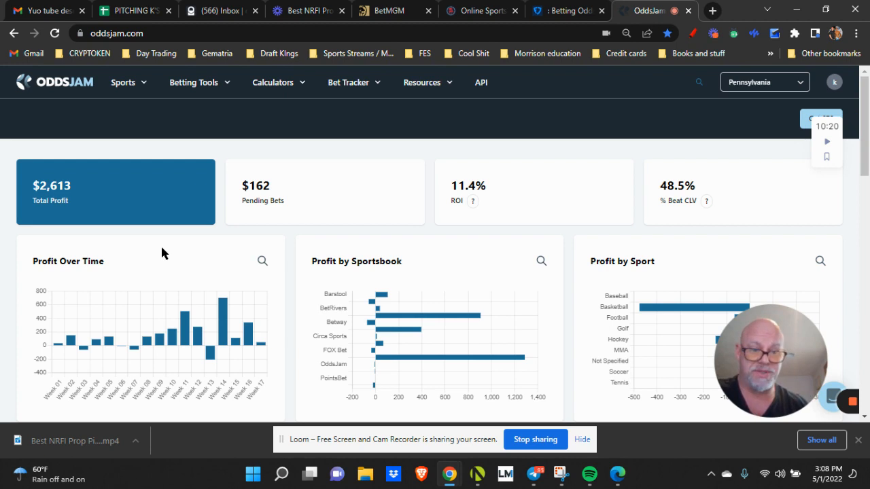
mouse_move(193, 268)
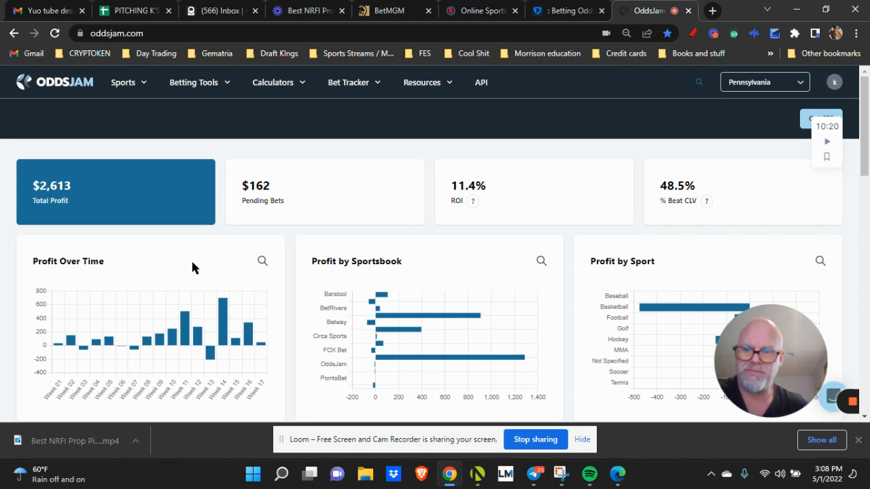
mouse_move(190, 284)
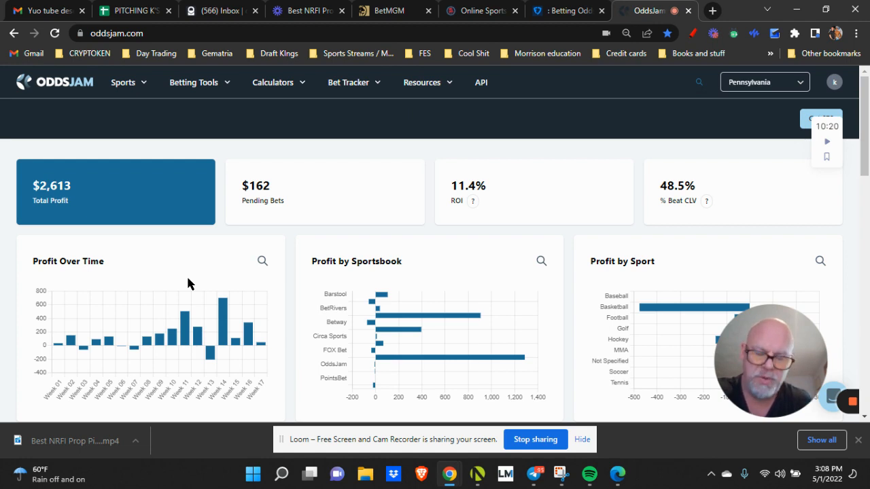
mouse_move(179, 280)
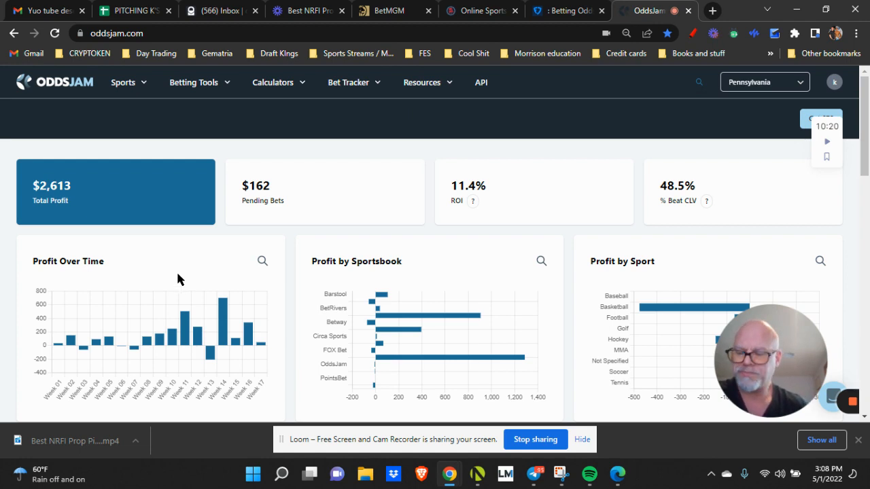
mouse_move(176, 275)
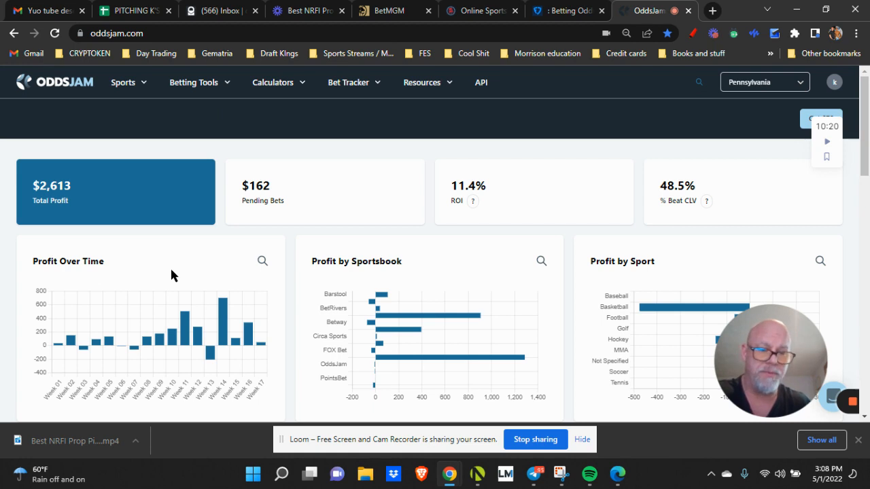
mouse_move(190, 282)
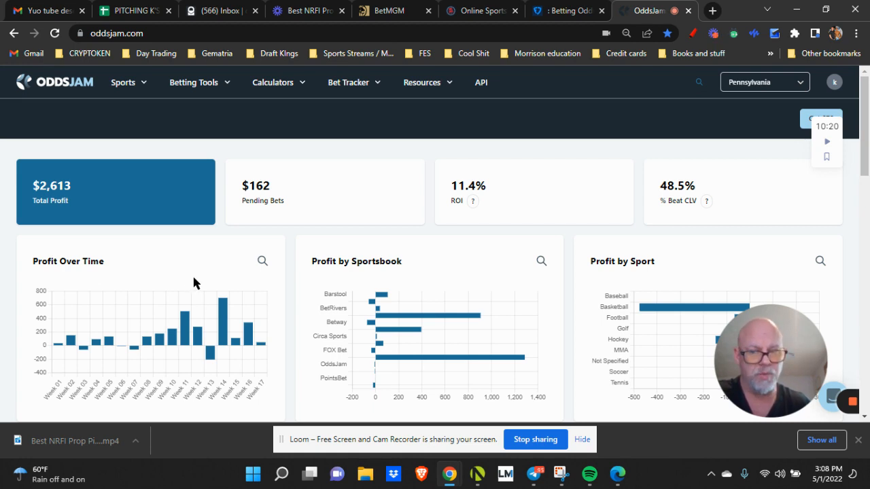
Enlarge the Profit Over Time chart to show weekly profit bars, weeks 1-17
click(262, 261)
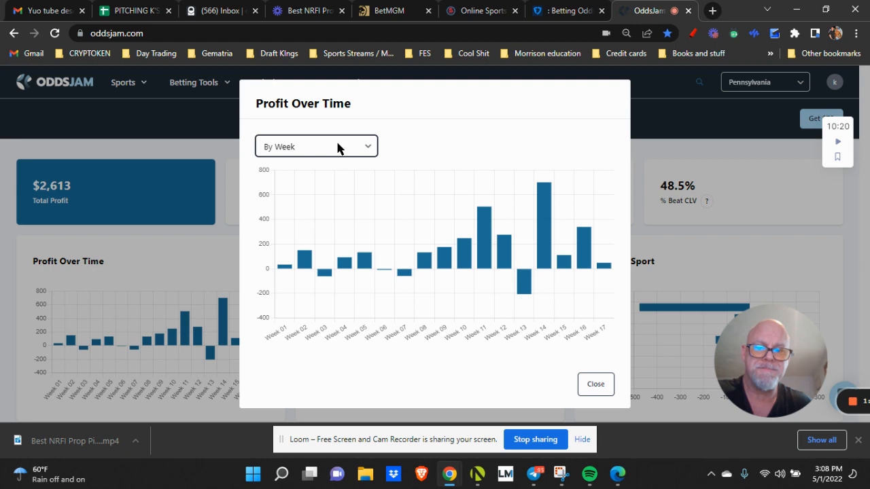
mouse_move(332, 269)
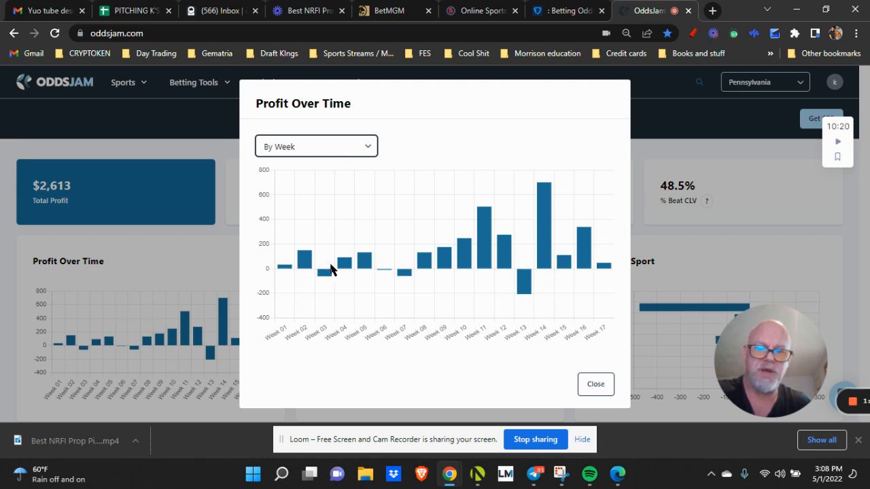
mouse_move(326, 271)
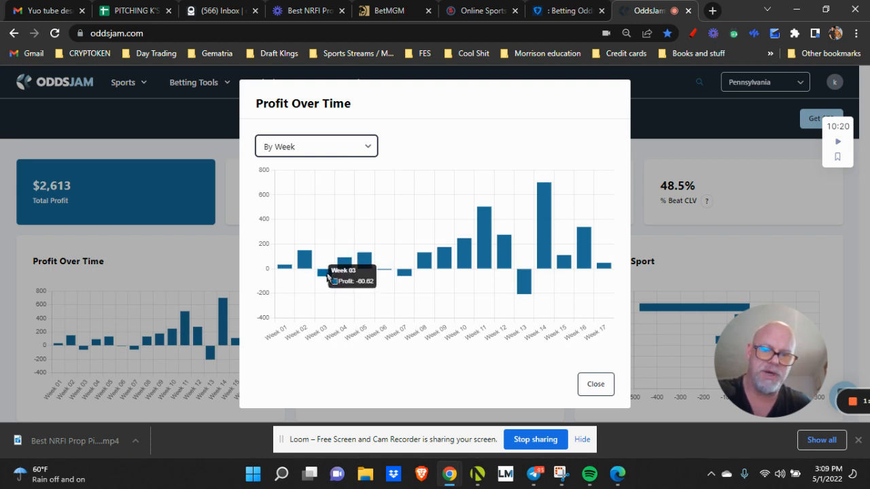
mouse_move(489, 286)
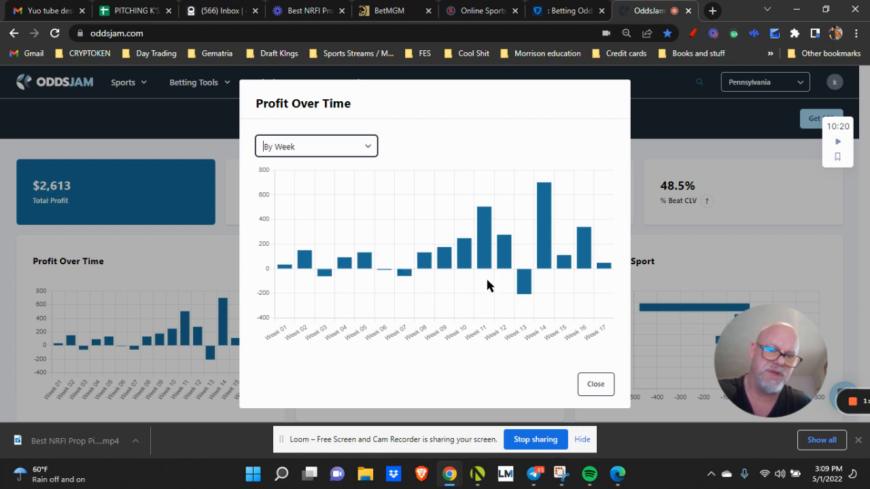
mouse_move(523, 286)
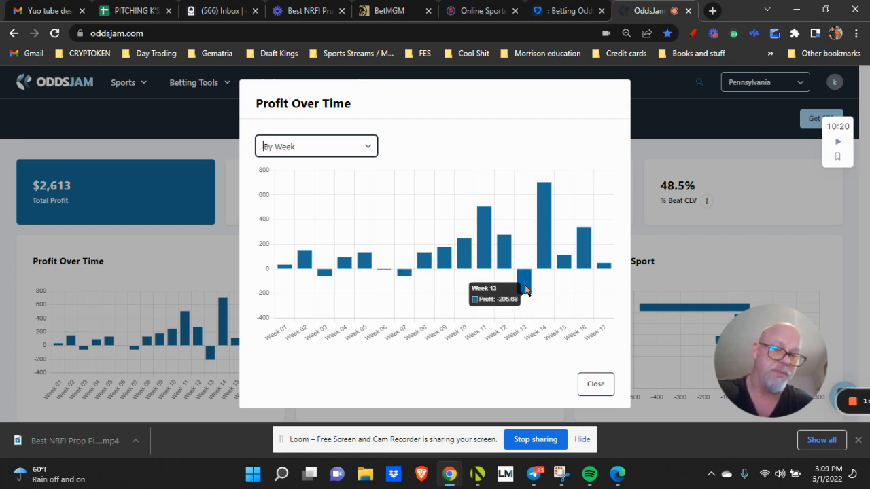
mouse_move(430, 269)
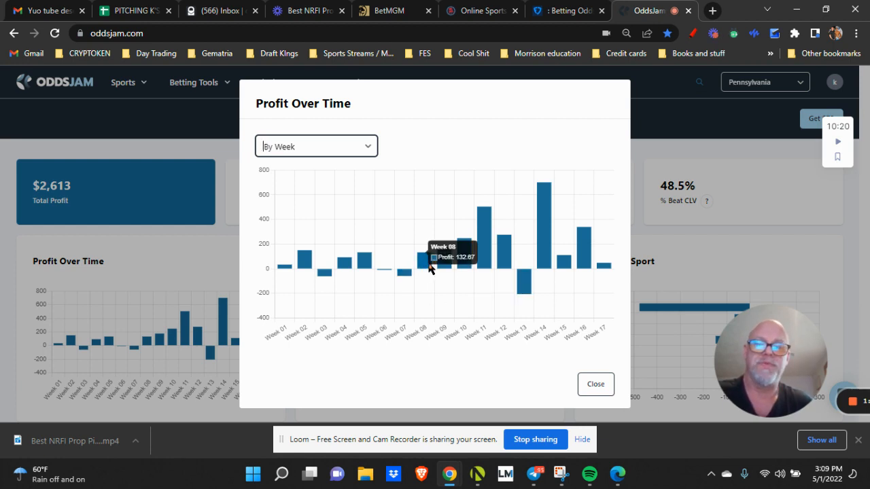
mouse_move(462, 261)
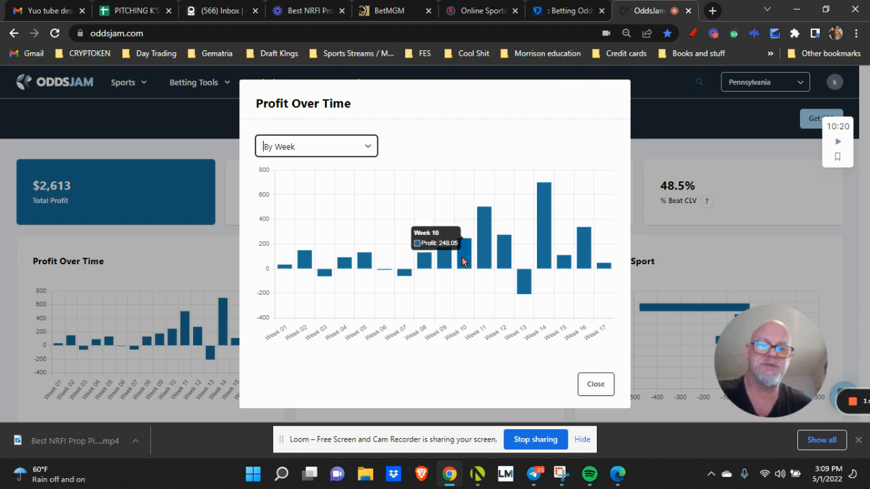
mouse_move(505, 258)
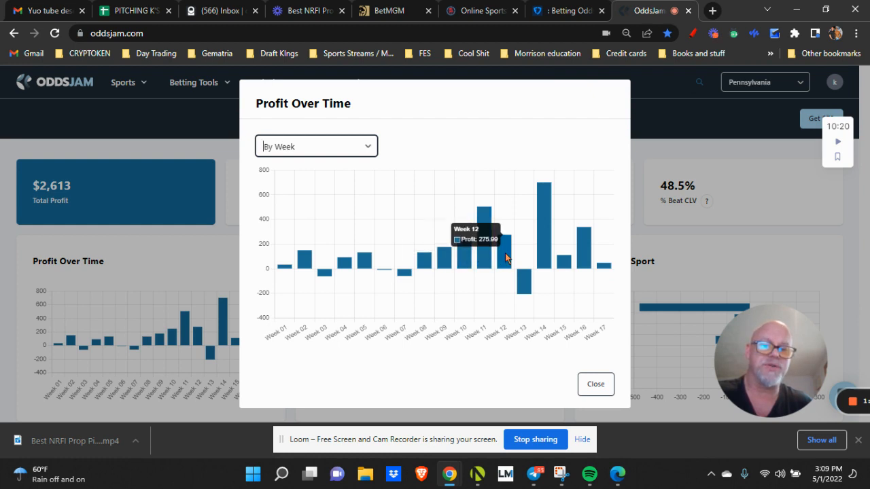
mouse_move(544, 229)
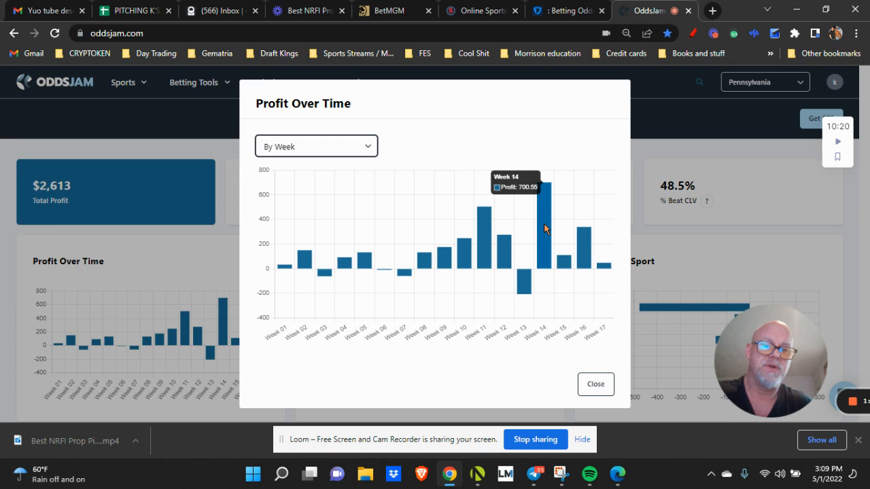
mouse_move(582, 252)
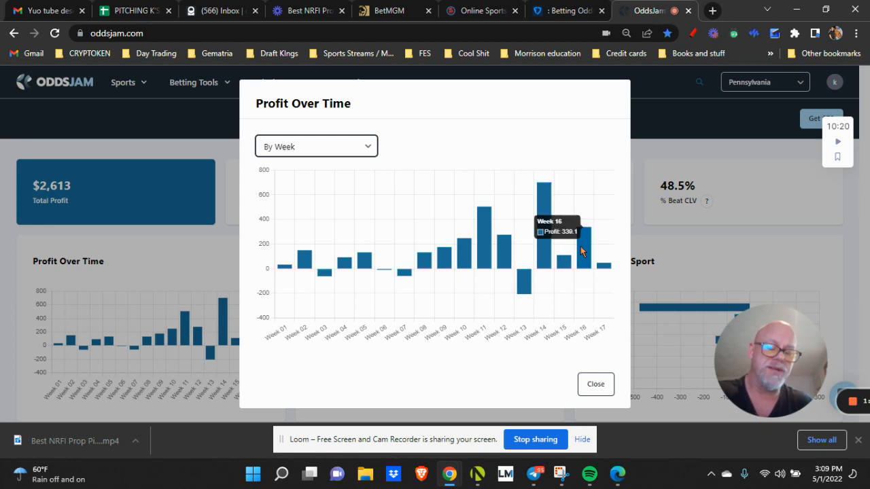
Group the enlarged Profit Over Time chart by month, January through April
click(316, 147)
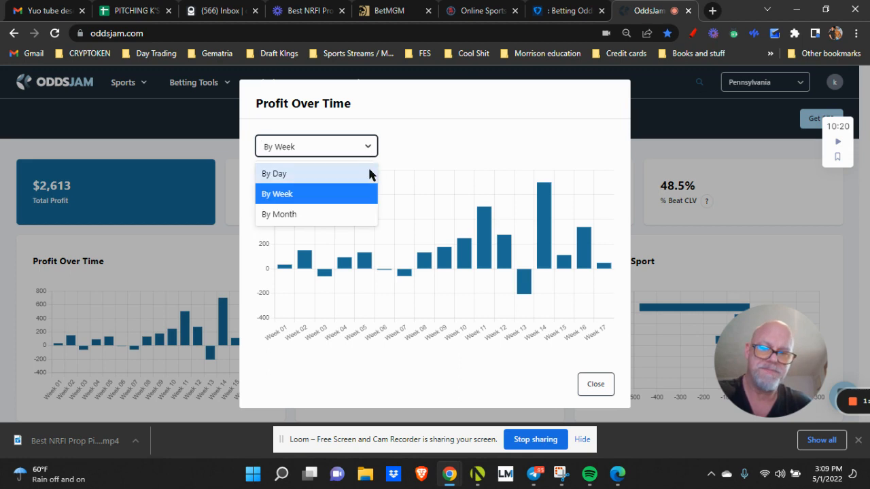
click(278, 215)
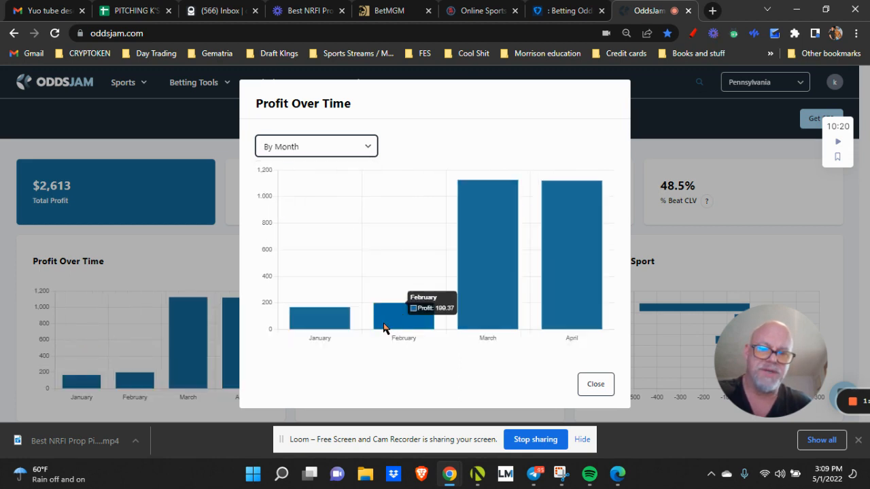
mouse_move(312, 327)
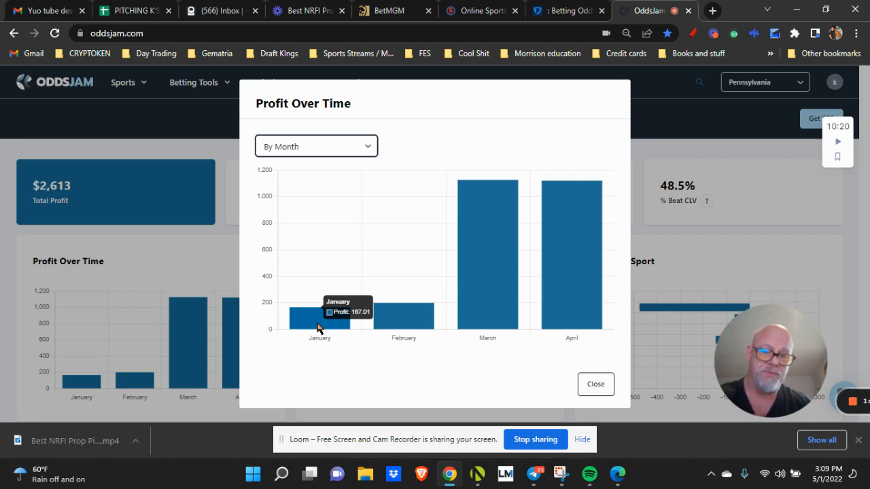
mouse_move(381, 321)
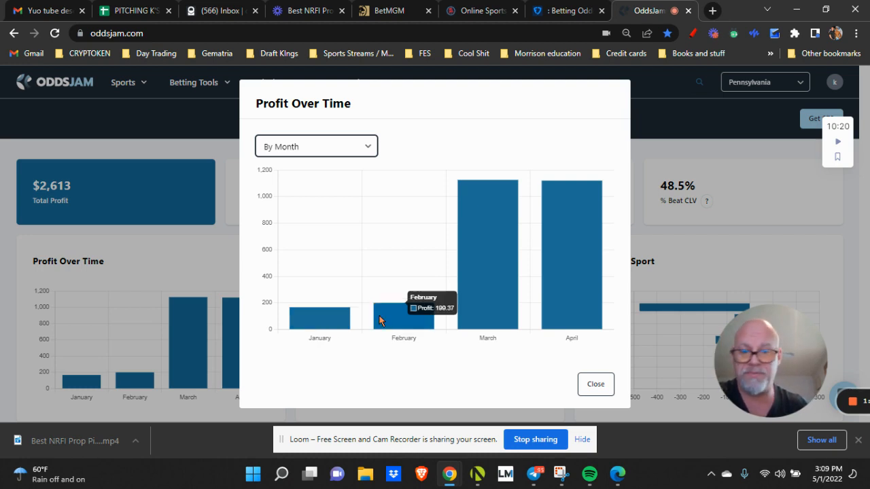
mouse_move(416, 320)
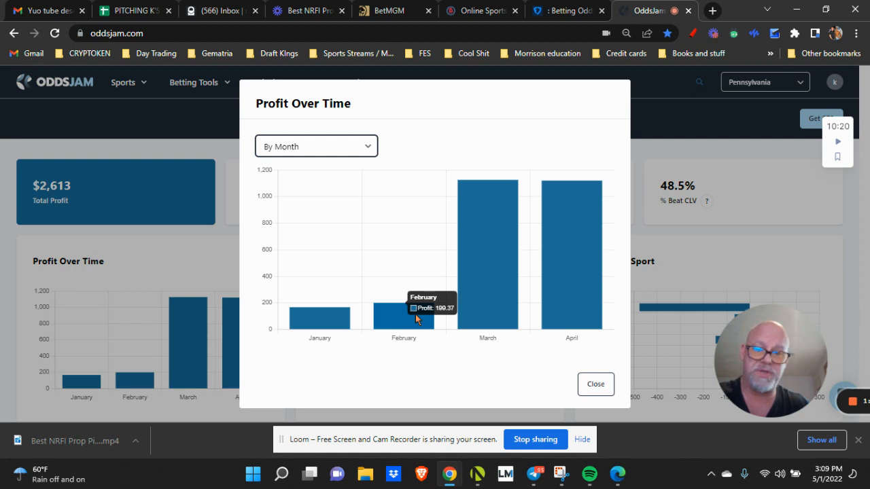
mouse_move(479, 246)
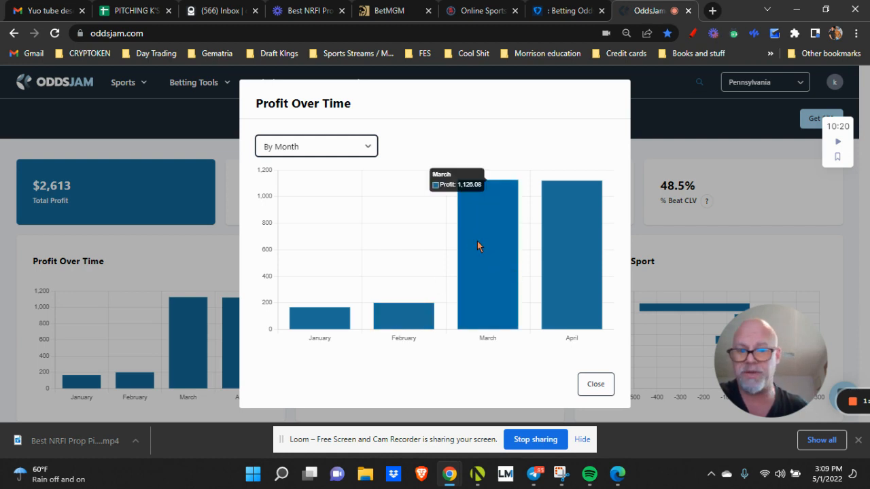
mouse_move(506, 220)
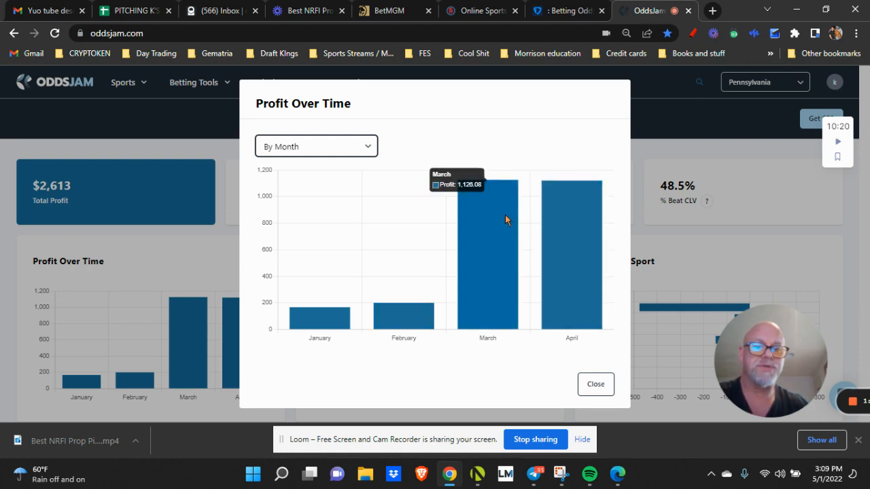
mouse_move(581, 217)
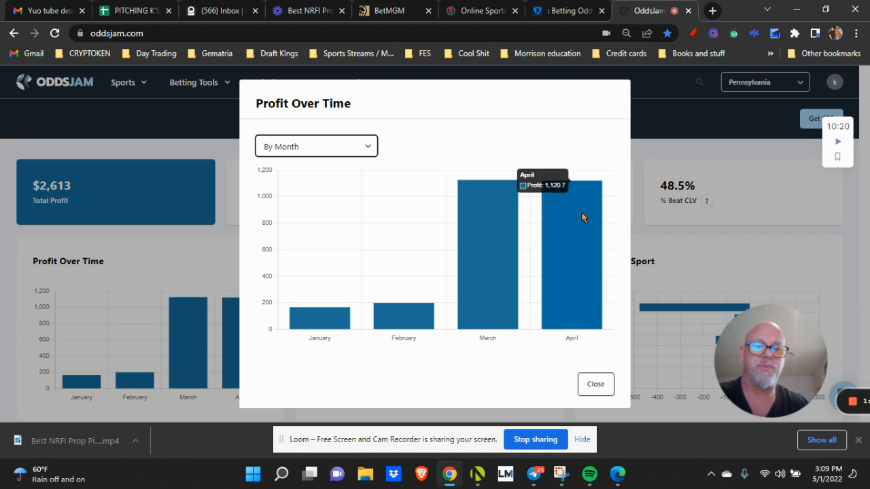
mouse_move(515, 223)
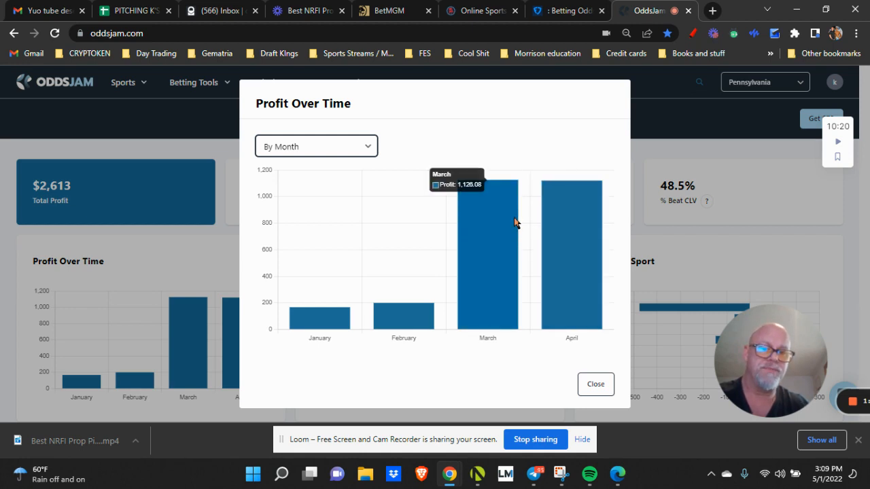
mouse_move(568, 210)
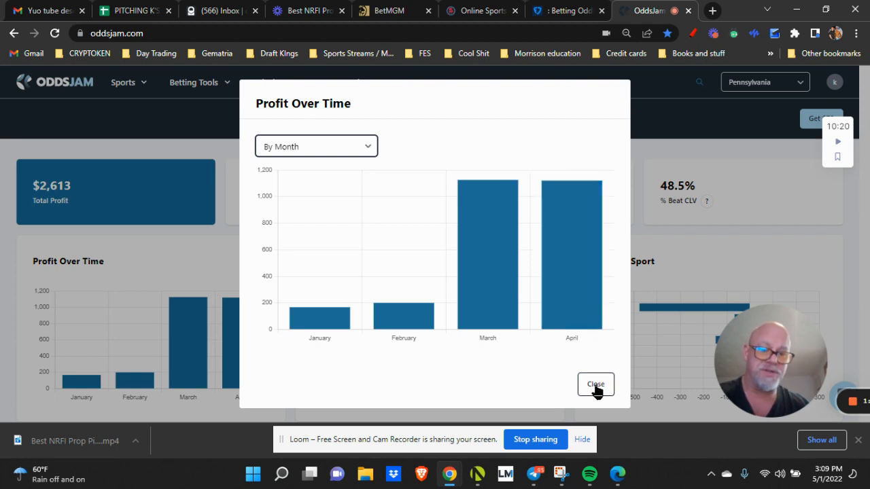
Close the enlarged chart and expand the Bet Tracker menu listing Bets and Deposits/Withdrawals
click(595, 383)
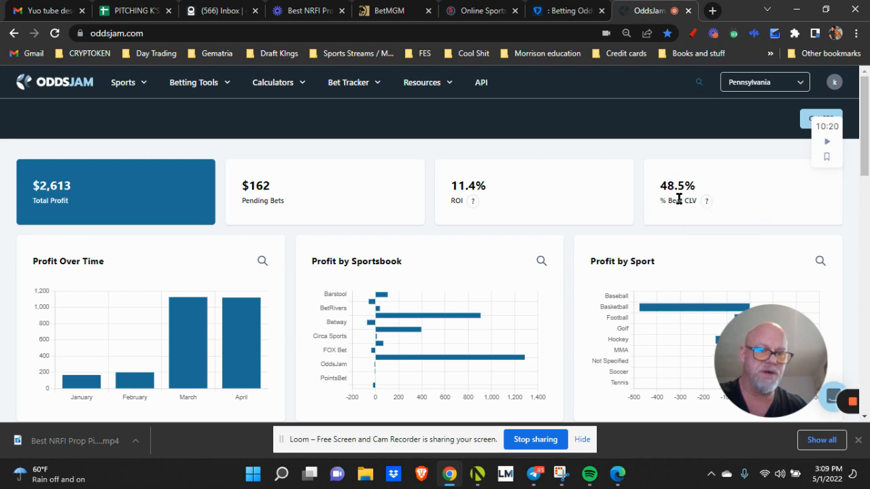
mouse_move(707, 201)
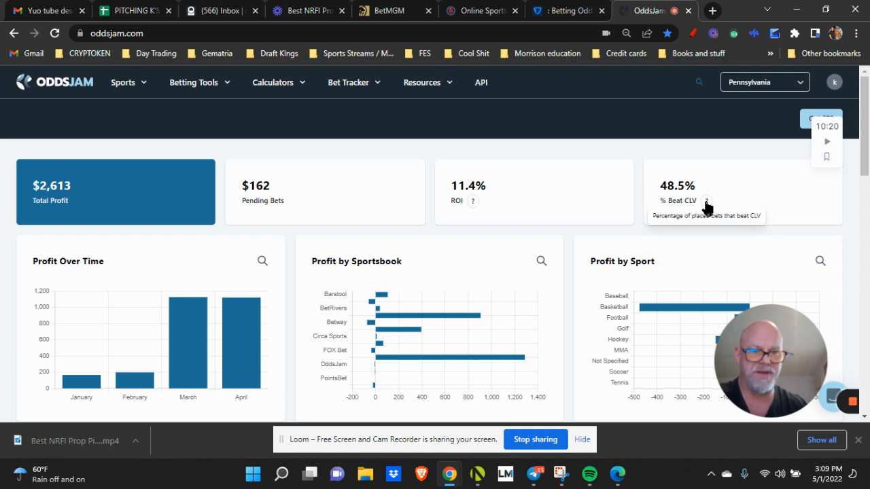
mouse_move(352, 115)
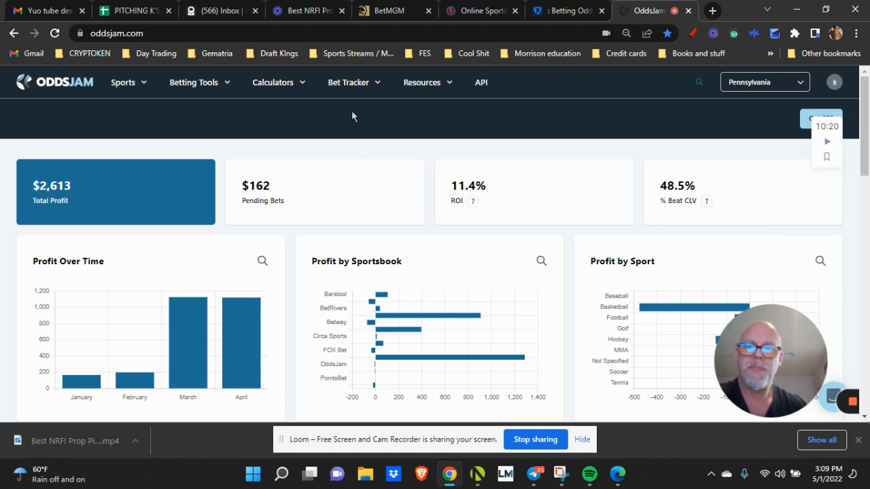
click(350, 81)
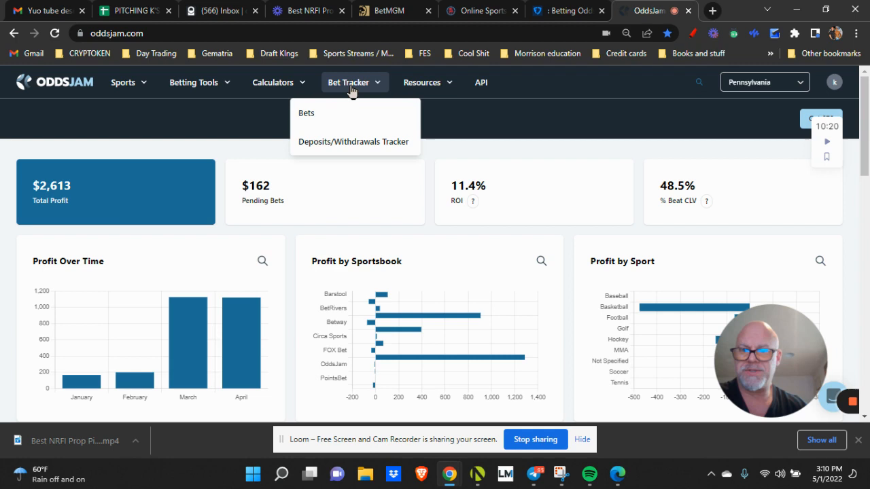
From Betting Tools > Positive EV, review the list and open the Grizzlies vs Warriors game odds
click(196, 83)
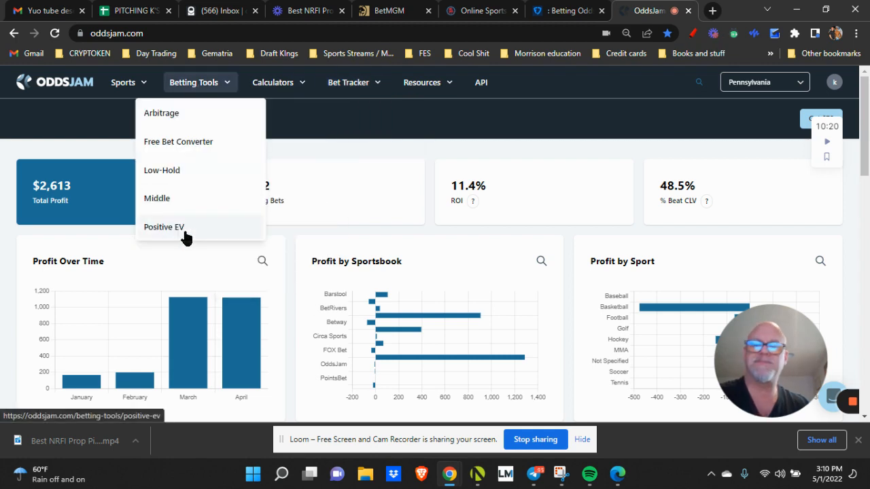
click(163, 226)
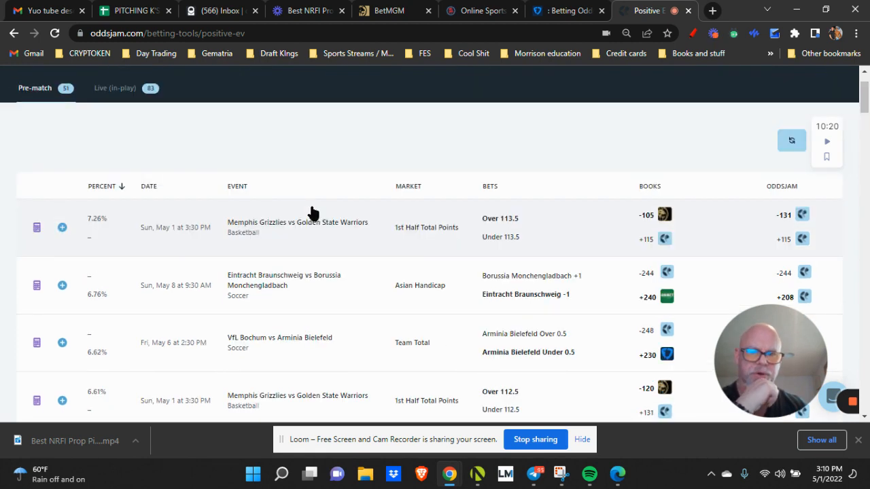
mouse_move(791, 220)
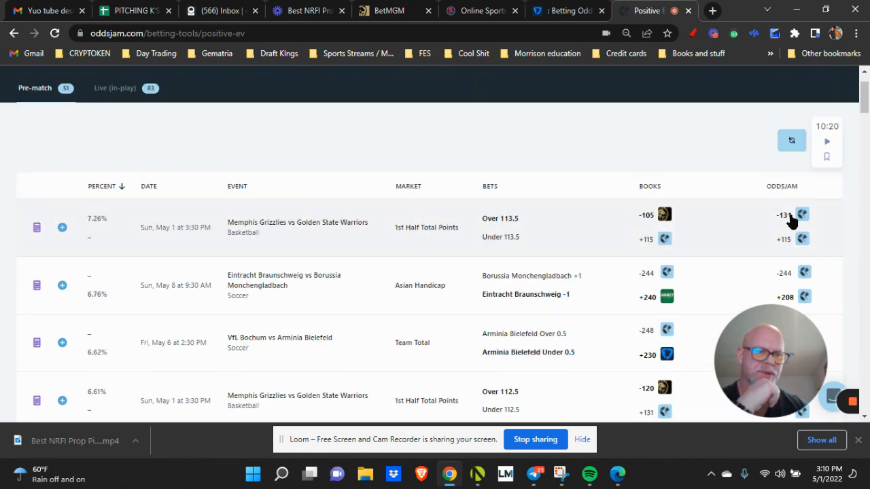
mouse_move(767, 217)
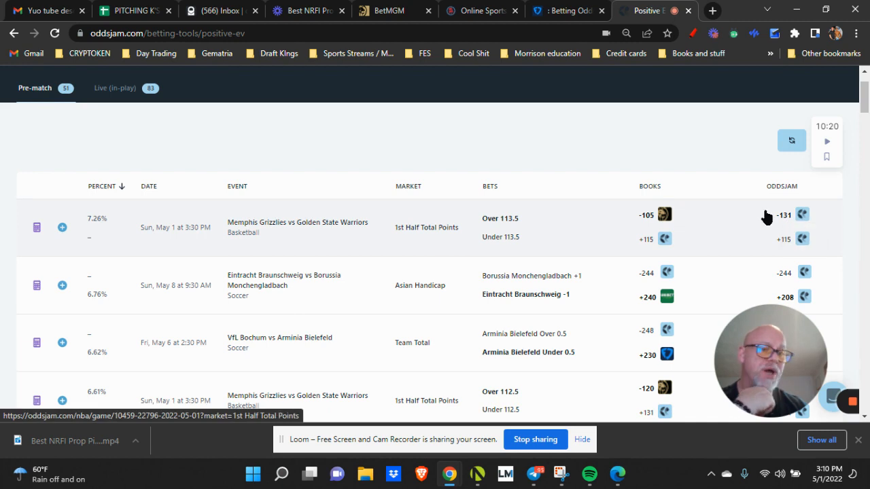
mouse_move(625, 271)
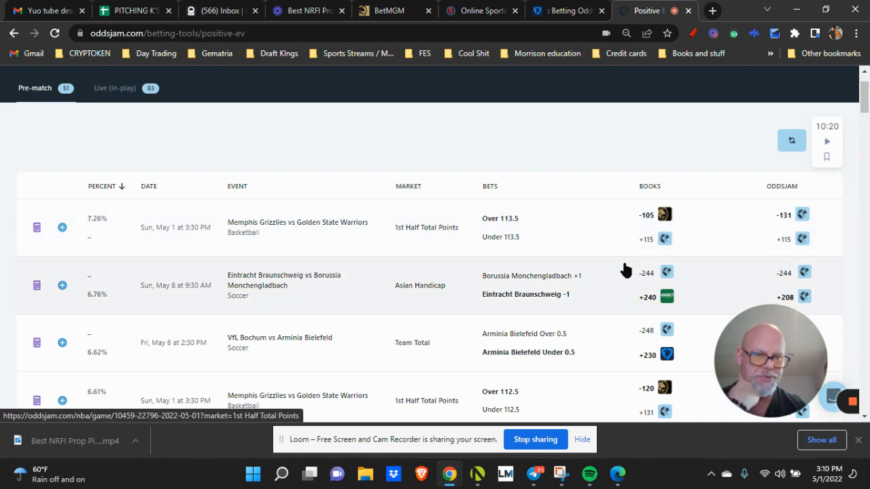
scroll(up, 3)
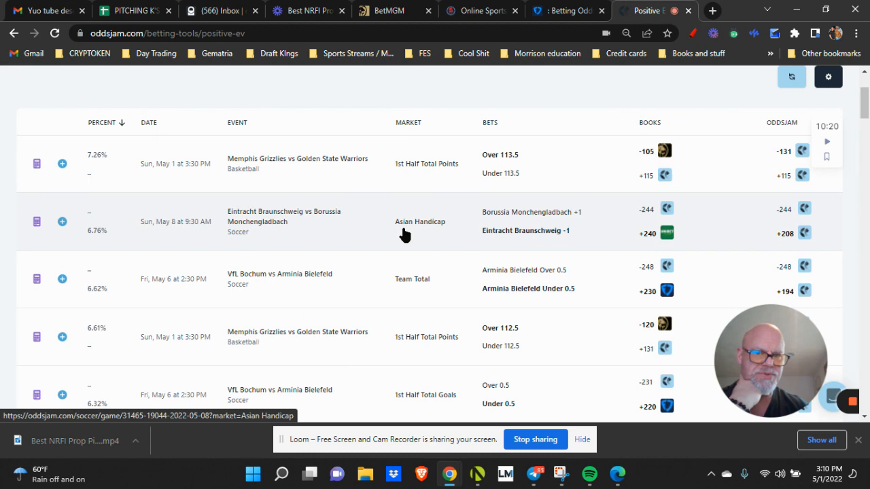
mouse_move(541, 133)
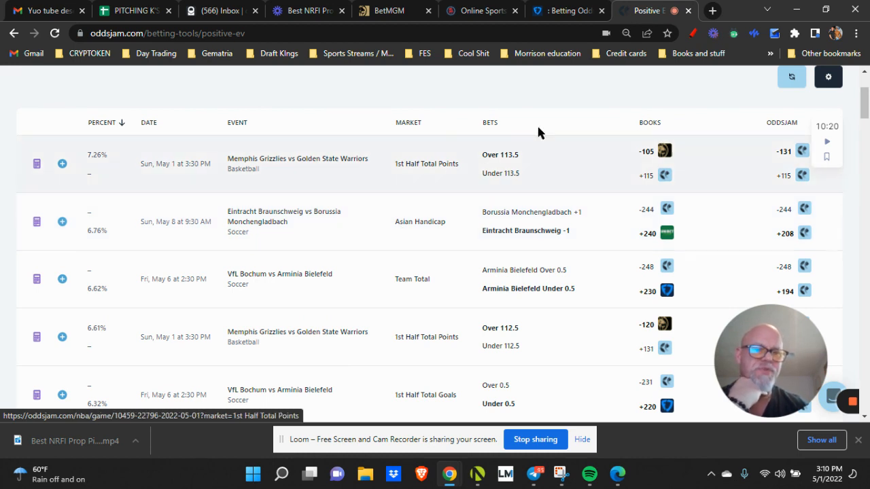
mouse_move(792, 175)
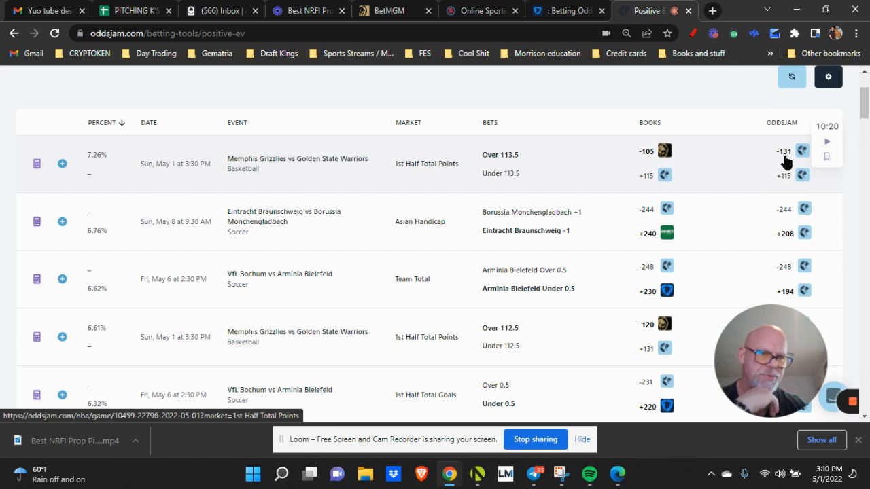
mouse_move(761, 182)
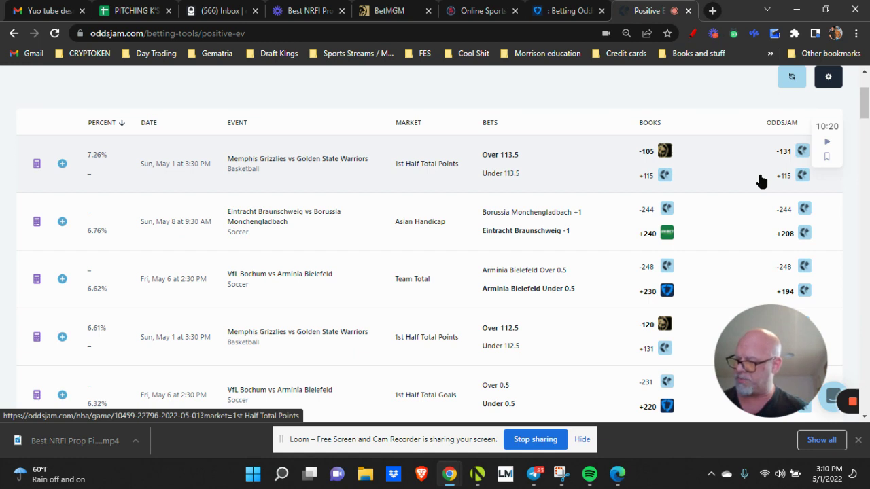
mouse_move(448, 251)
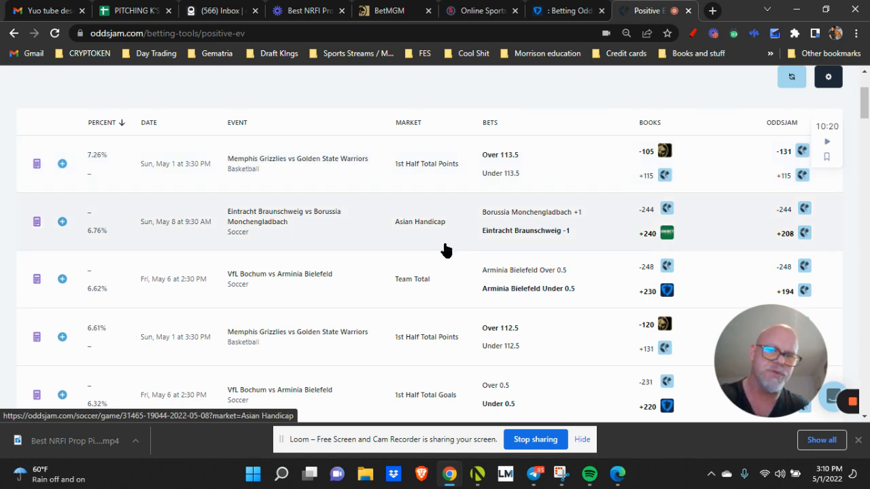
mouse_move(378, 242)
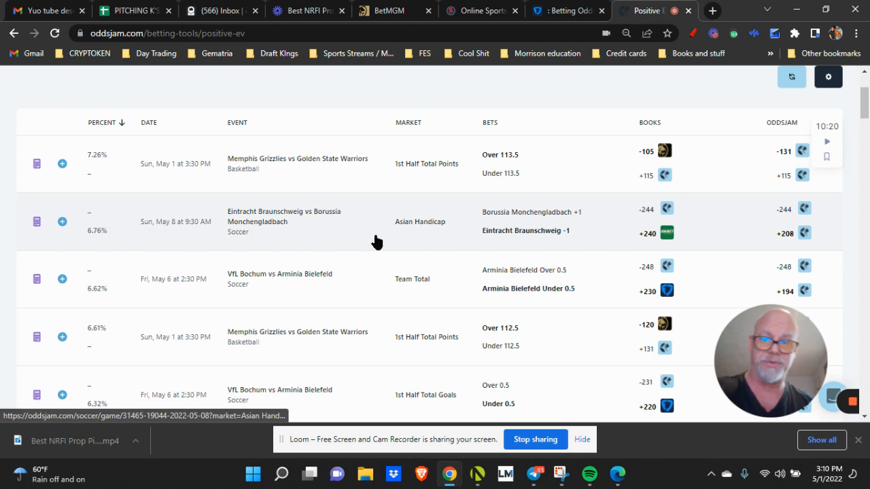
mouse_move(370, 240)
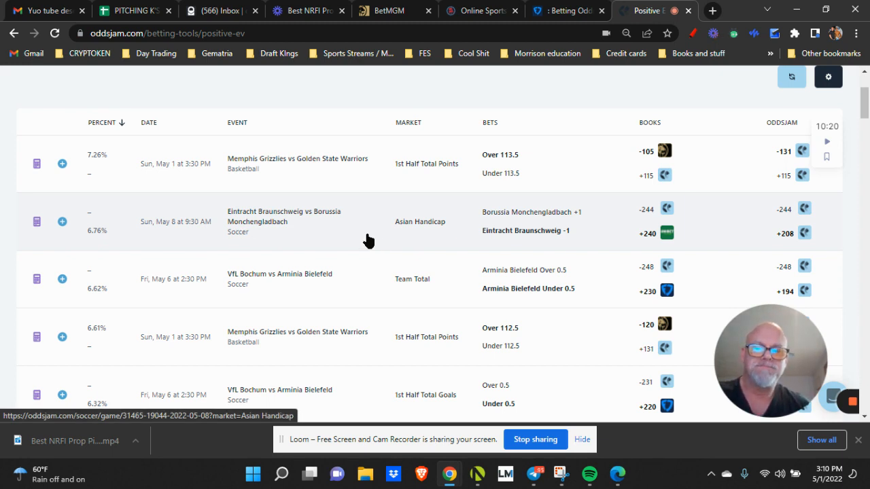
mouse_move(333, 244)
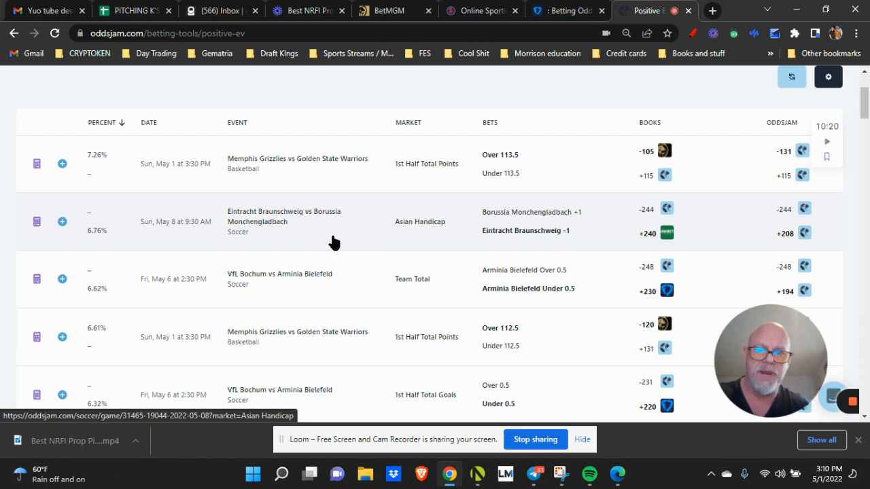
click(297, 158)
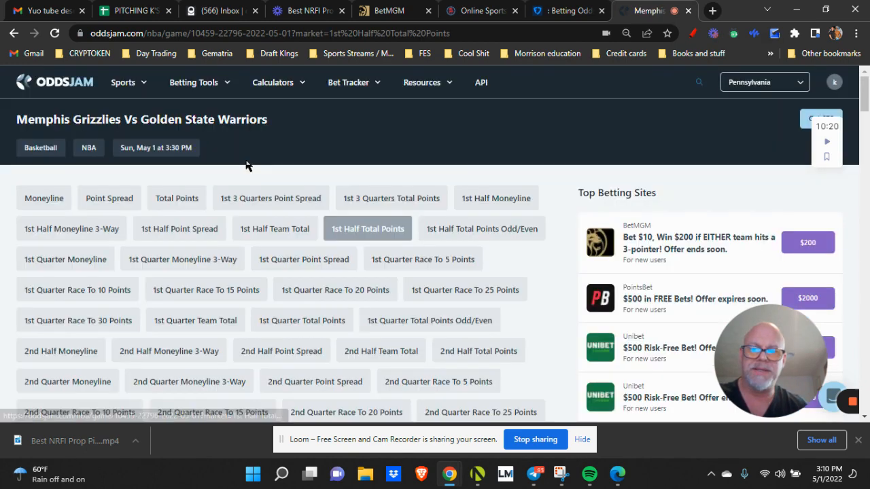
Show the Point Spread odds table for Grizzlies vs Warriors and scan its sportsbook lines
click(109, 199)
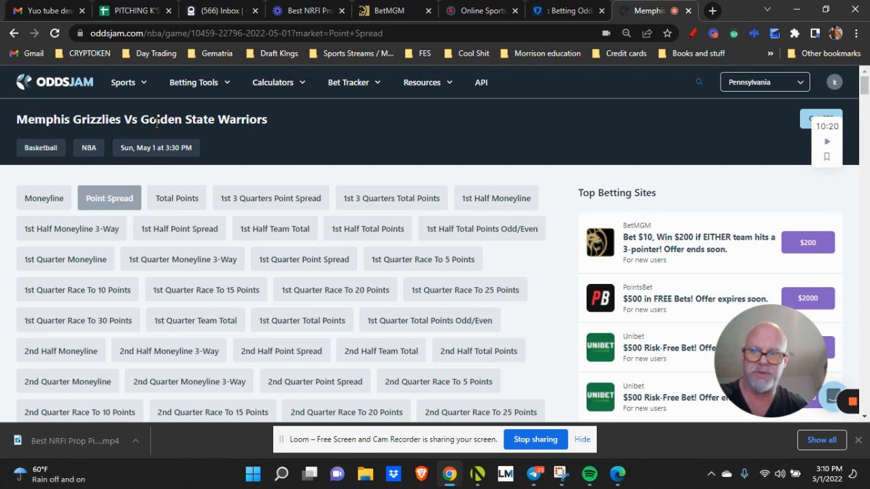
scroll(down, 3)
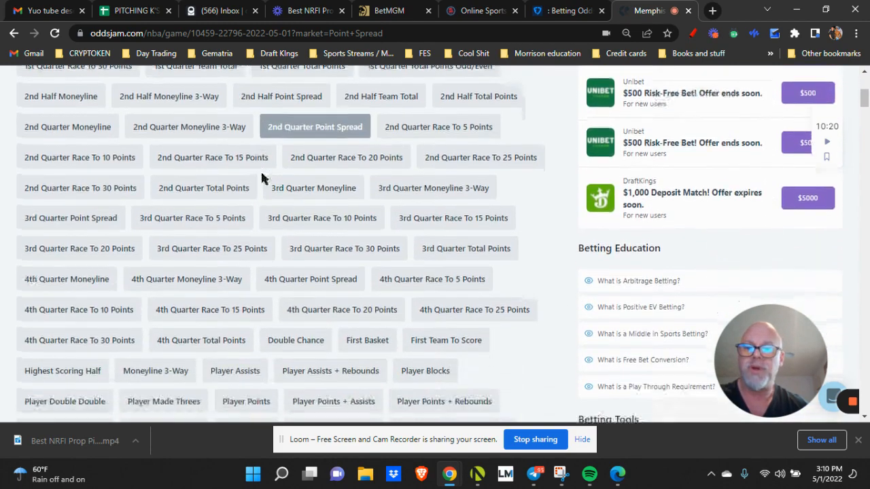
scroll(down, 3)
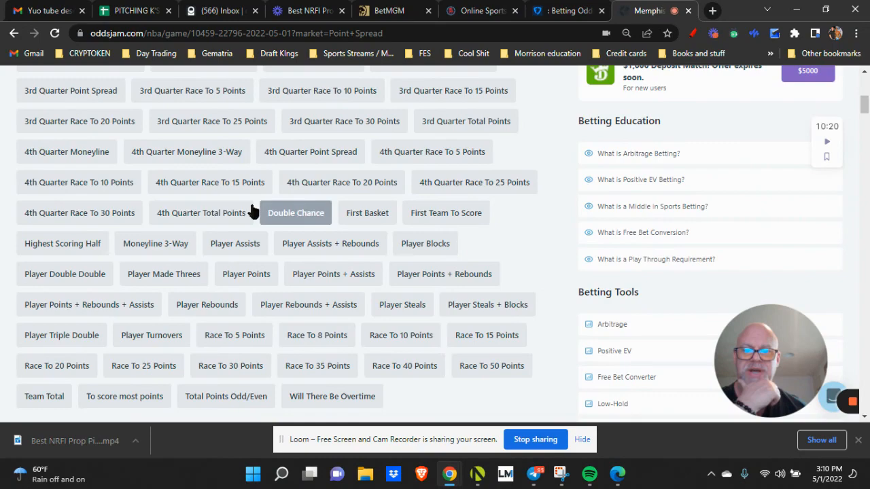
scroll(down, 3)
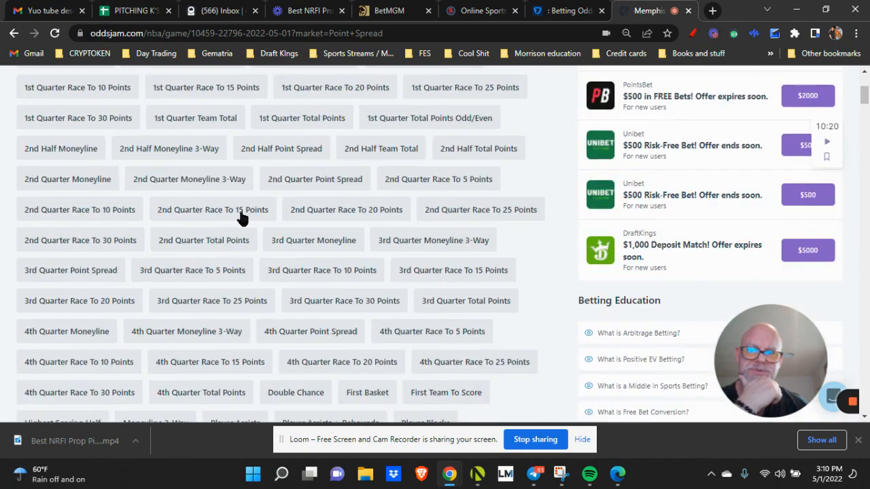
scroll(up, 3)
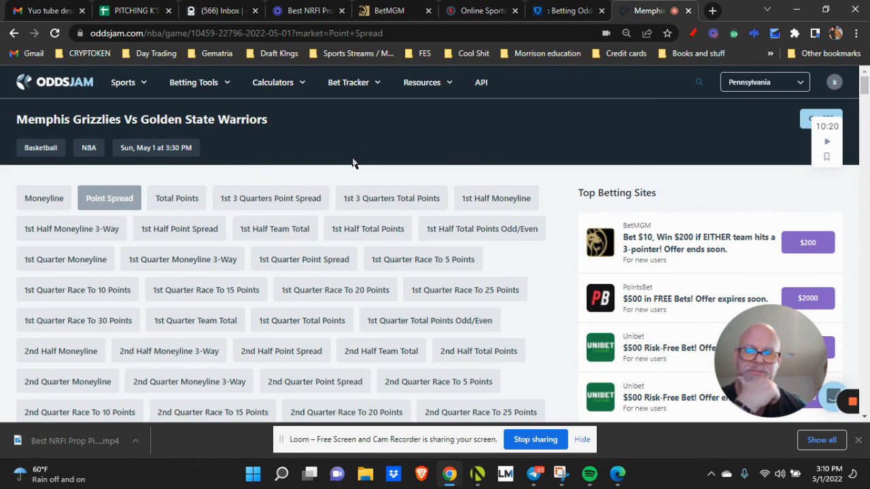
scroll(down, 3)
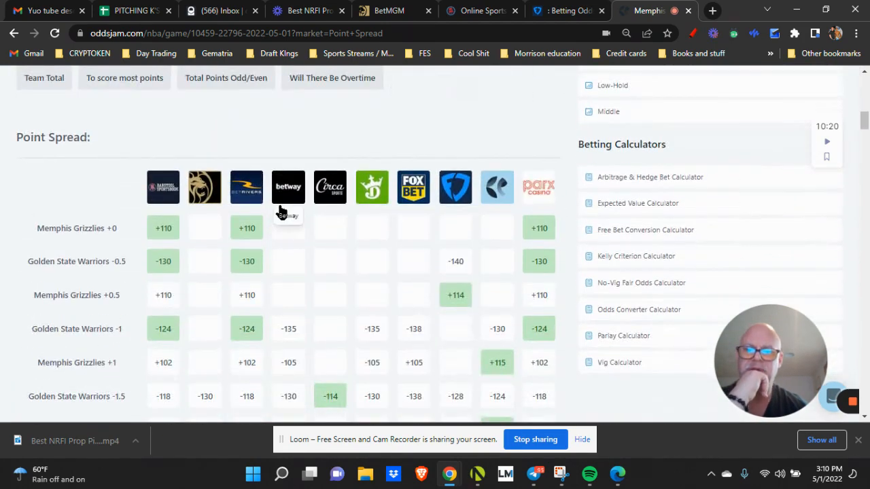
mouse_move(397, 197)
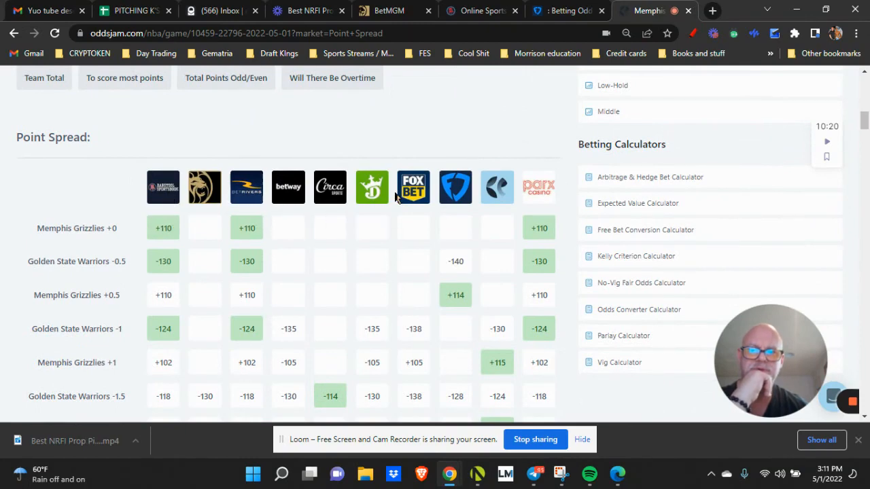
mouse_move(304, 220)
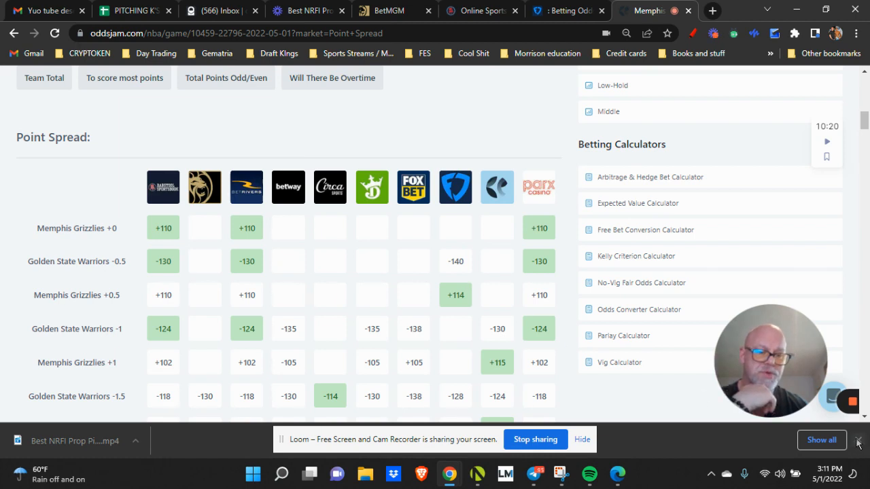
scroll(down, 3)
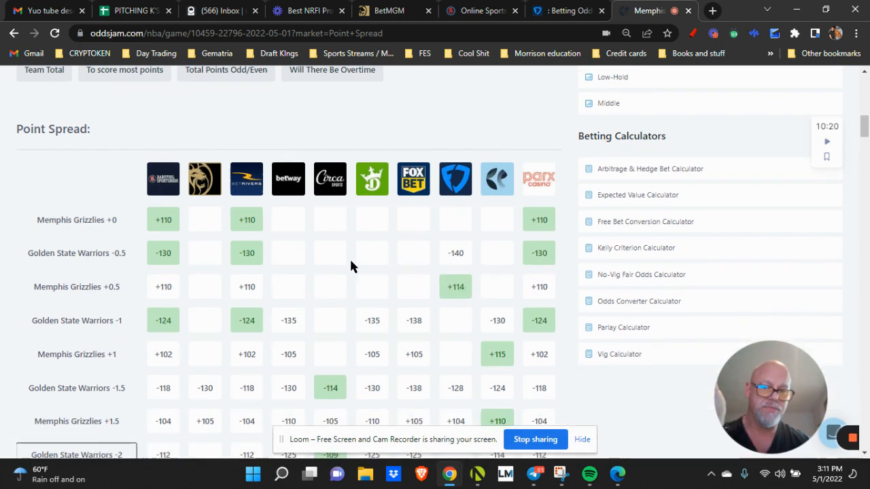
scroll(down, 3)
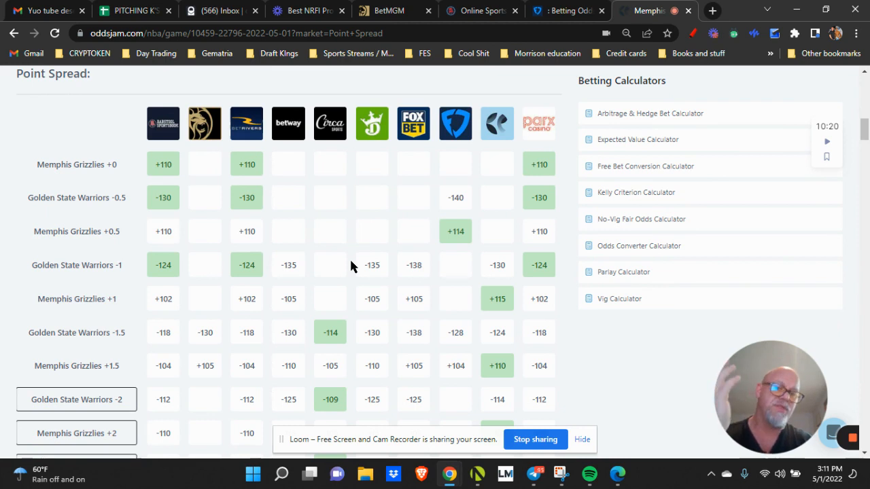
mouse_move(327, 256)
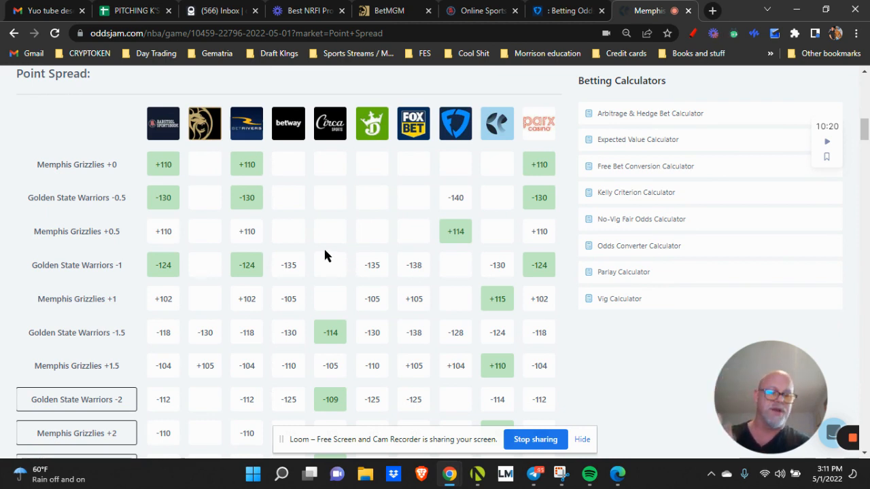
mouse_move(314, 248)
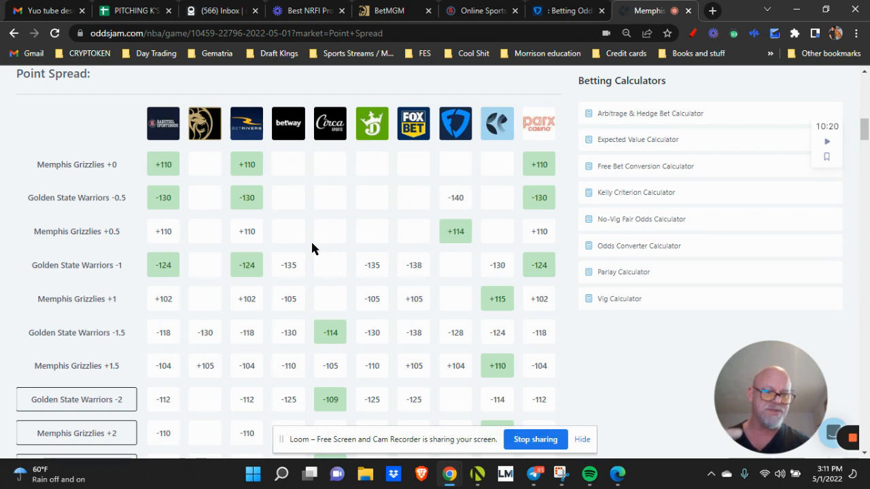
mouse_move(300, 239)
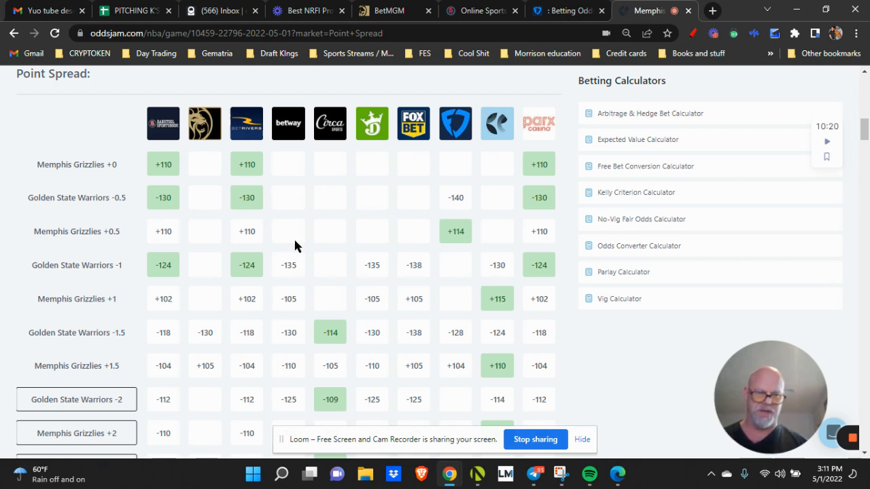
mouse_move(305, 244)
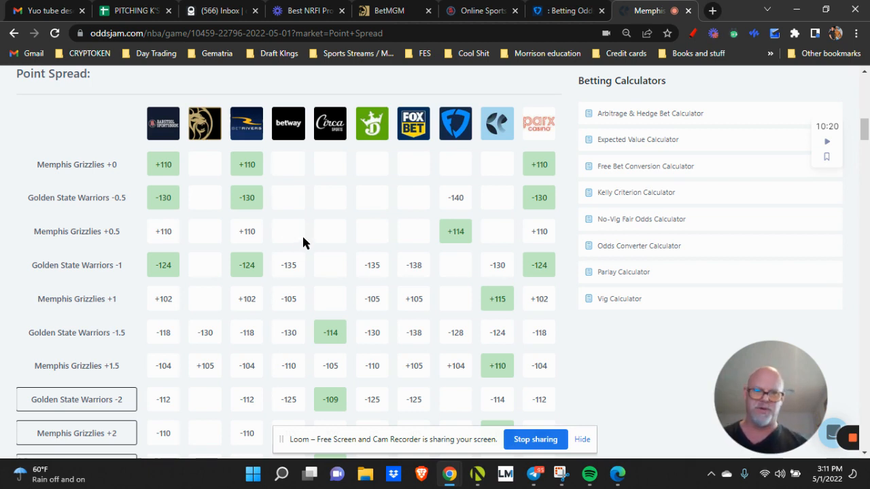
mouse_move(297, 234)
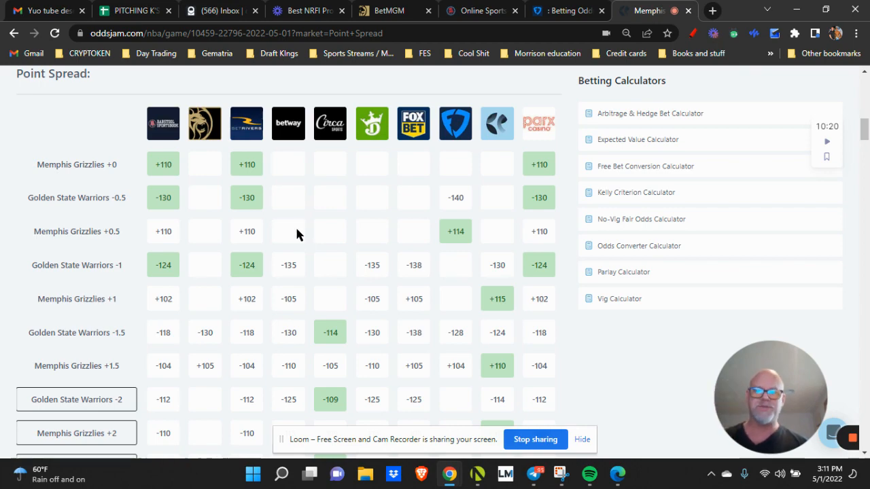
scroll(up, 3)
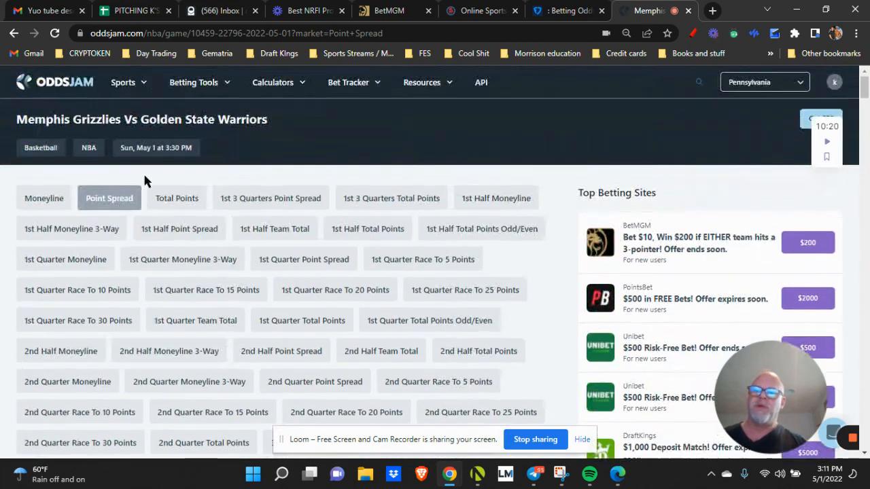
mouse_move(103, 128)
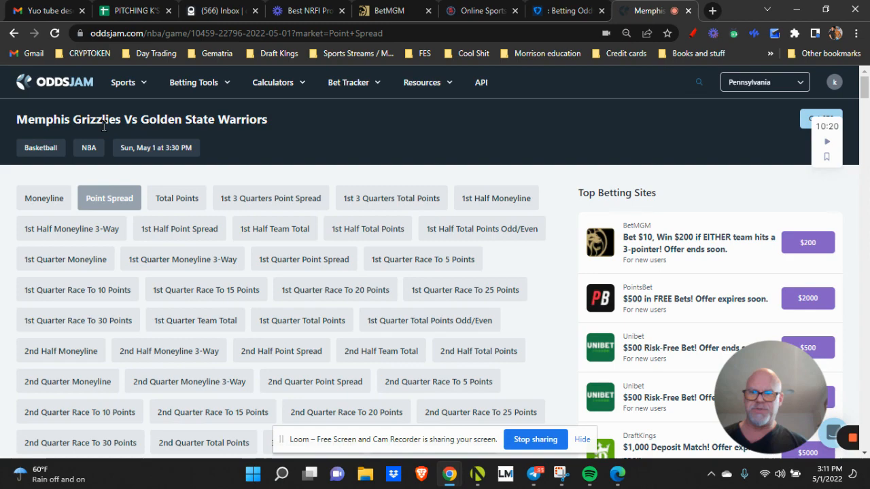
mouse_move(239, 144)
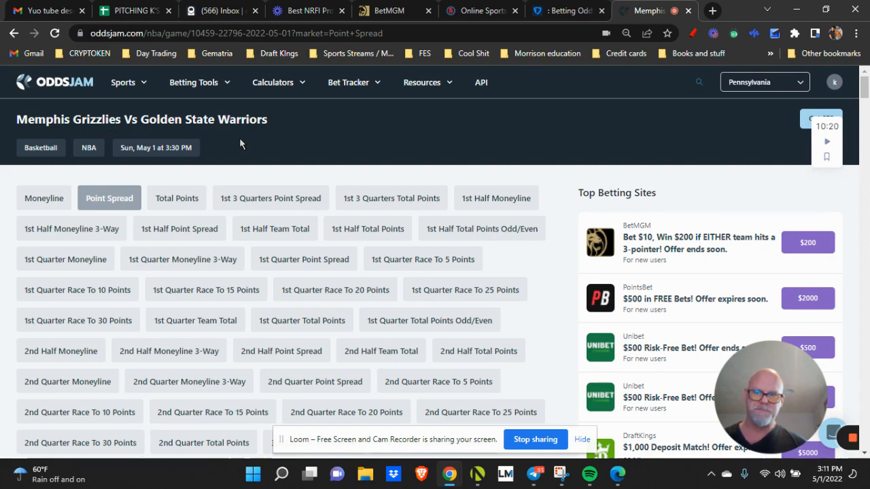
scroll(down, 3)
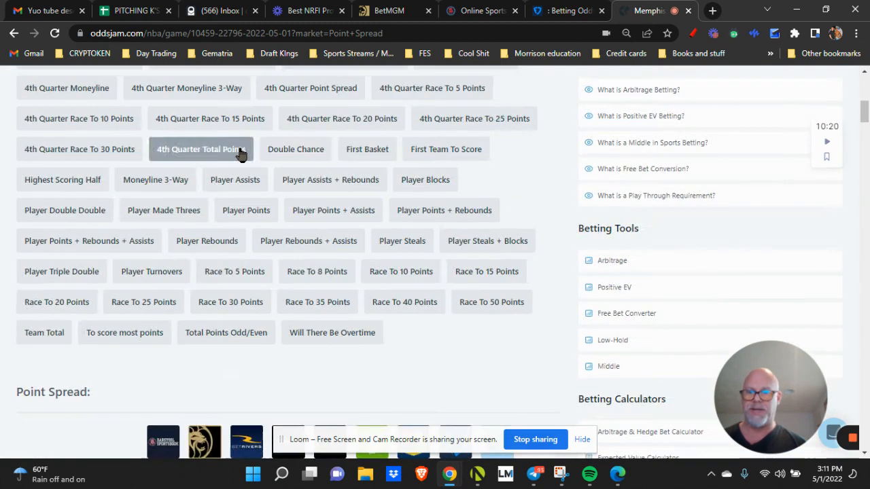
scroll(down, 3)
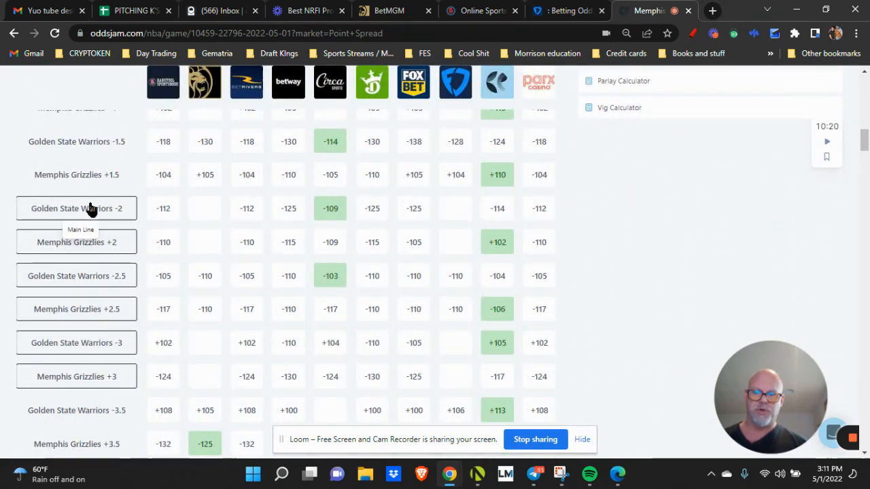
mouse_move(207, 257)
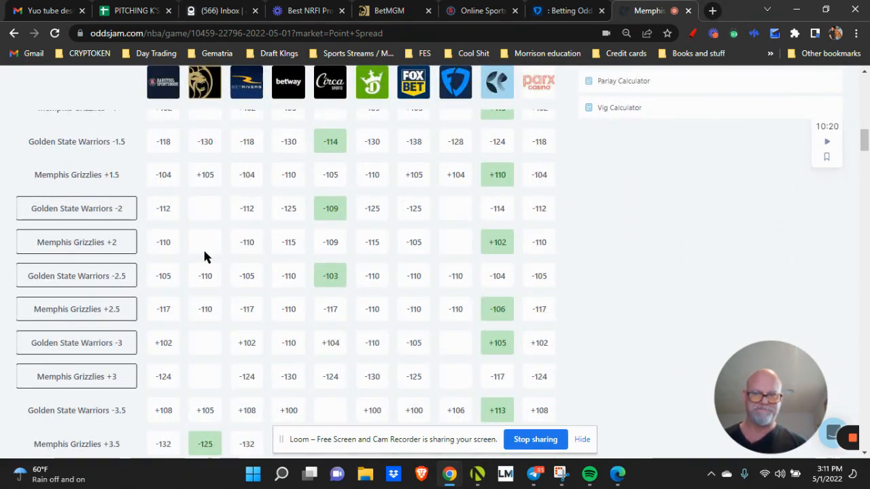
mouse_move(330, 210)
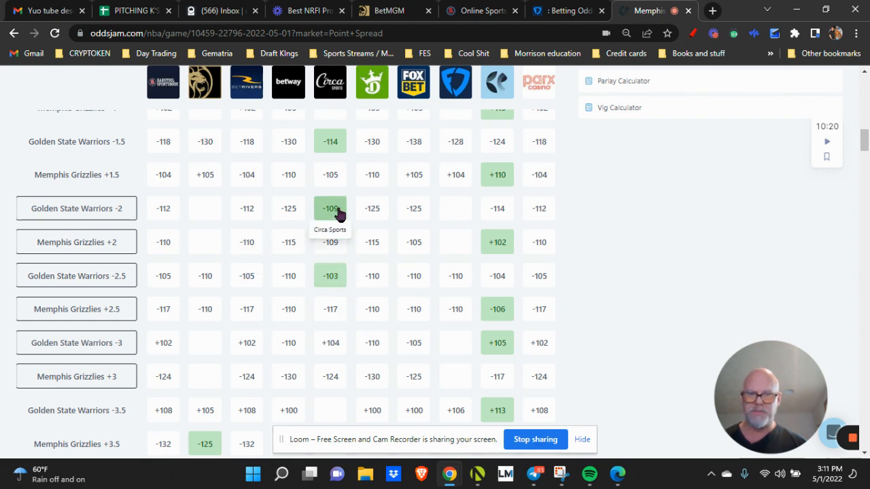
mouse_move(511, 109)
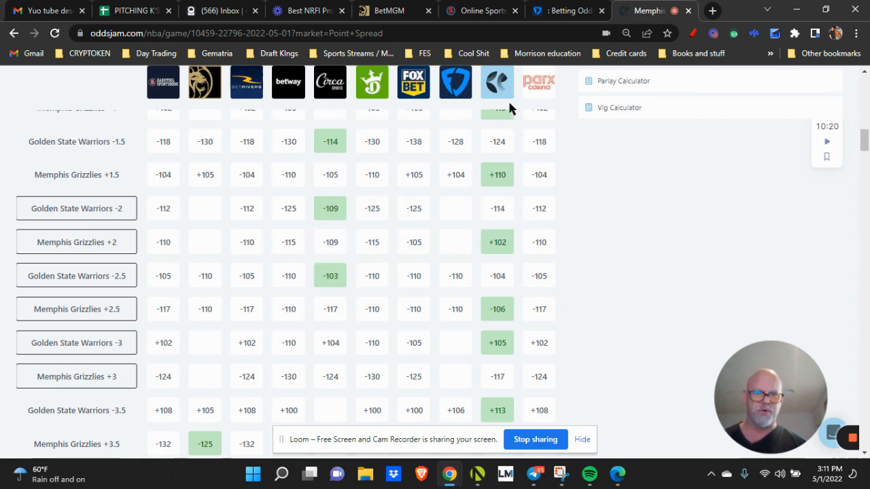
mouse_move(330, 209)
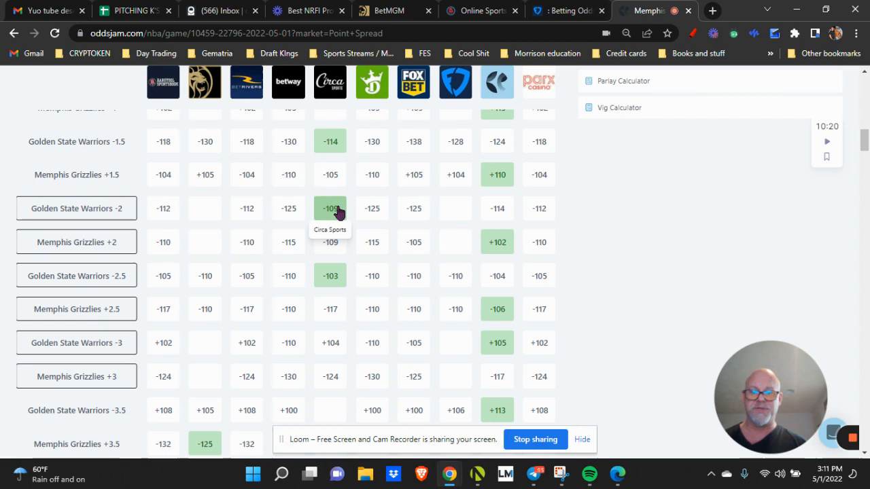
mouse_move(372, 275)
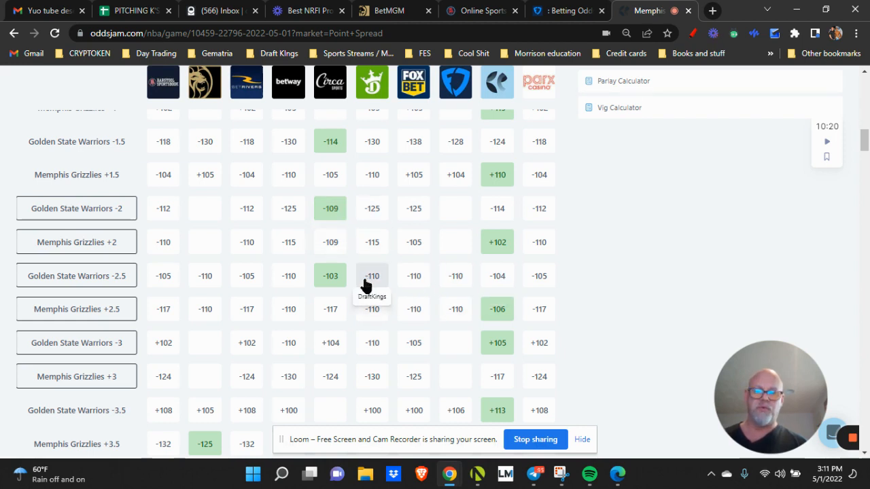
mouse_move(329, 275)
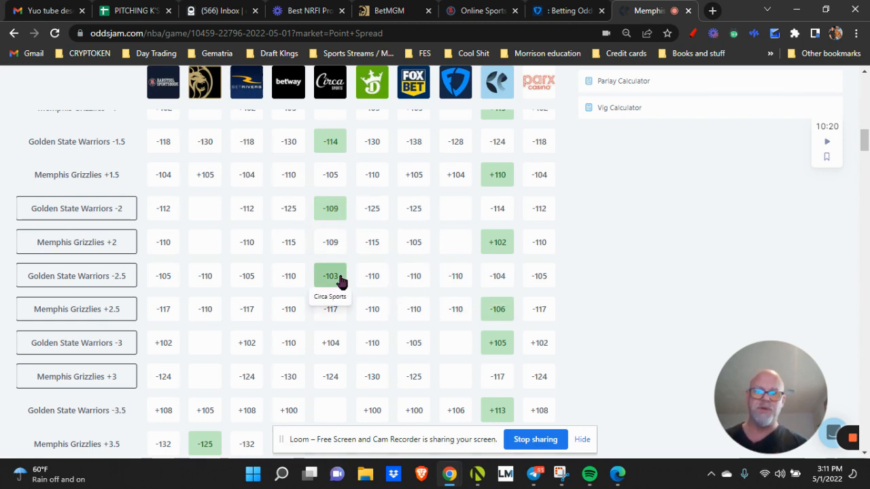
mouse_move(478, 211)
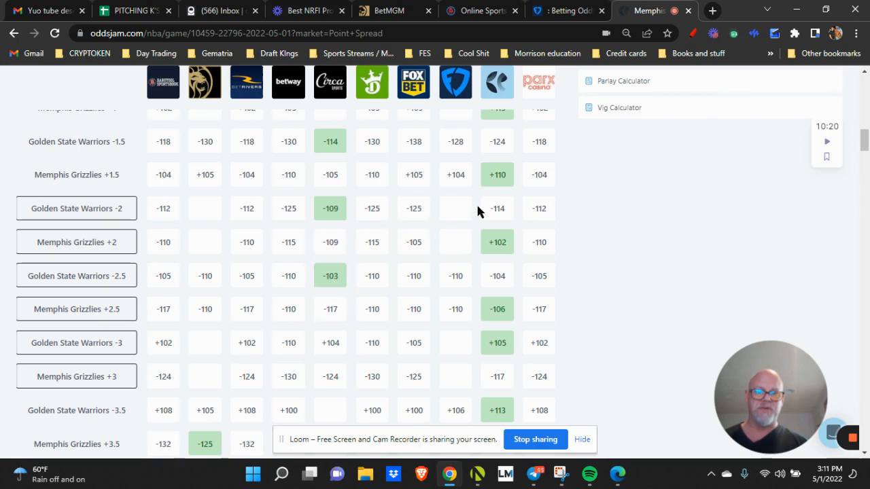
mouse_move(413, 276)
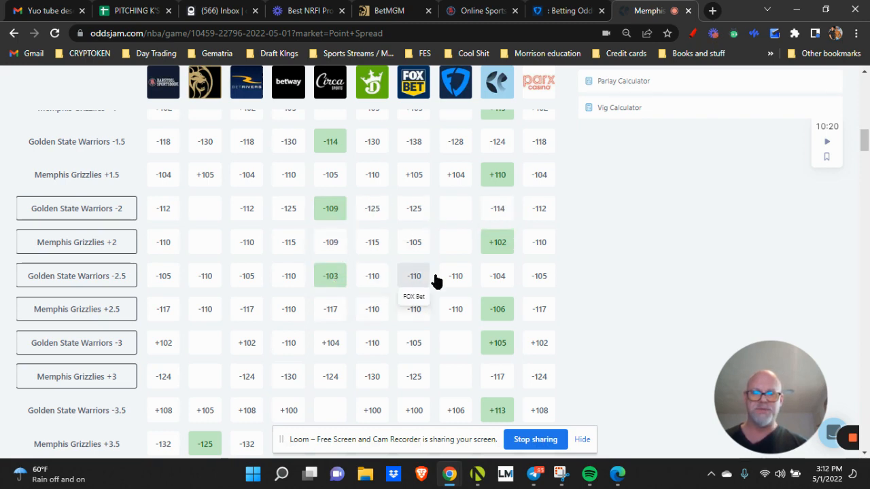
mouse_move(329, 274)
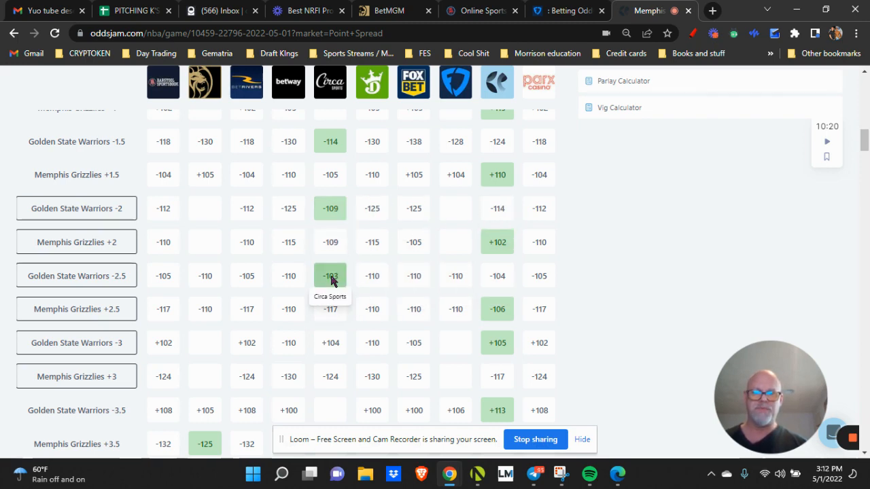
click(329, 275)
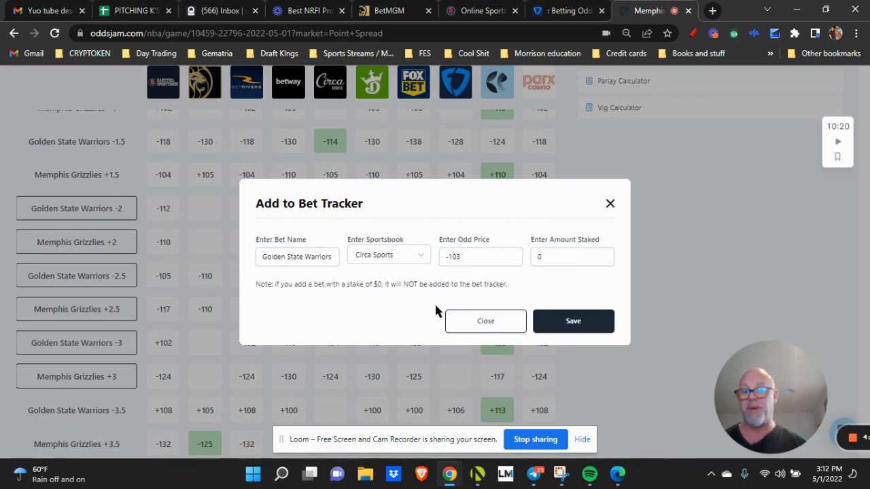
mouse_move(486, 321)
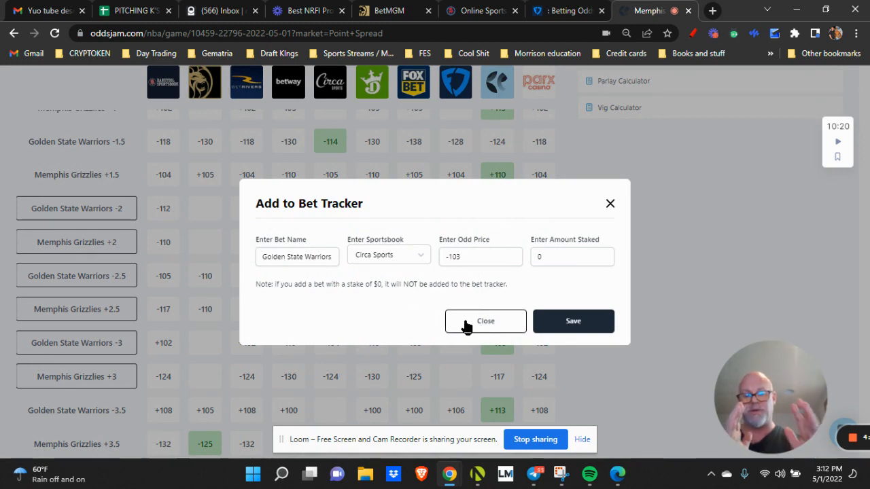
click(485, 320)
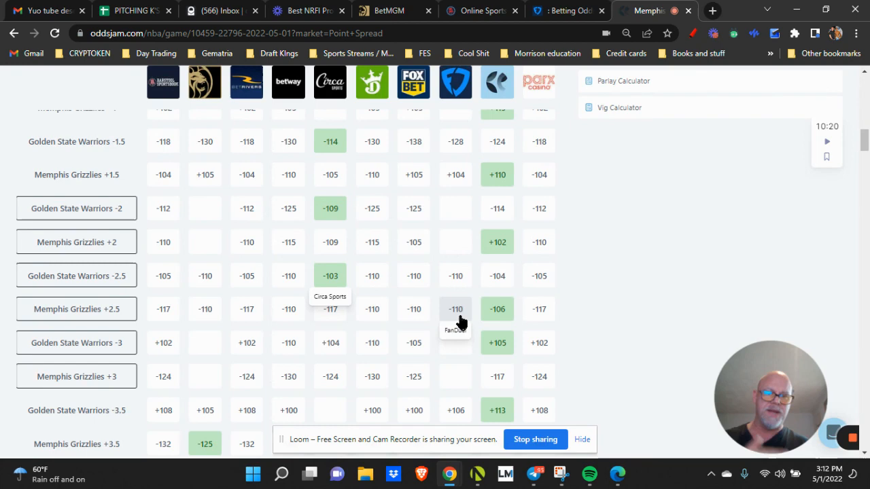
Scroll through the Grizzlies vs Warriors market list and return to the top with Point Spread chosen
scroll(up, 3)
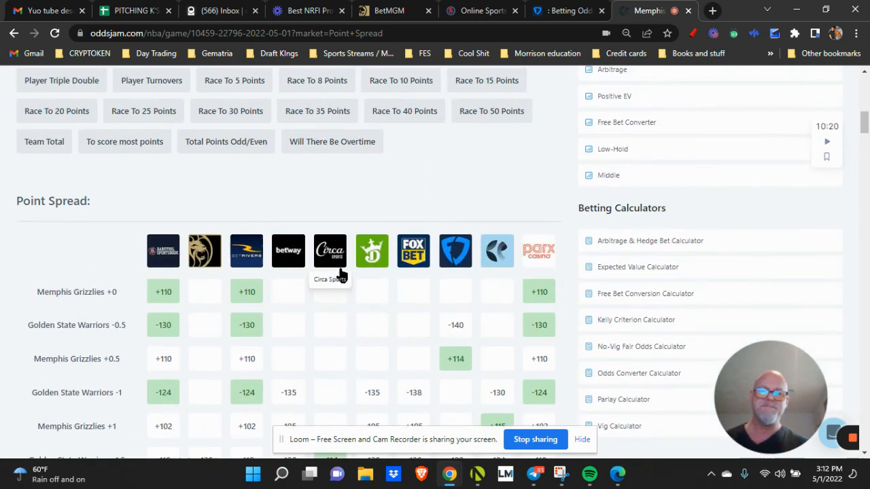
scroll(down, 3)
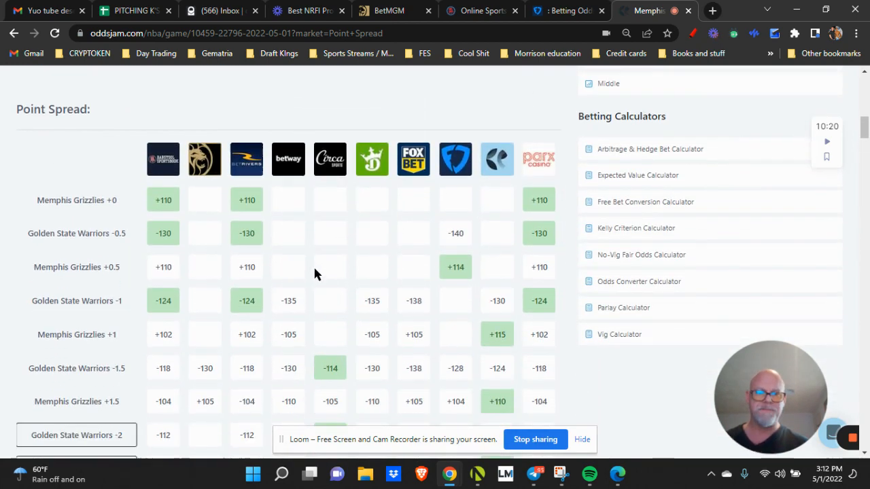
scroll(down, 3)
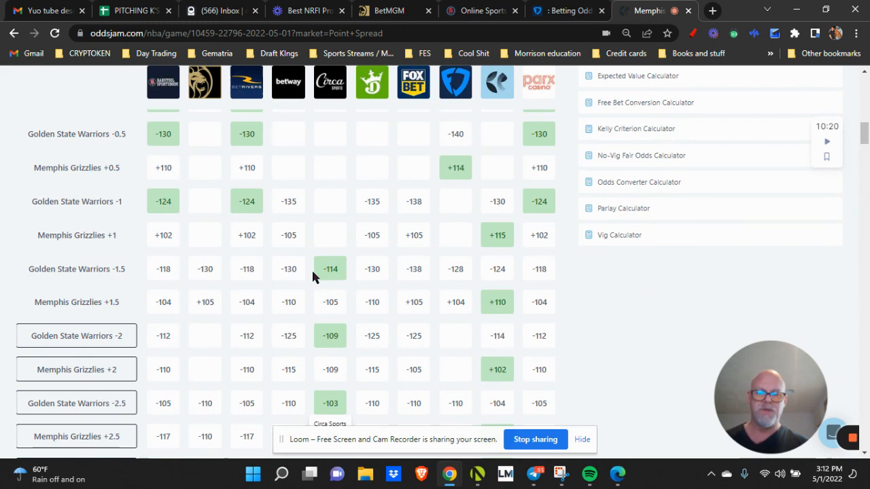
mouse_move(497, 234)
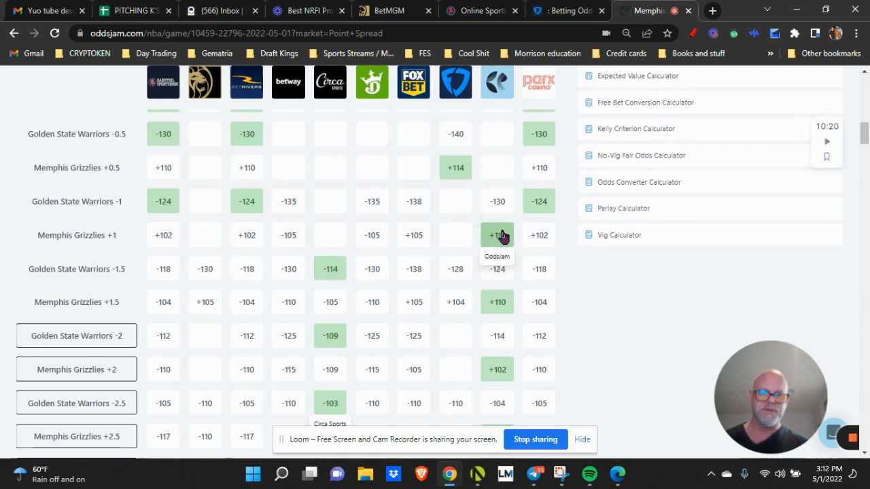
mouse_move(514, 242)
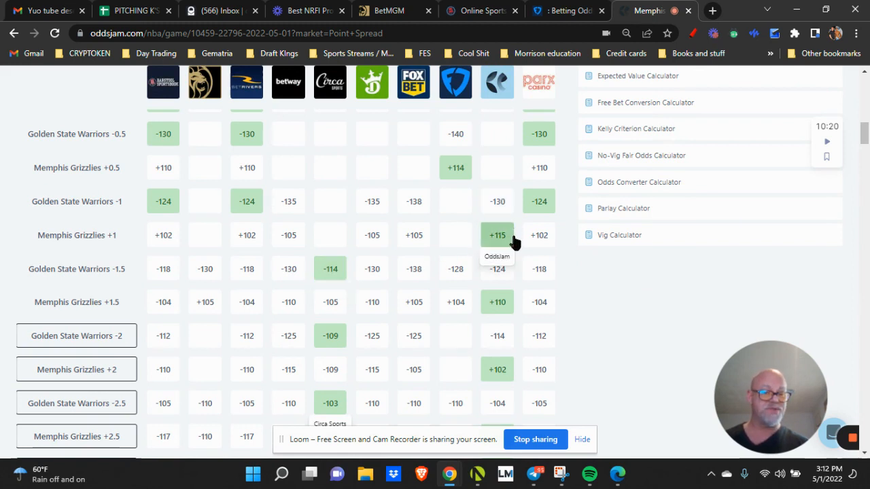
mouse_move(509, 239)
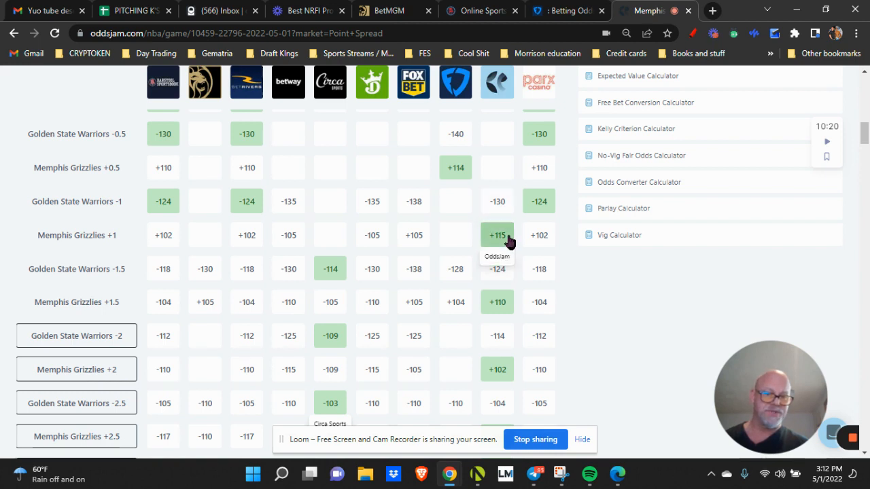
mouse_move(496, 245)
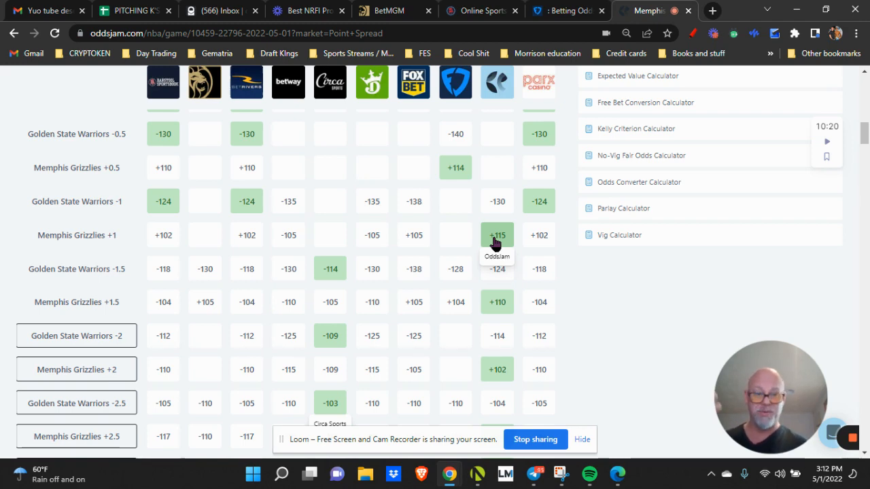
scroll(down, 3)
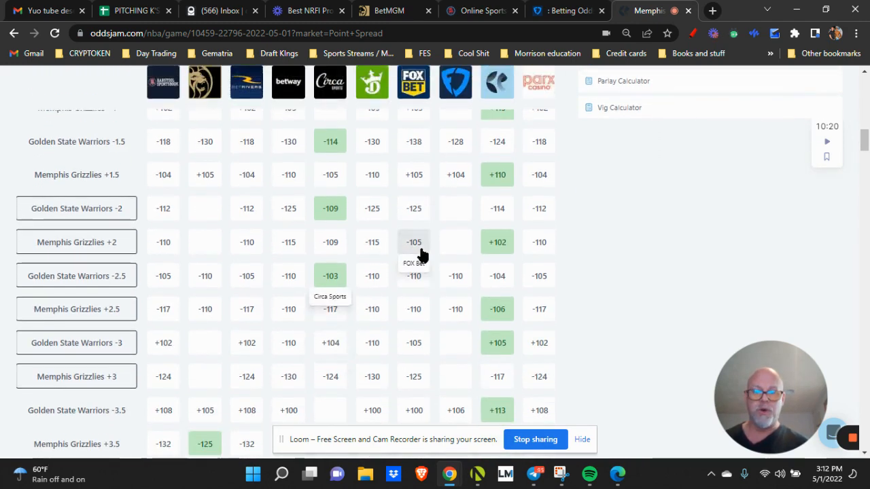
mouse_move(340, 279)
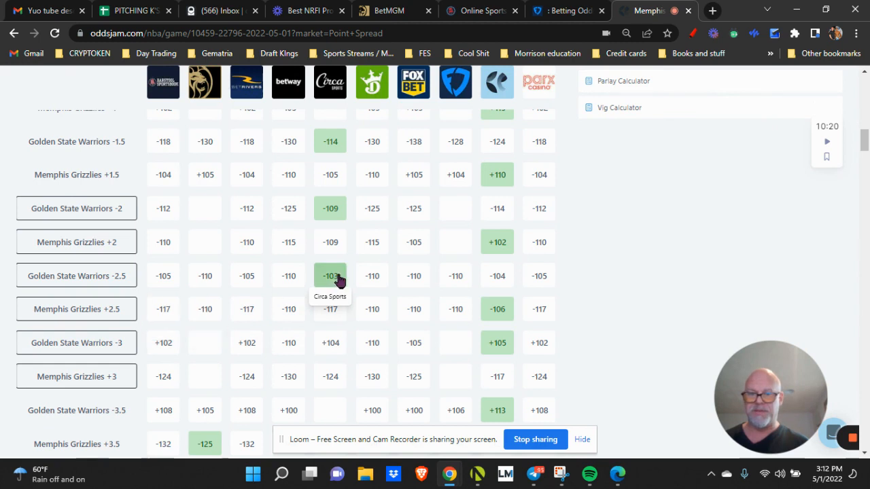
mouse_move(497, 308)
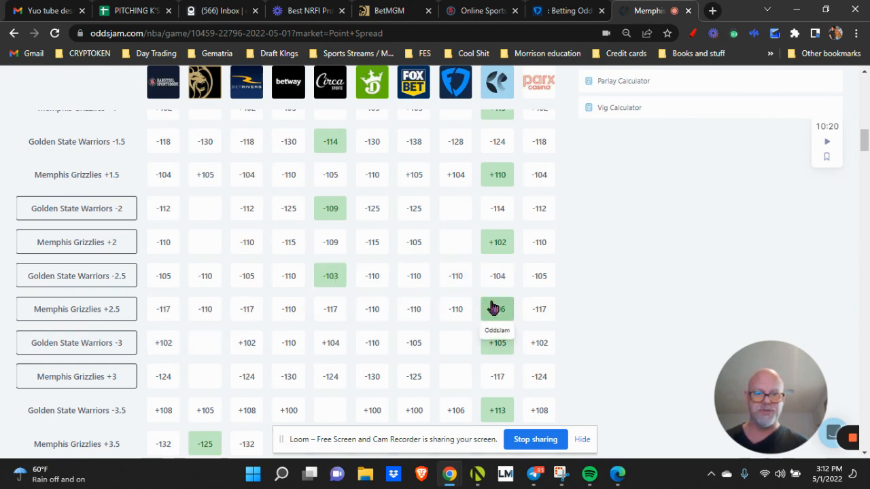
mouse_move(329, 275)
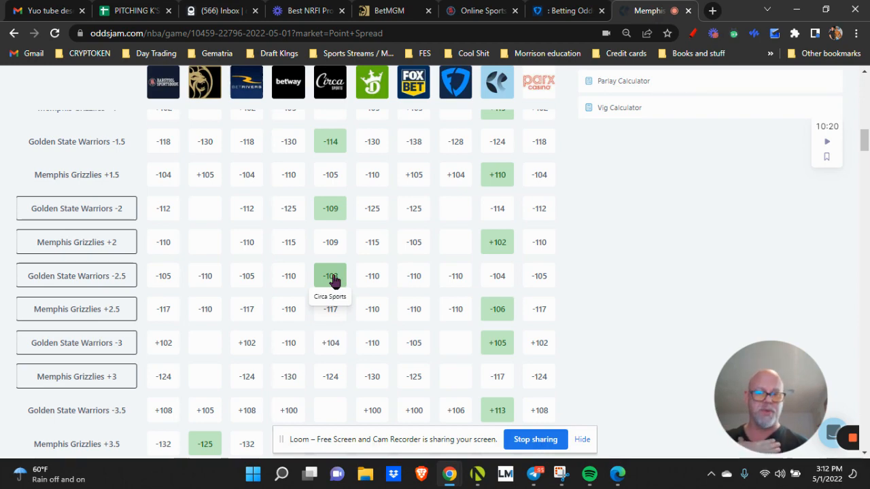
scroll(up, 3)
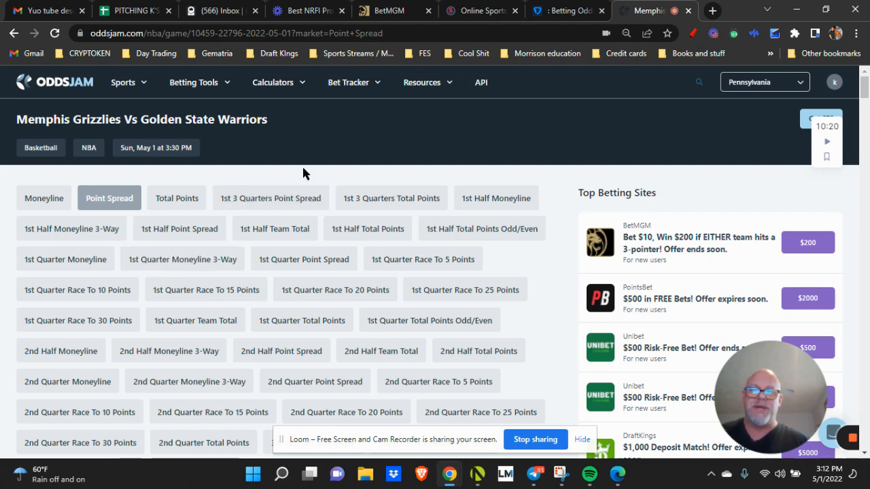
click(273, 83)
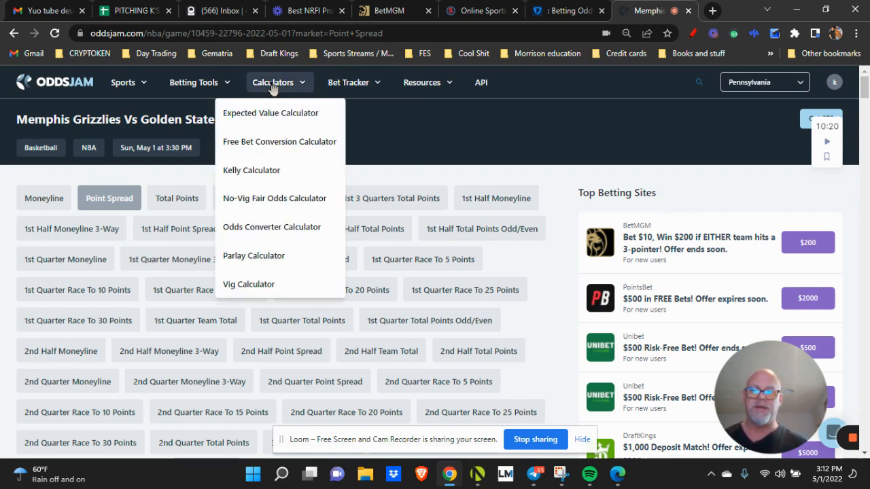
mouse_move(269, 112)
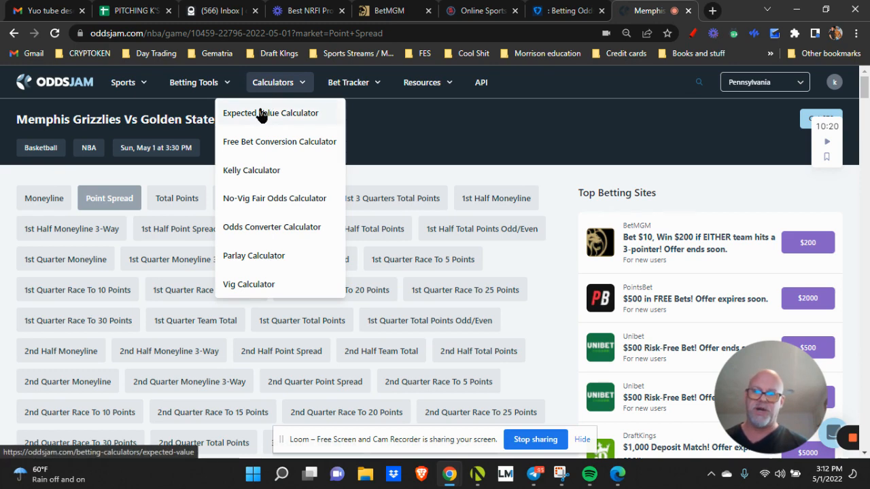
mouse_move(270, 141)
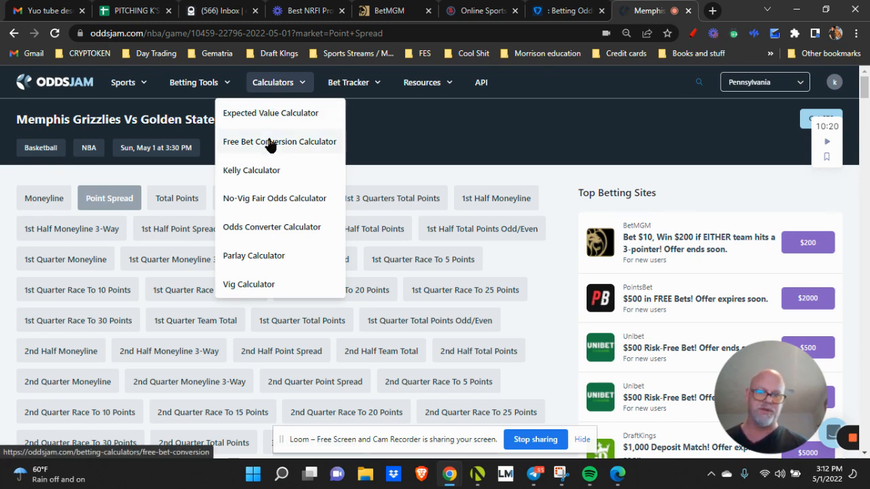
mouse_move(278, 182)
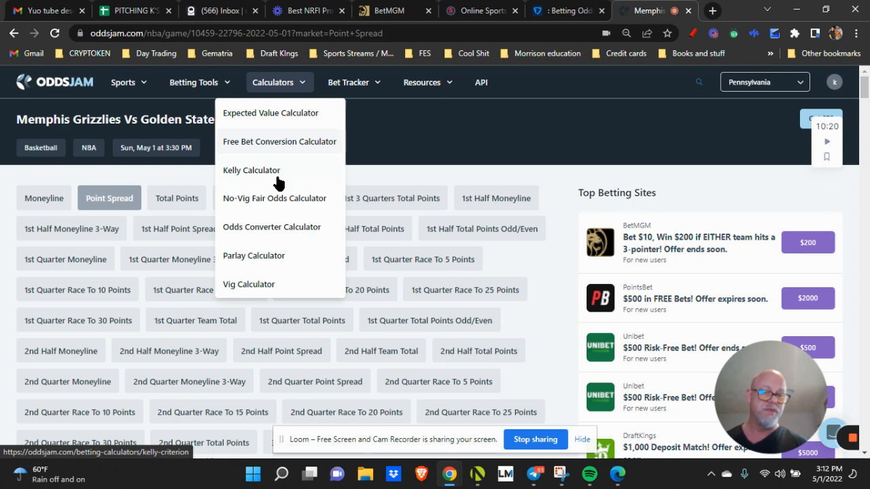
mouse_move(272, 227)
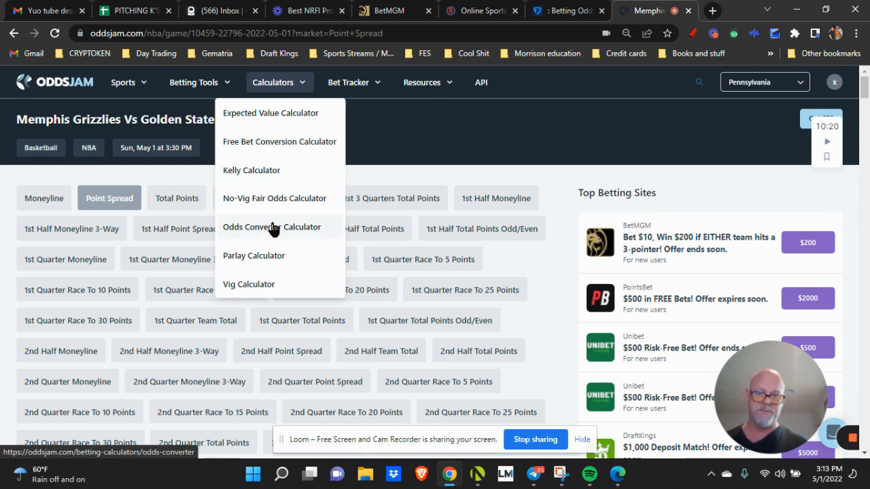
mouse_move(218, 212)
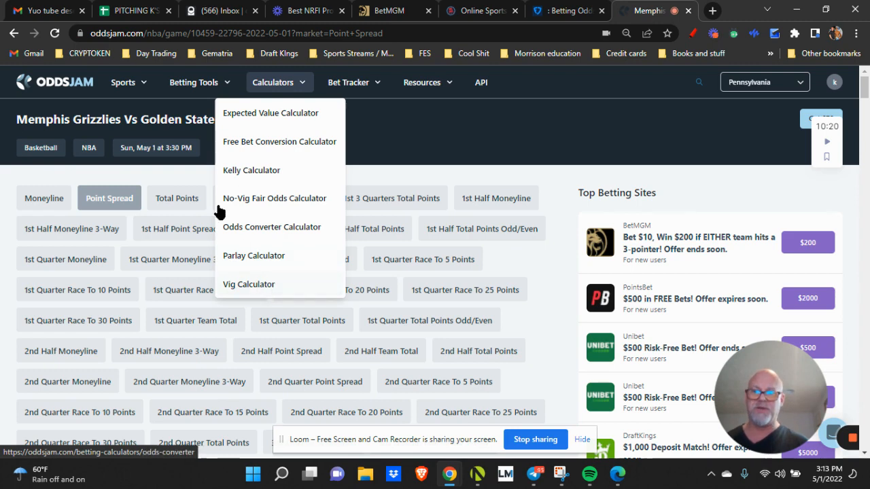
click(193, 83)
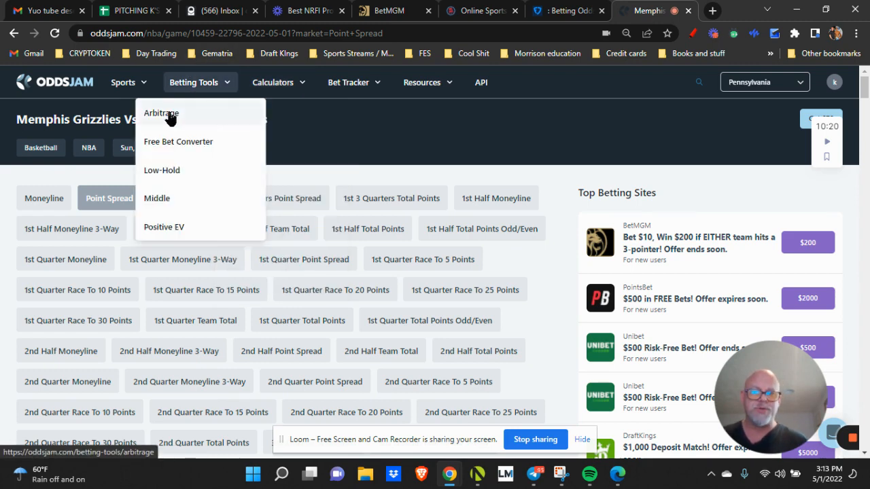
mouse_move(207, 92)
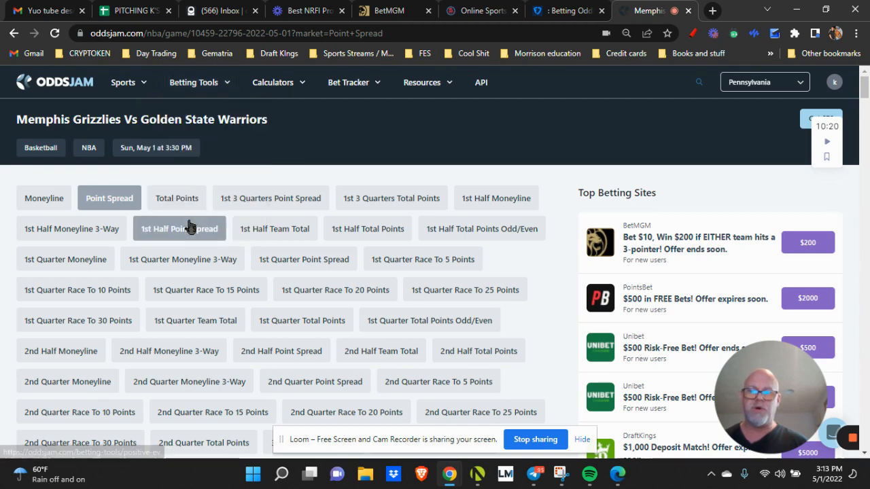
mouse_move(292, 169)
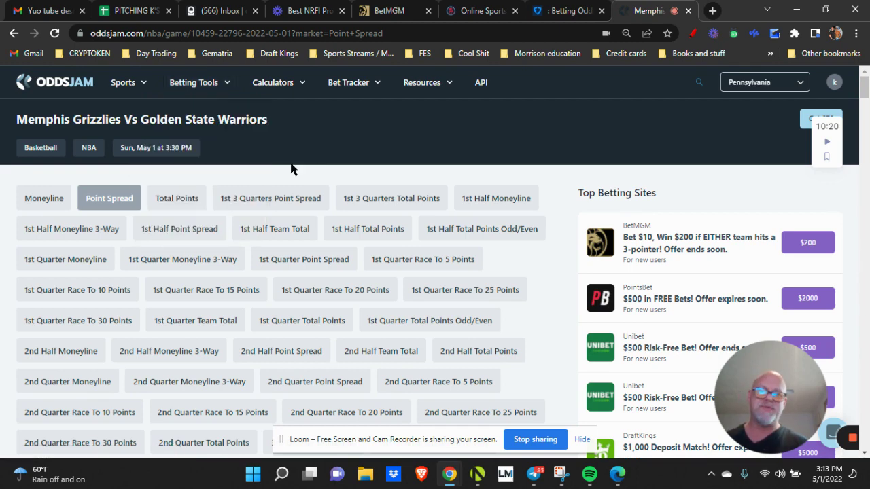
Convert a $10 free play on the Grizzlies–Warriors rebounds bet, then view the free-bet Help video
click(200, 83)
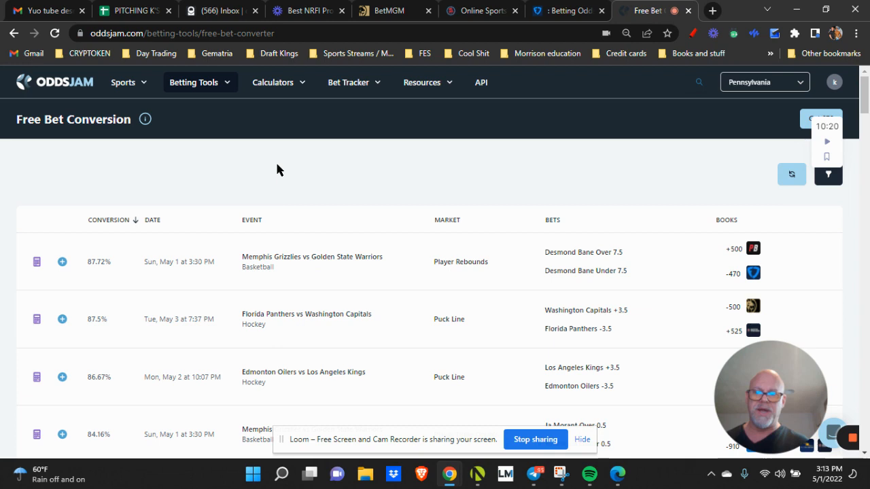
mouse_move(101, 269)
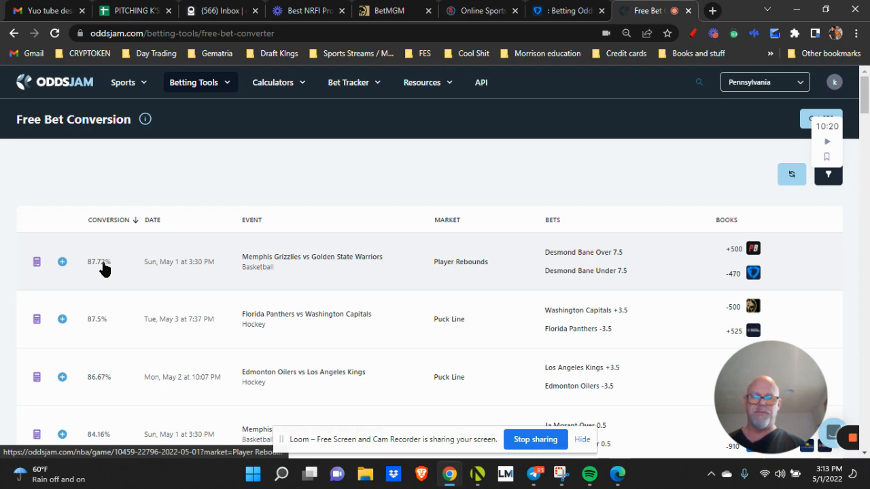
mouse_move(302, 261)
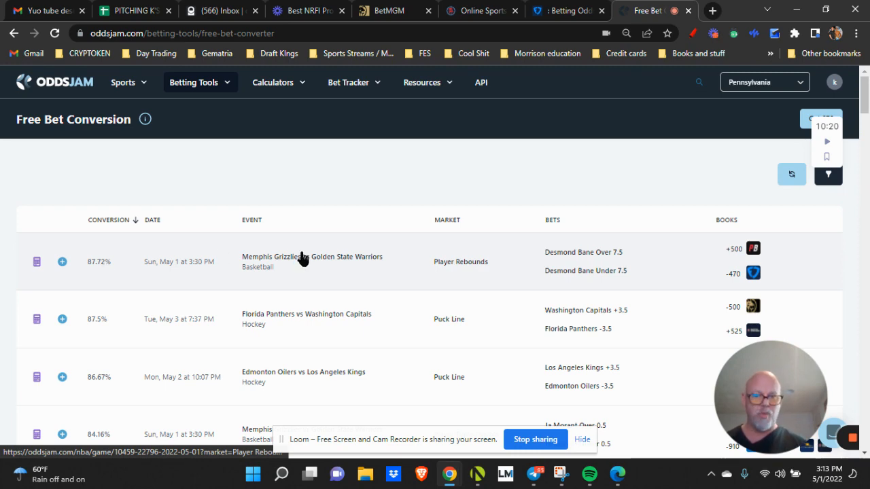
click(36, 261)
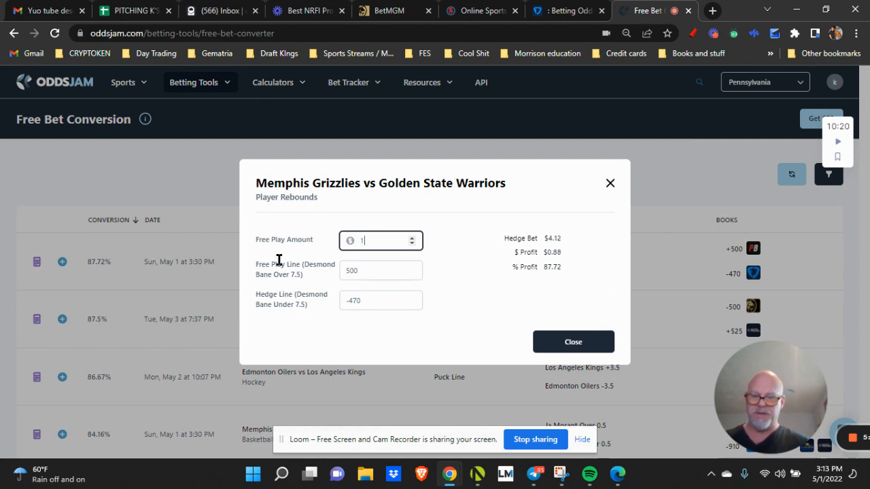
text(0)
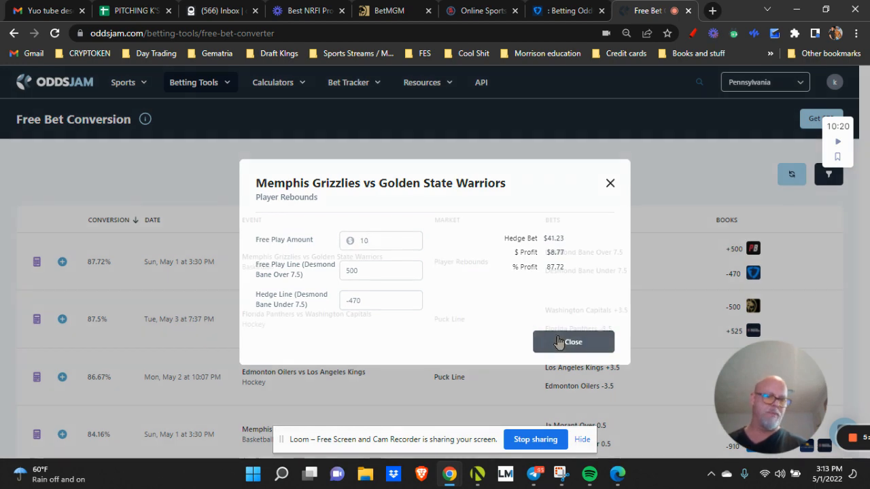
click(574, 343)
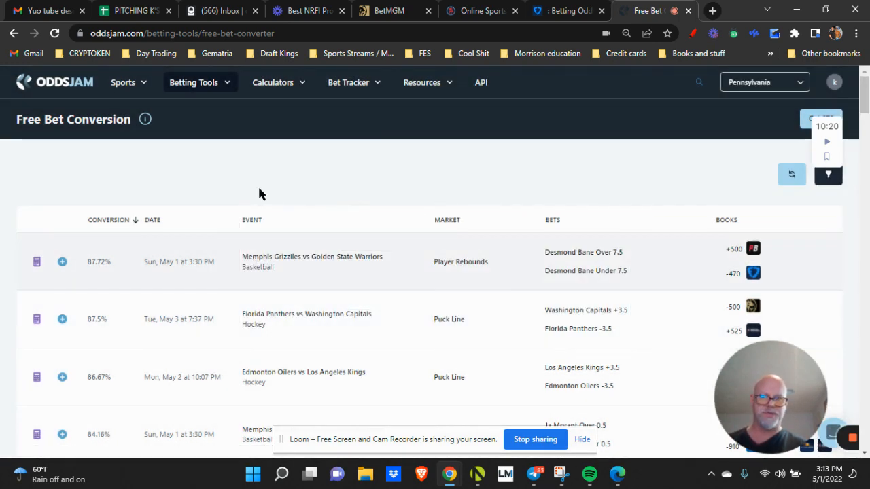
mouse_move(248, 120)
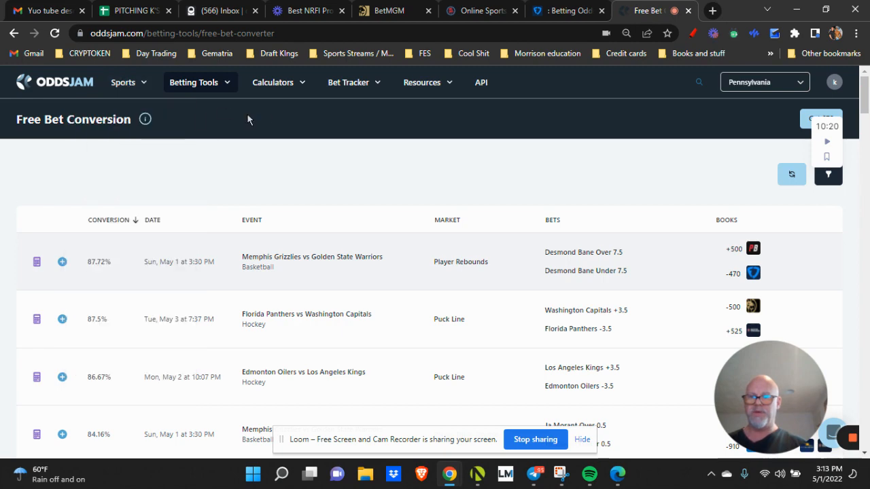
click(144, 120)
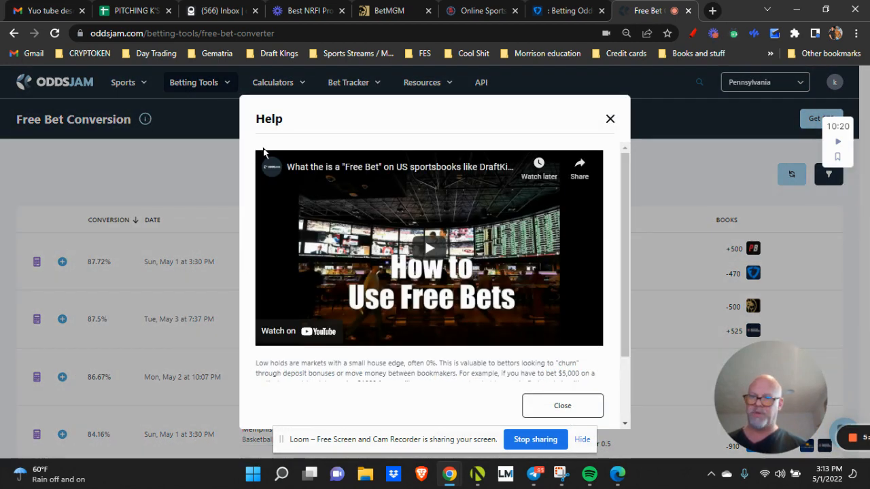
mouse_move(212, 147)
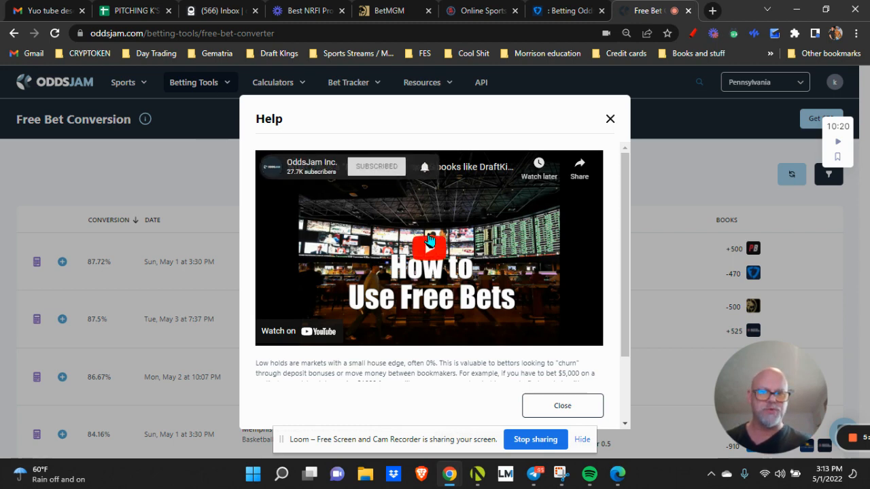
scroll(down, 3)
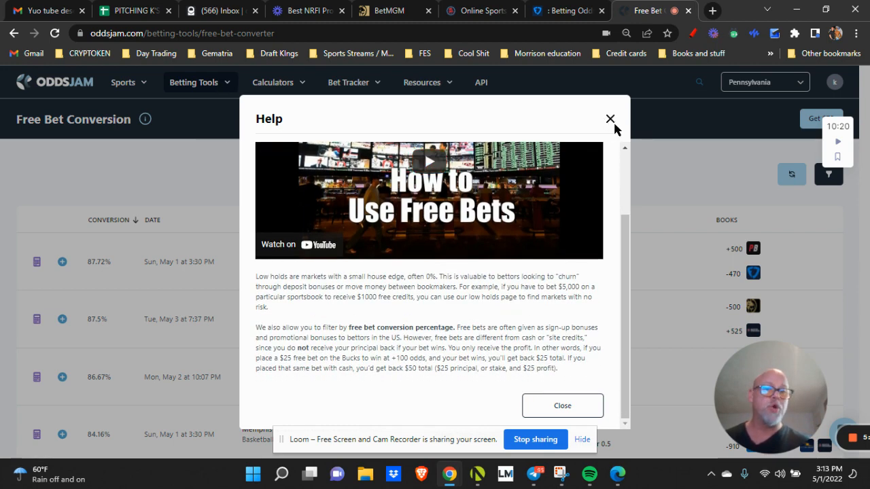
click(122, 82)
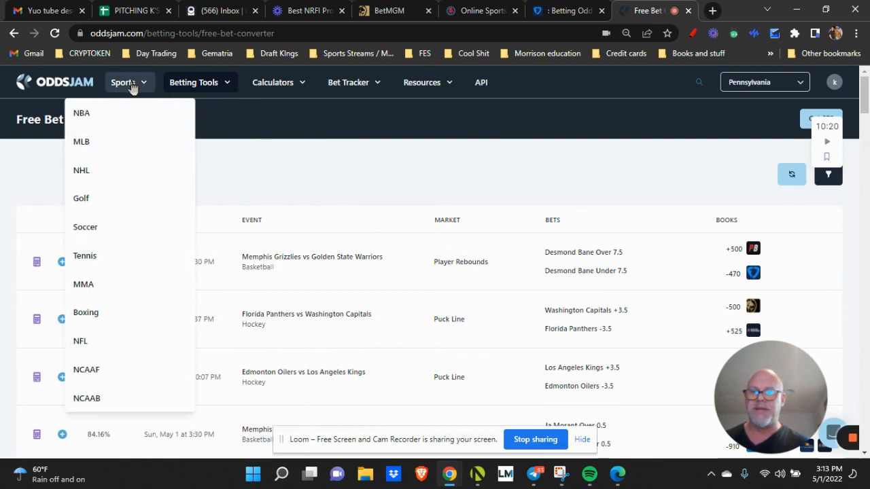
mouse_move(95, 142)
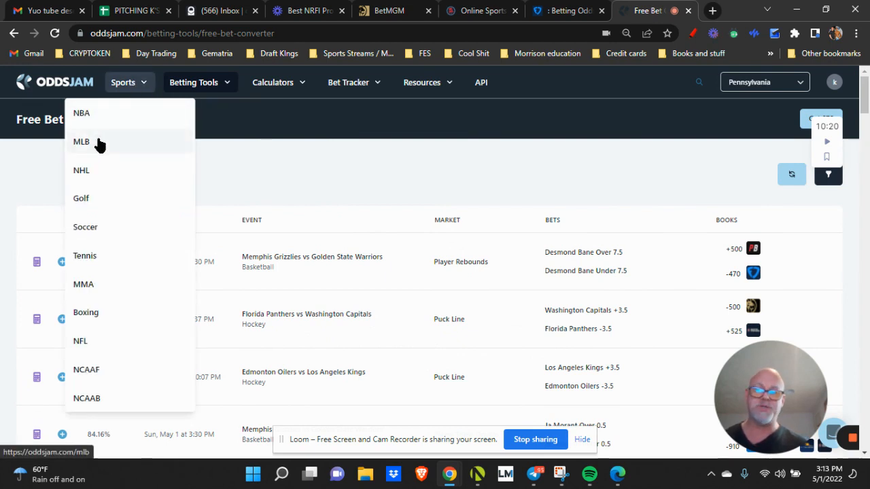
mouse_move(125, 88)
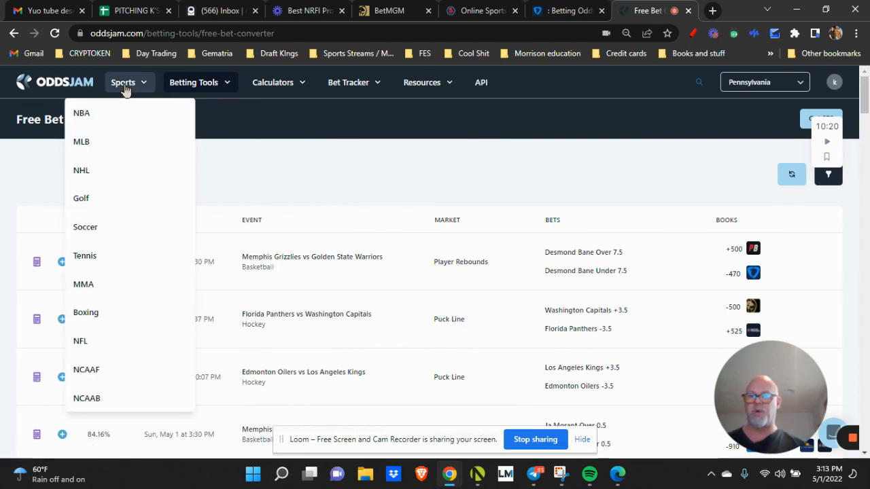
Go to the MLB betting page and browse today's upcoming games list
click(81, 142)
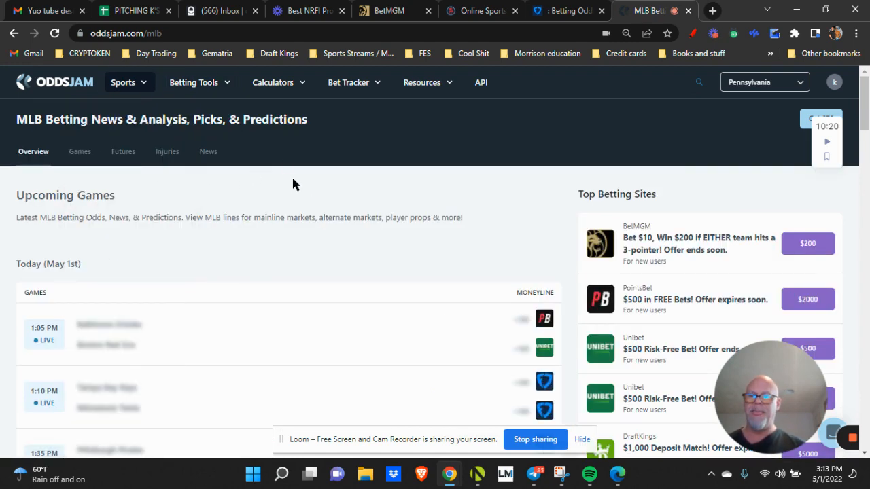
mouse_move(28, 221)
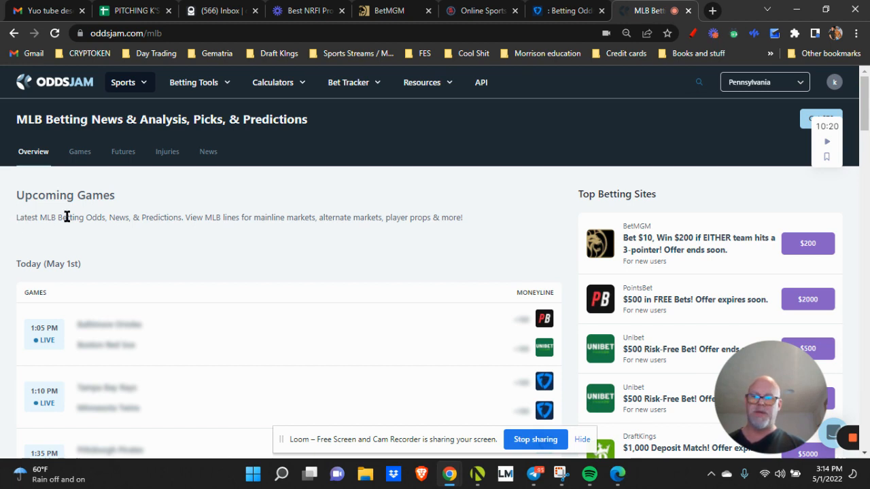
mouse_move(115, 231)
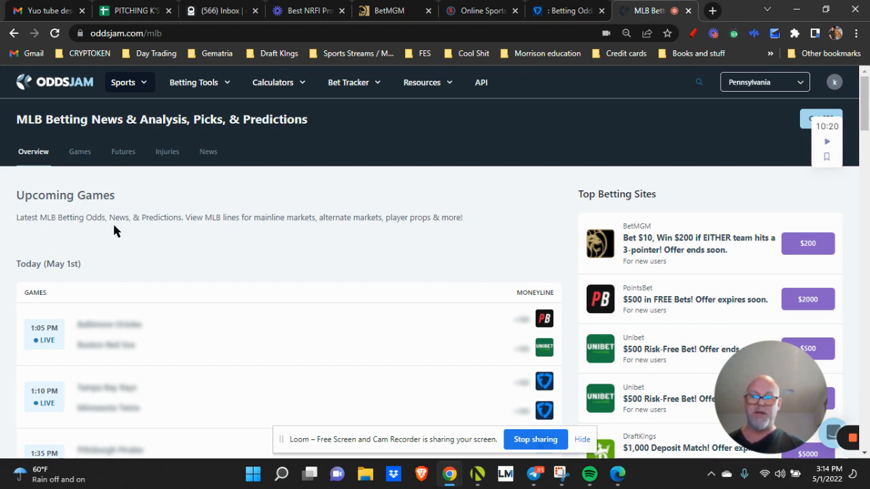
mouse_move(201, 228)
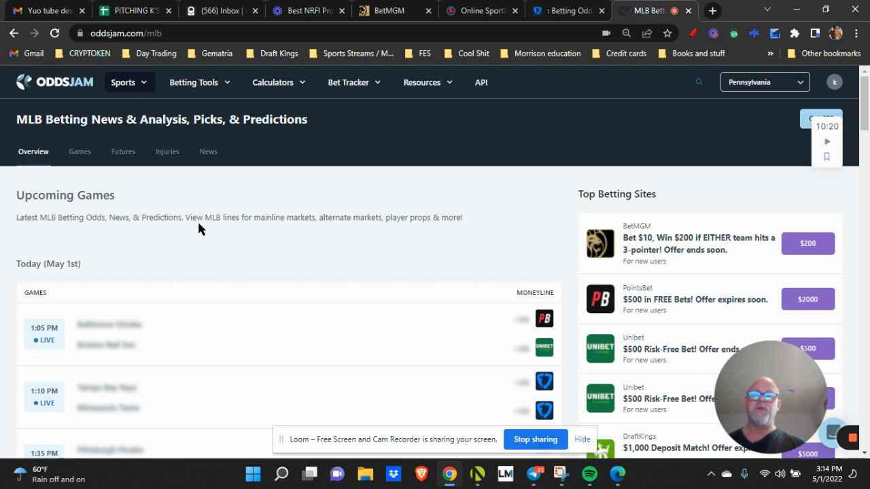
mouse_move(402, 218)
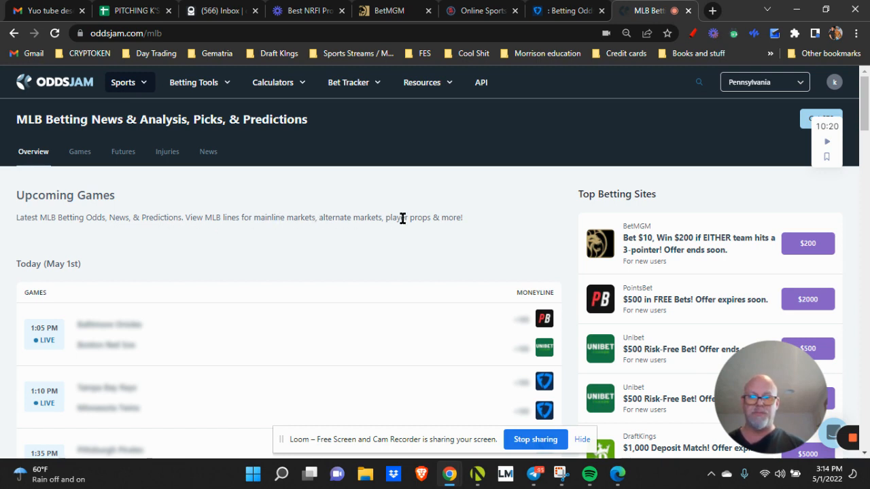
scroll(down, 3)
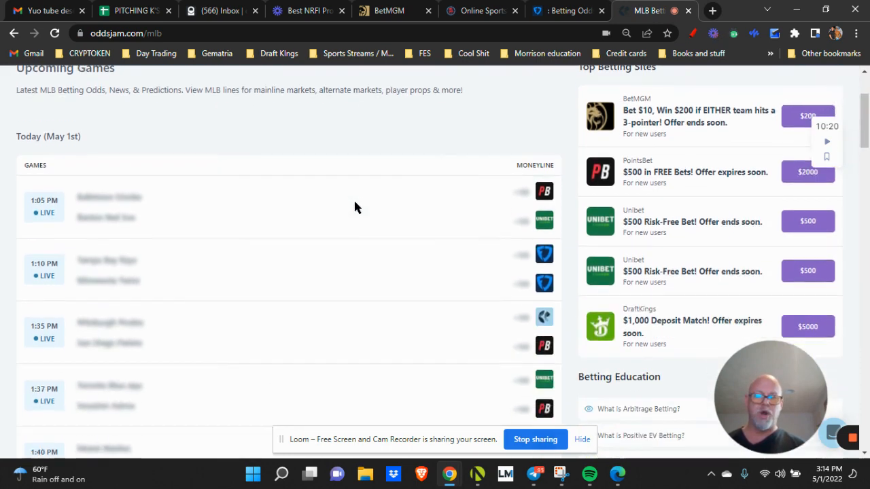
scroll(down, 3)
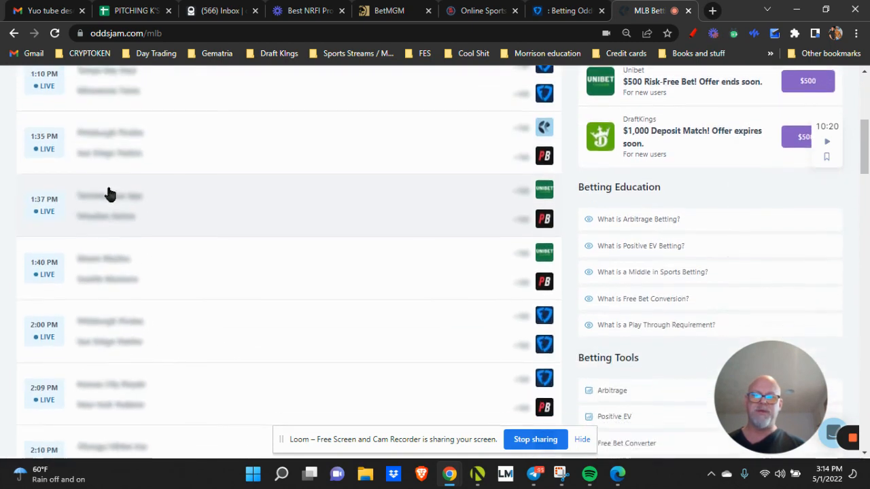
scroll(up, 3)
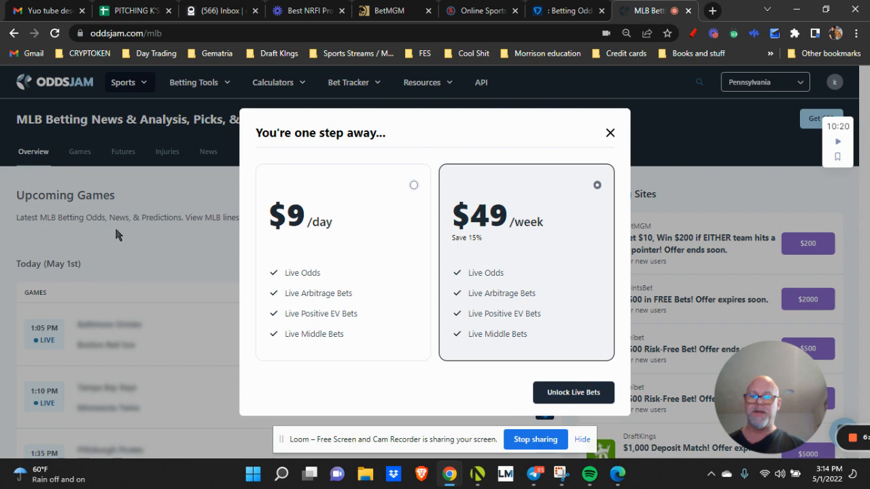
mouse_move(329, 248)
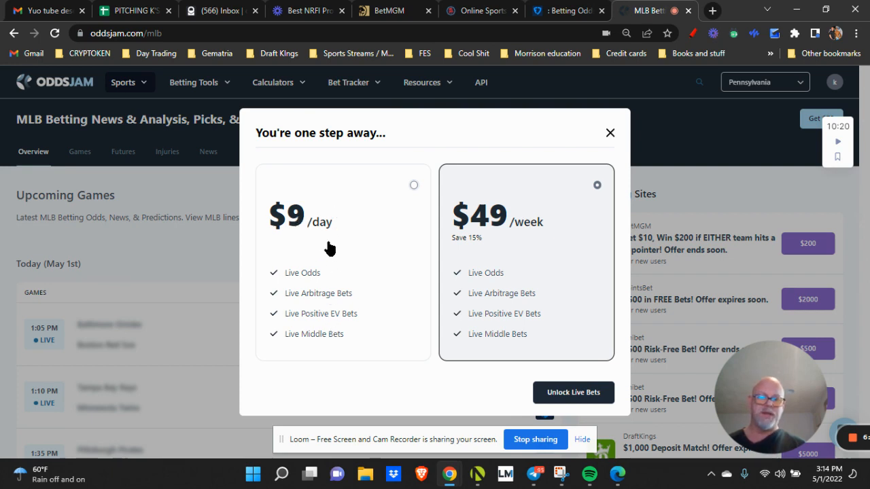
mouse_move(283, 224)
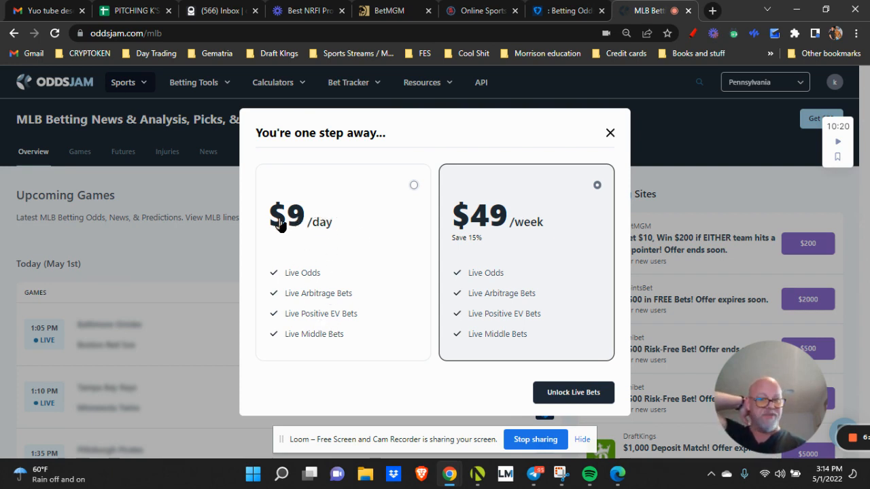
Select the $49/week plan, then dismiss the upgrade offer back to the MLB games list
click(597, 185)
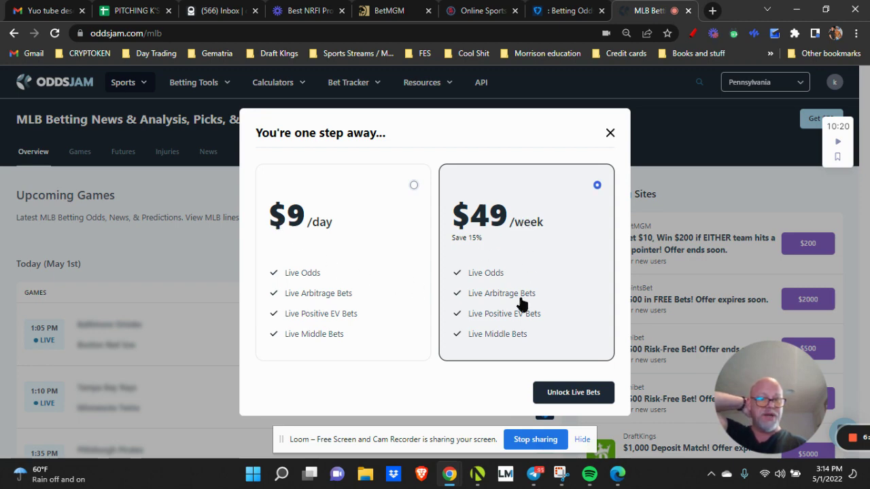
mouse_move(524, 333)
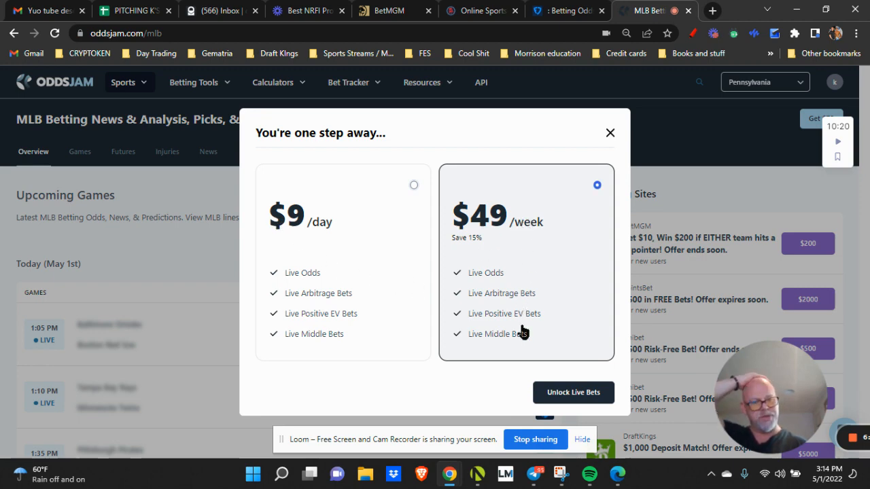
mouse_move(541, 218)
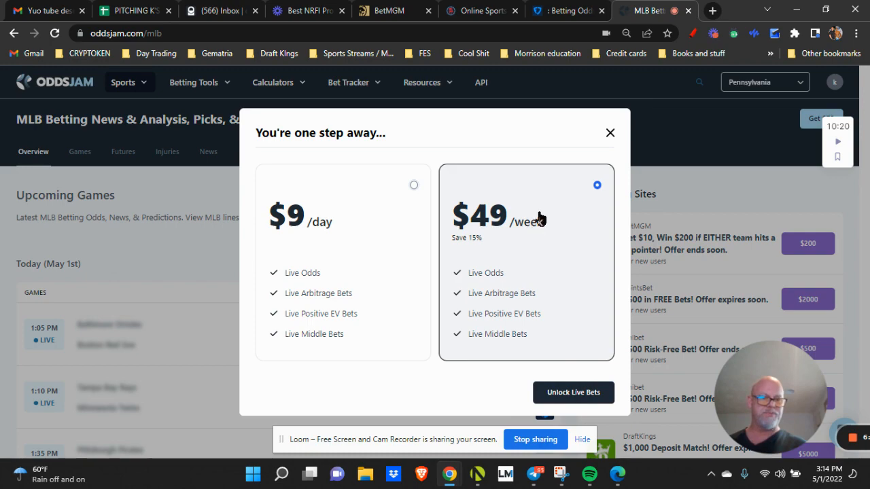
click(609, 133)
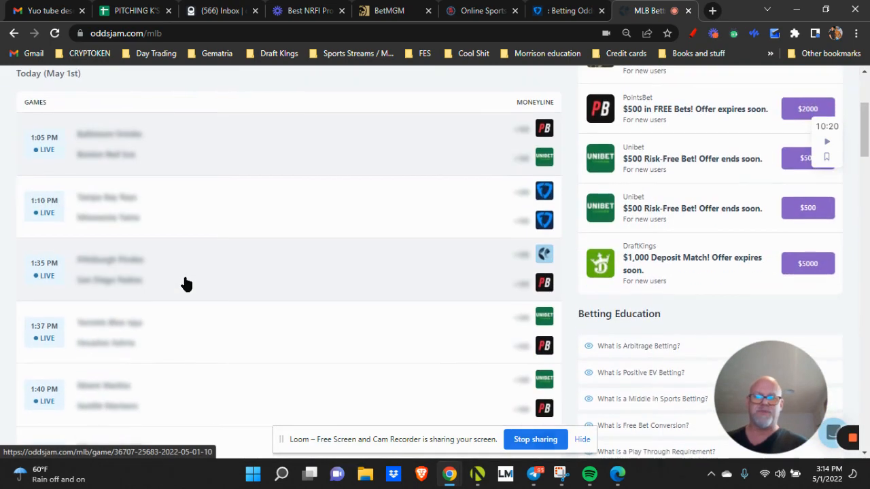
Show the Giants vs Nationals 1st Half Moneyline odds table across sportsbooks
scroll(down, 3)
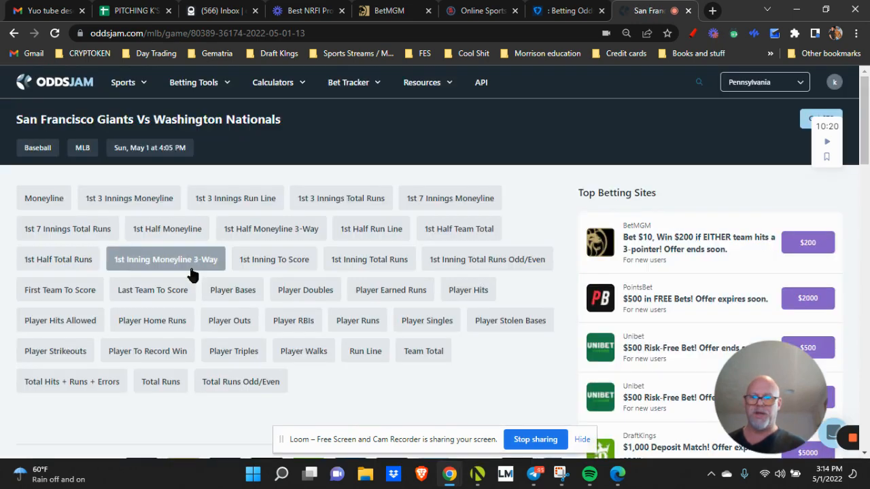
click(166, 229)
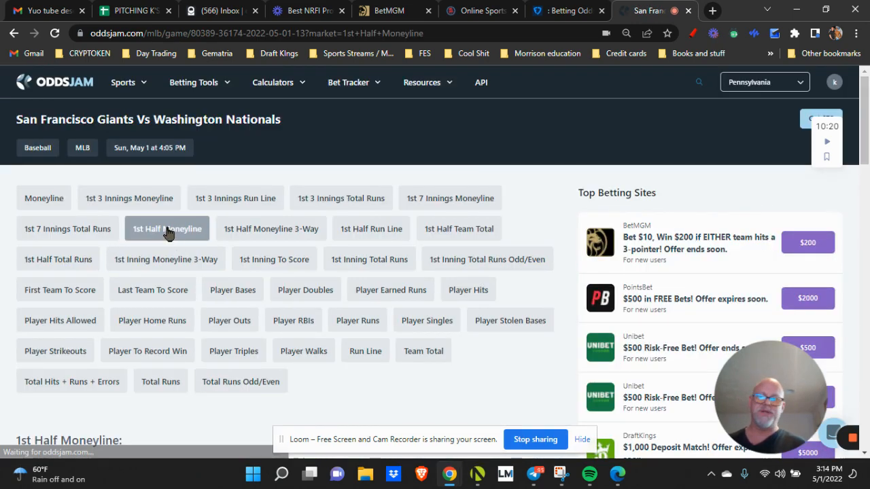
scroll(down, 3)
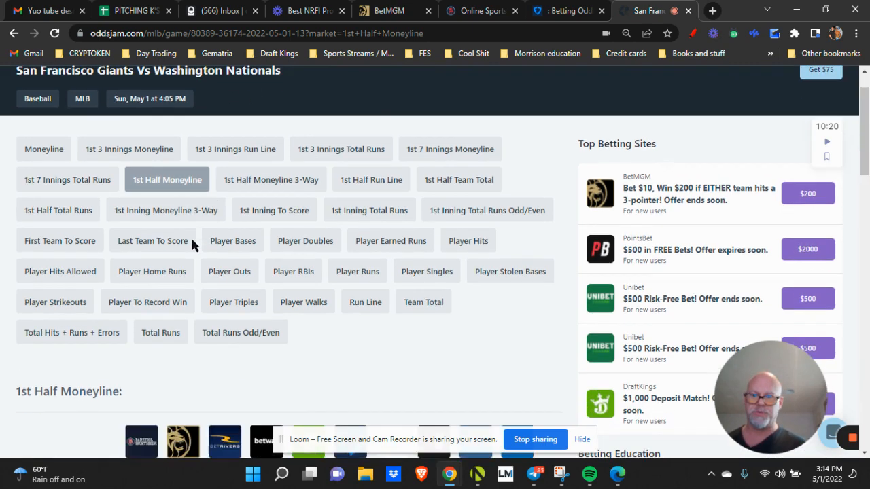
scroll(down, 3)
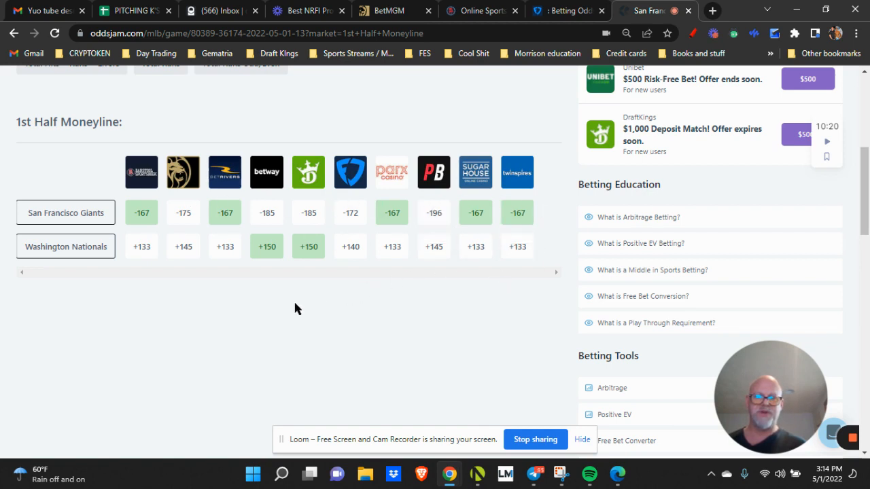
mouse_move(370, 218)
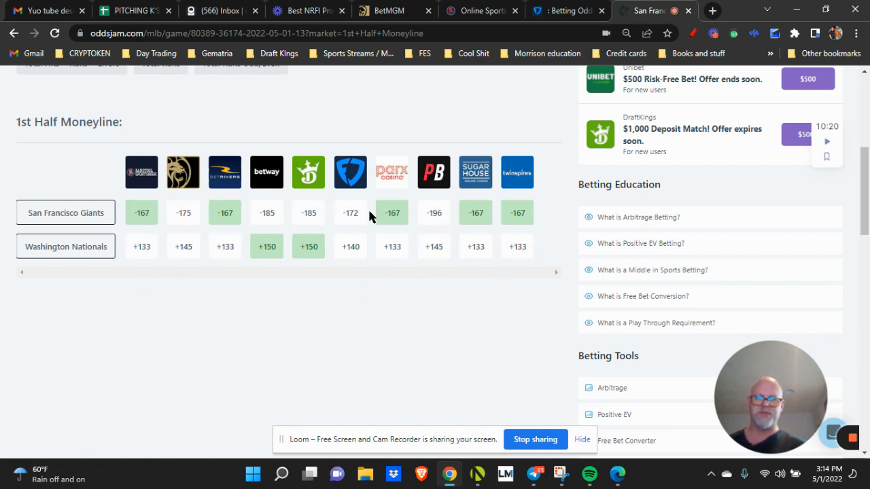
mouse_move(225, 297)
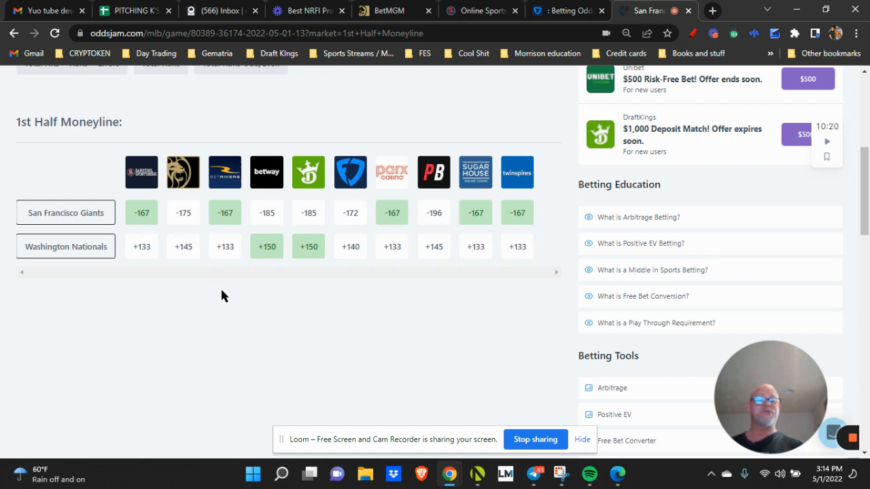
mouse_move(226, 300)
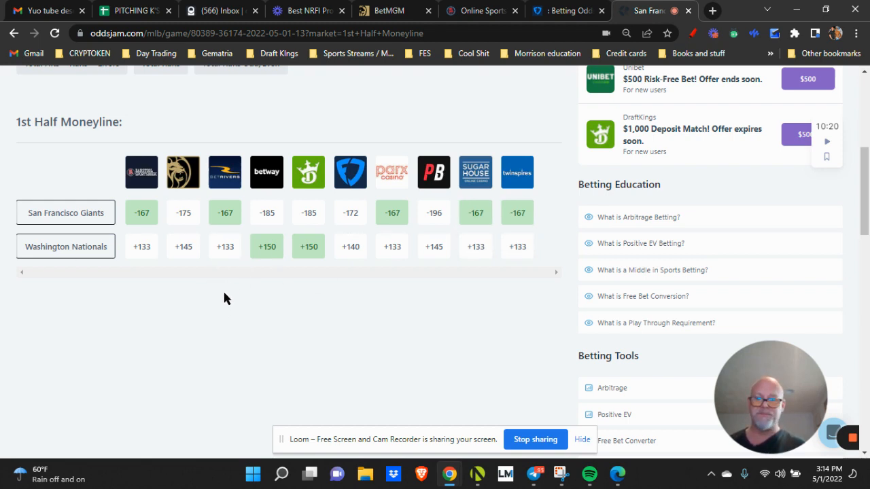
mouse_move(310, 212)
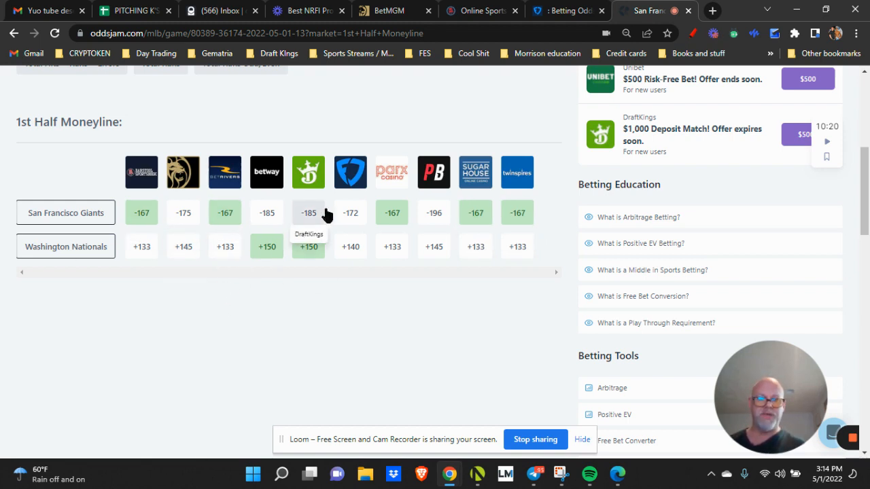
mouse_move(297, 245)
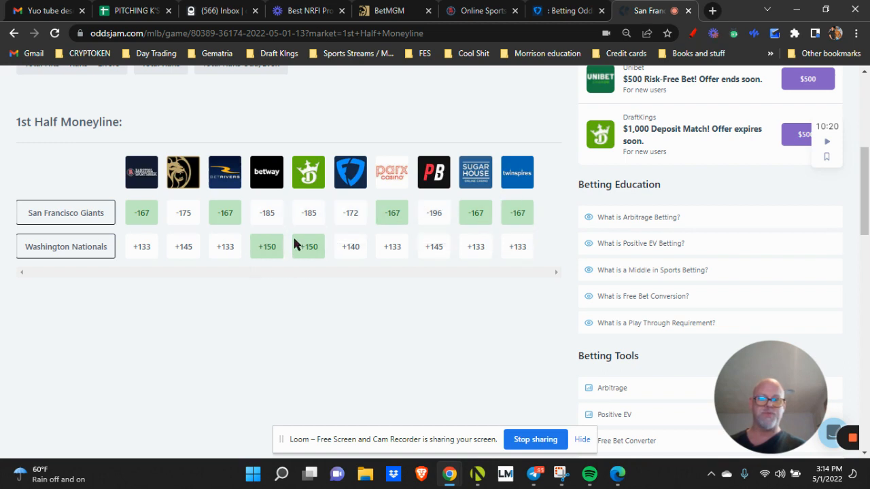
mouse_move(266, 246)
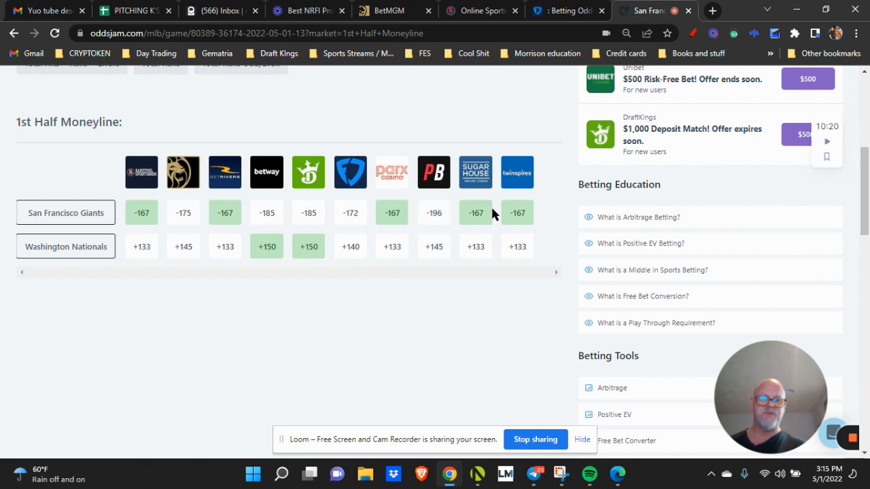
mouse_move(333, 304)
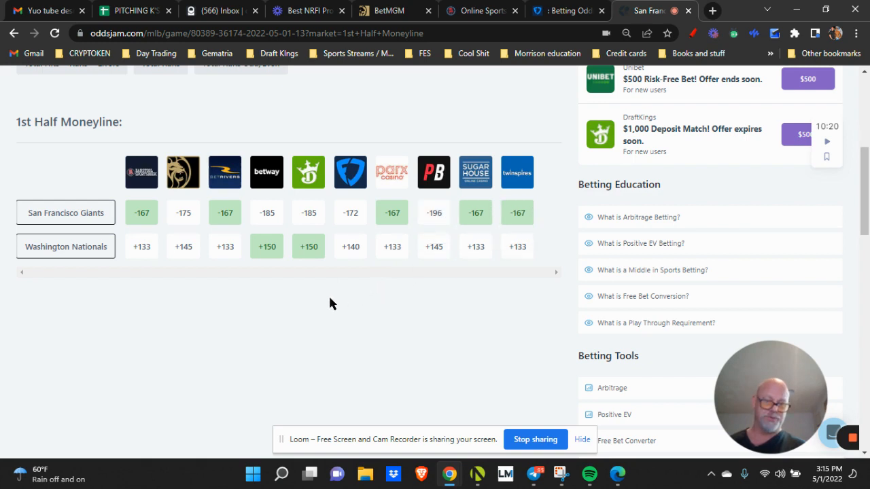
mouse_move(303, 302)
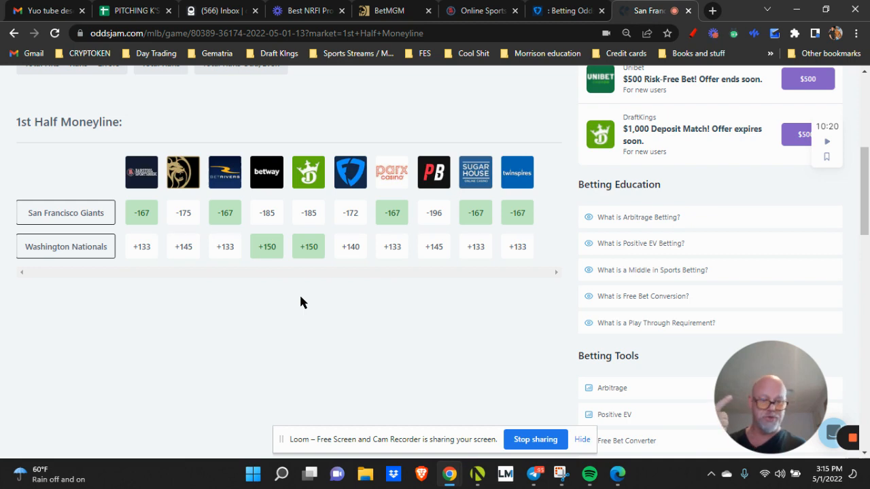
mouse_move(294, 304)
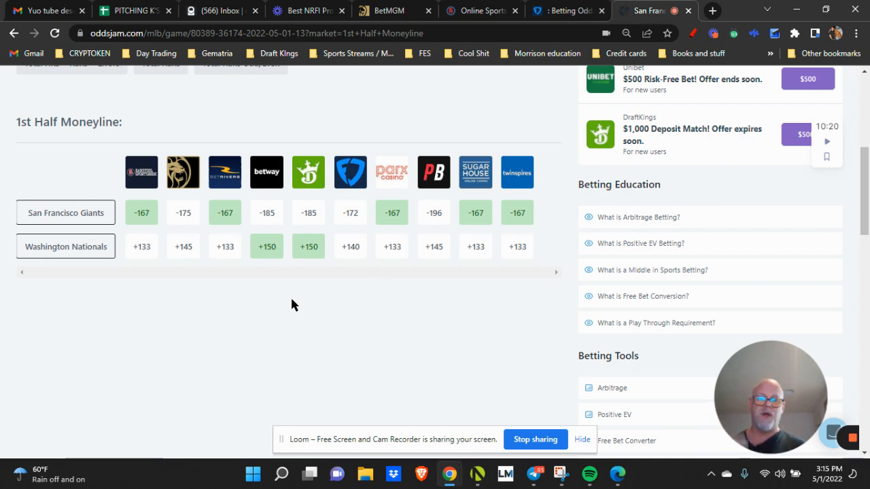
mouse_move(245, 235)
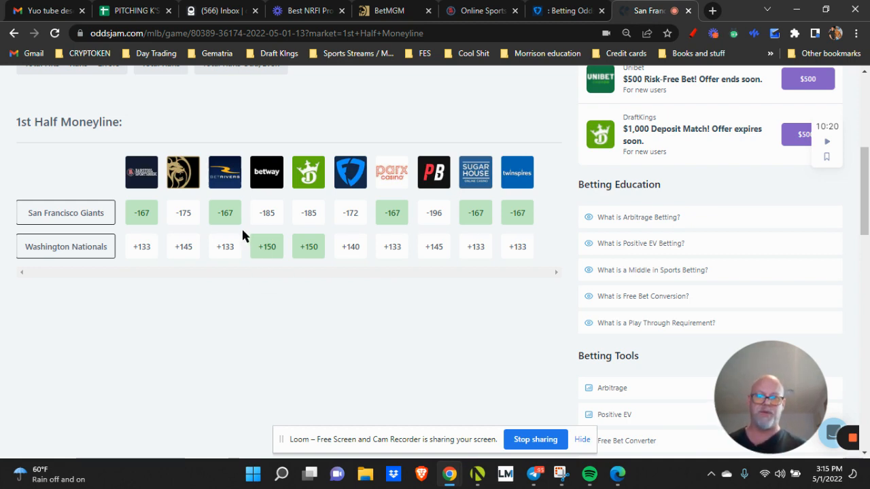
Review the Betting Tools menu, then list the Resources: Getting Started Guide, Betting Education, Online Sportsbooks
scroll(up, 3)
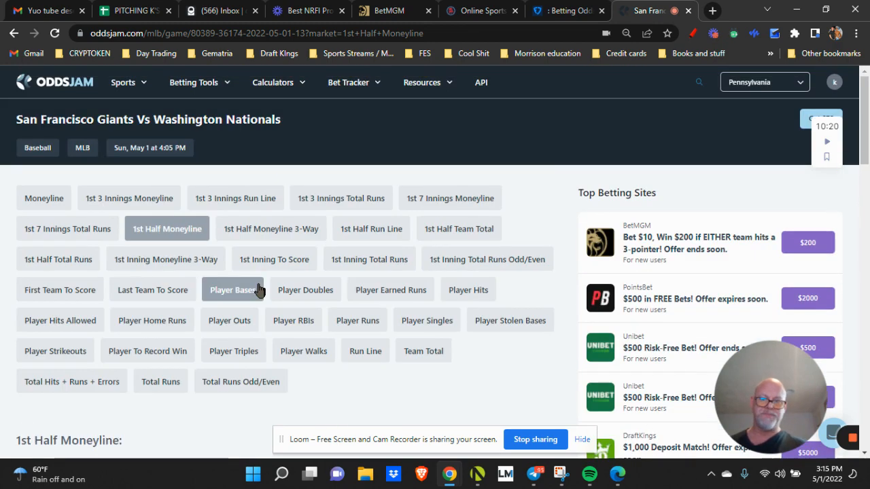
click(199, 83)
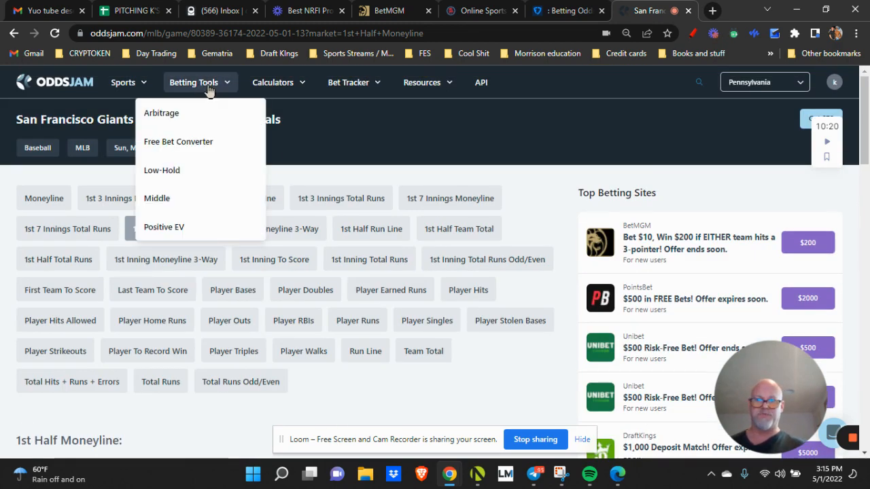
click(421, 83)
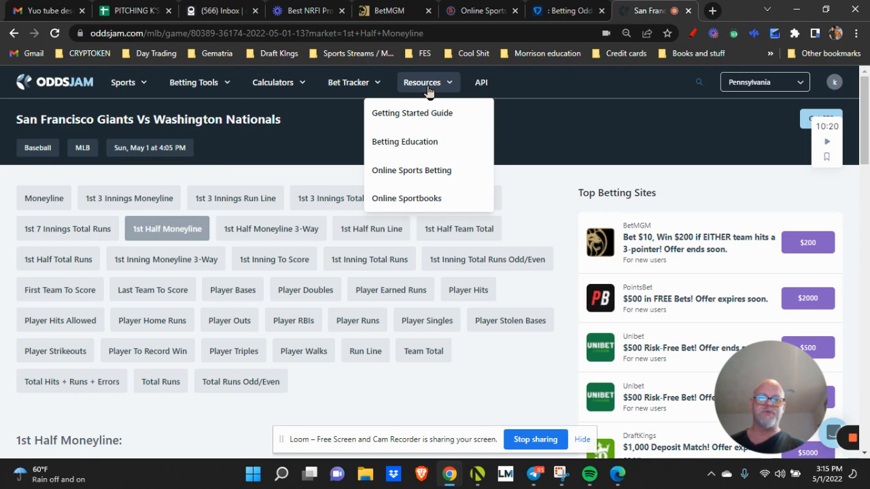
mouse_move(411, 113)
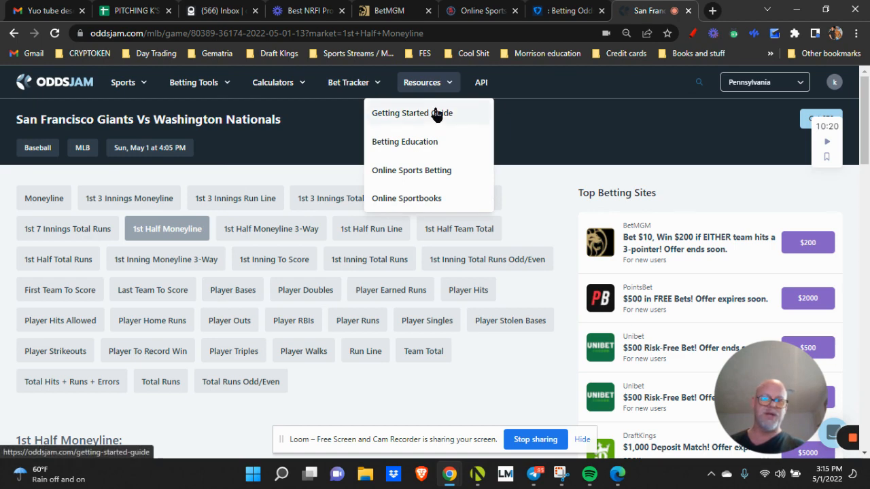
mouse_move(413, 142)
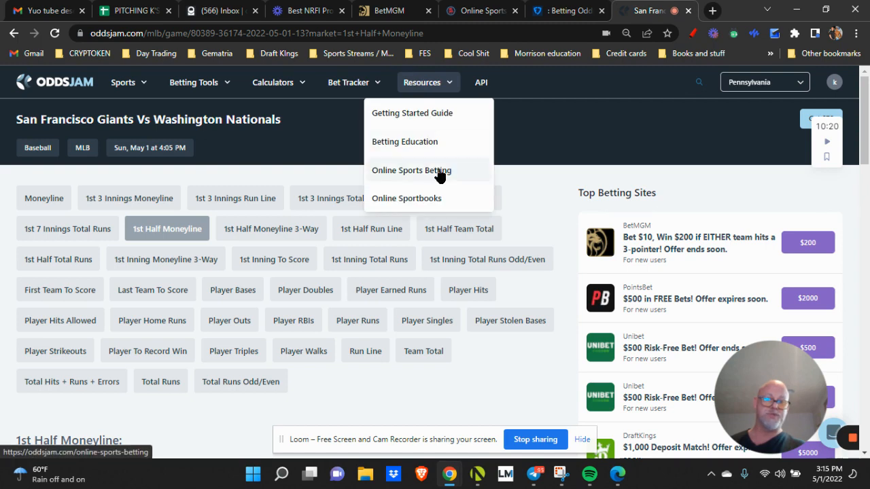
mouse_move(407, 199)
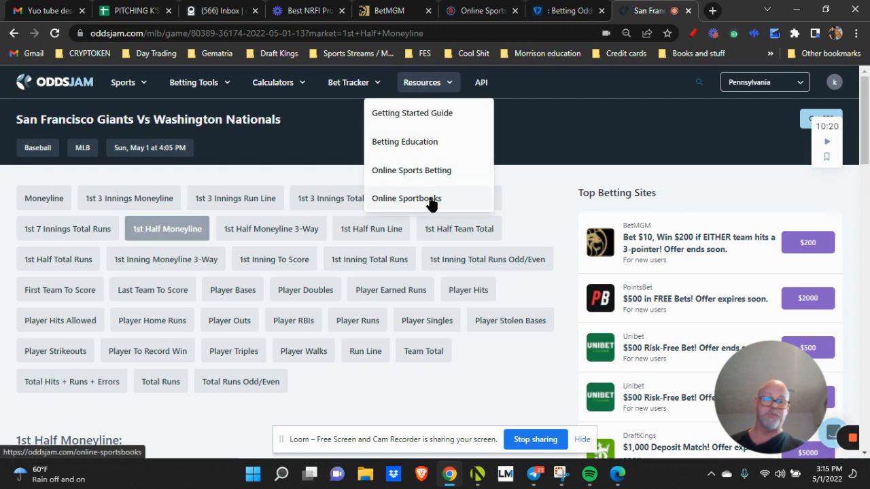
click(407, 199)
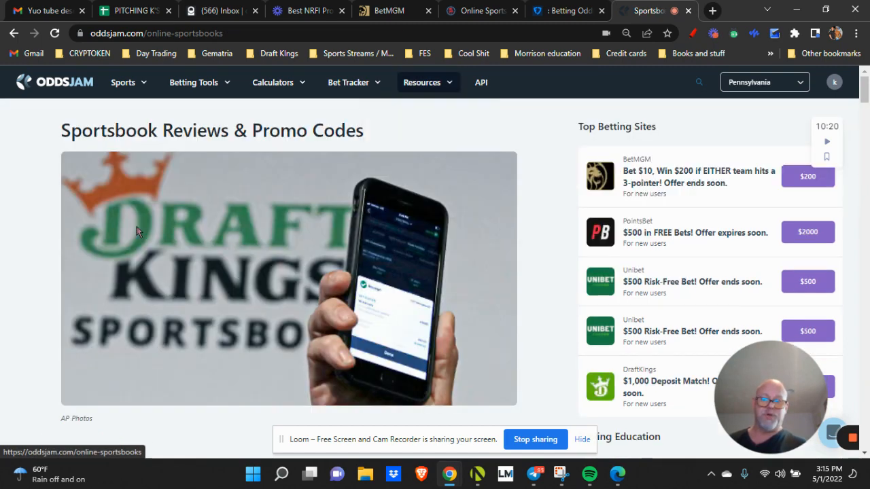
scroll(down, 3)
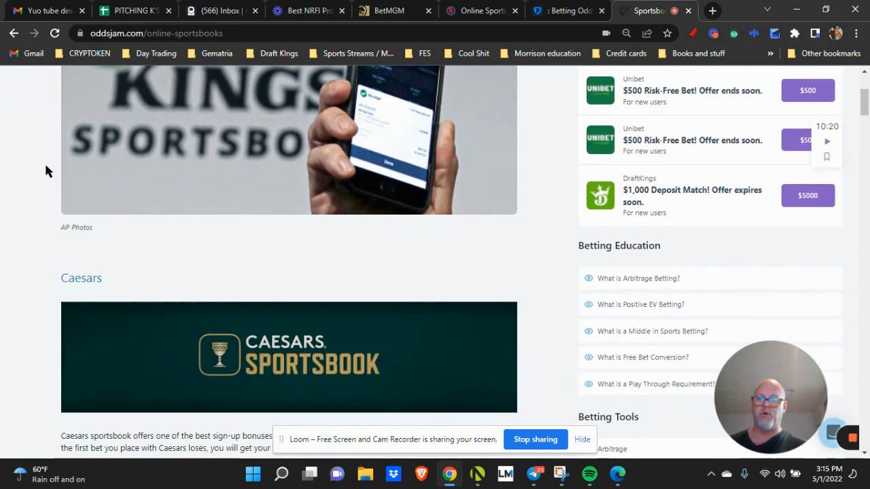
scroll(down, 3)
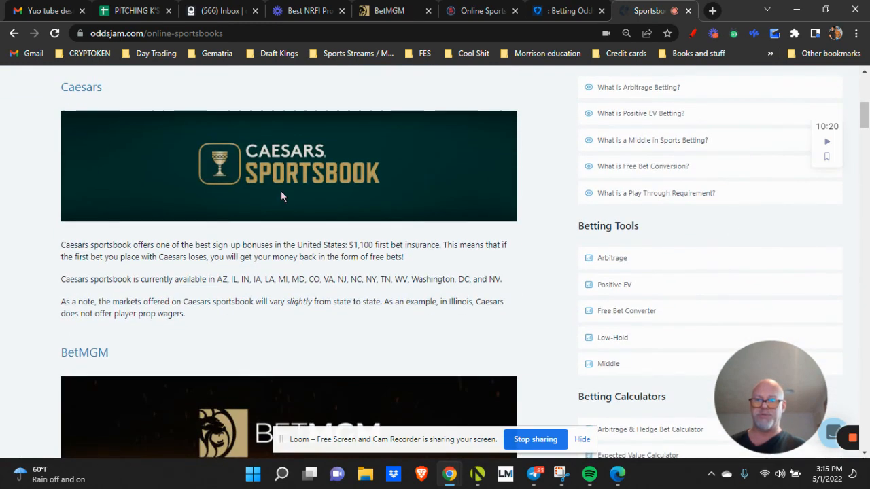
scroll(down, 3)
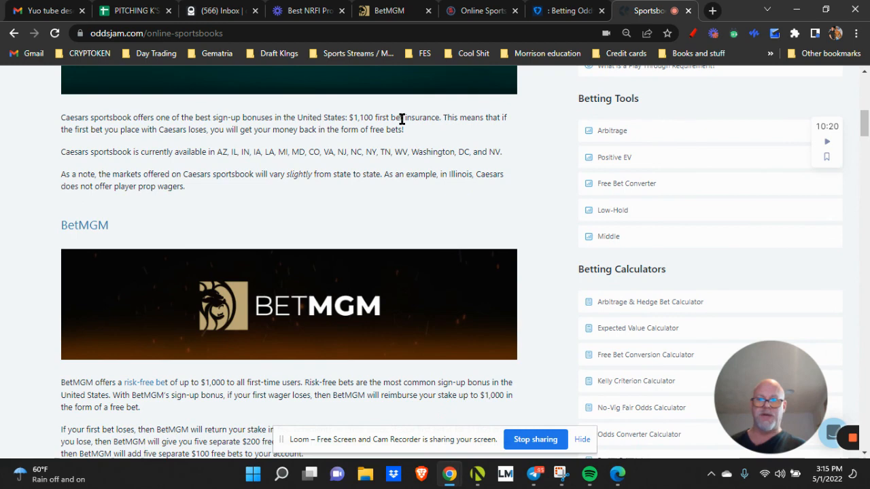
scroll(down, 3)
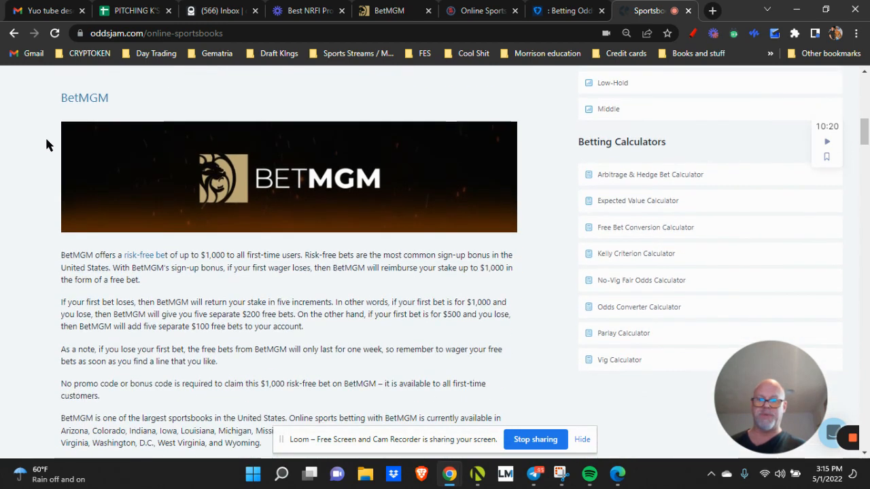
scroll(down, 3)
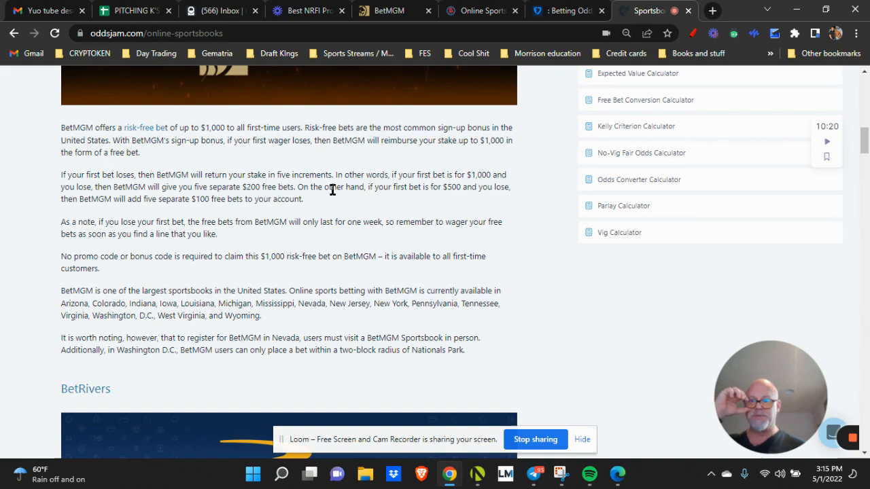
scroll(down, 3)
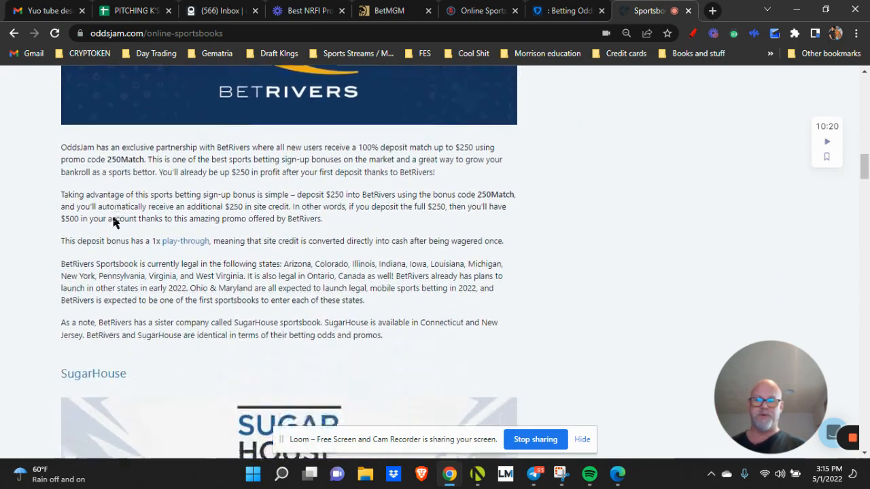
scroll(up, 3)
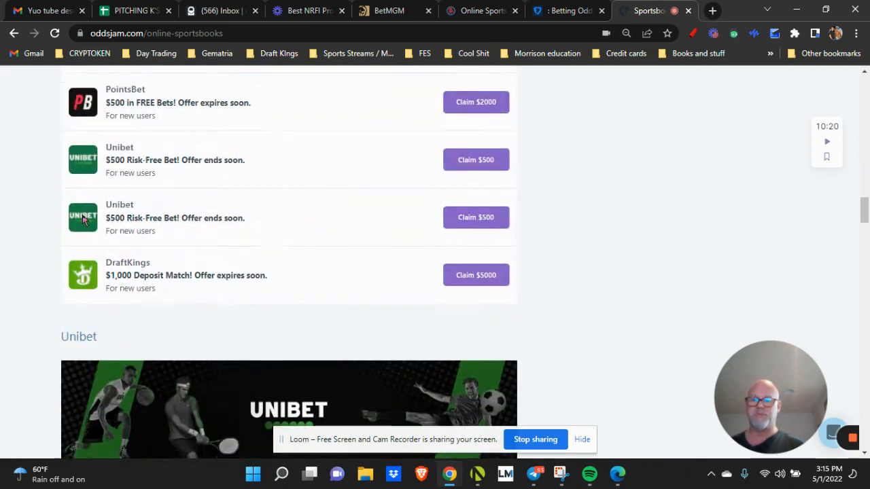
scroll(up, 3)
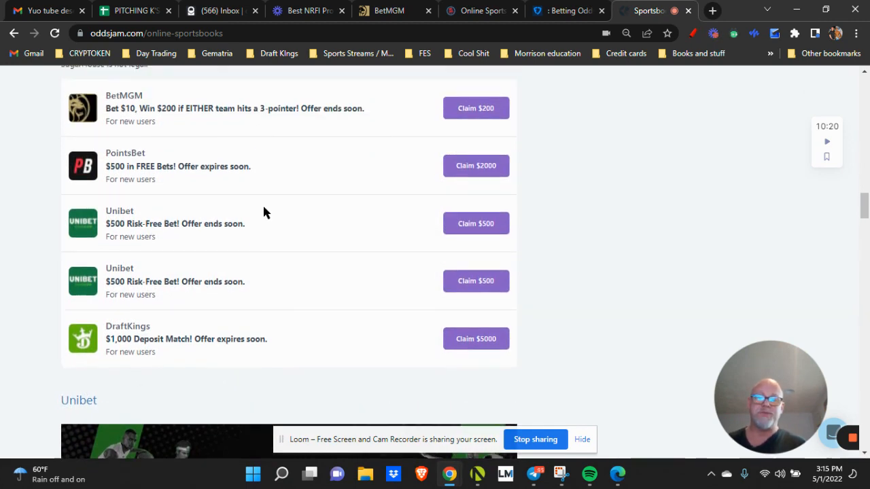
scroll(up, 3)
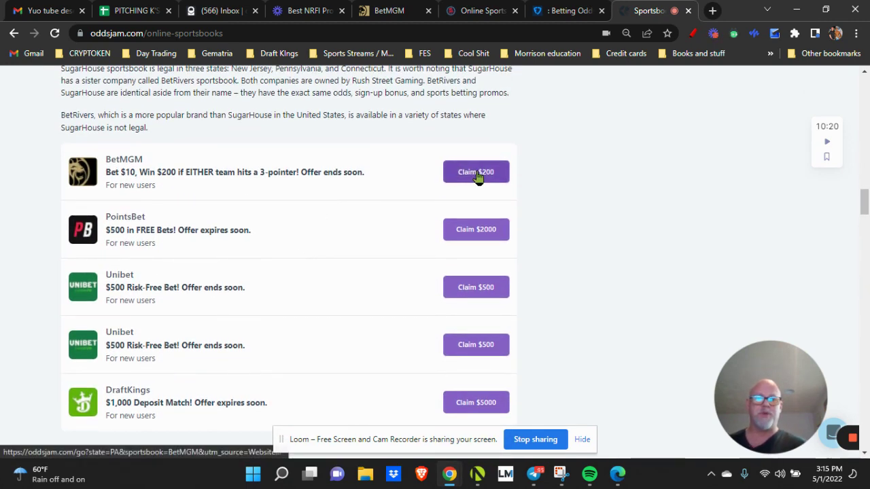
mouse_move(146, 168)
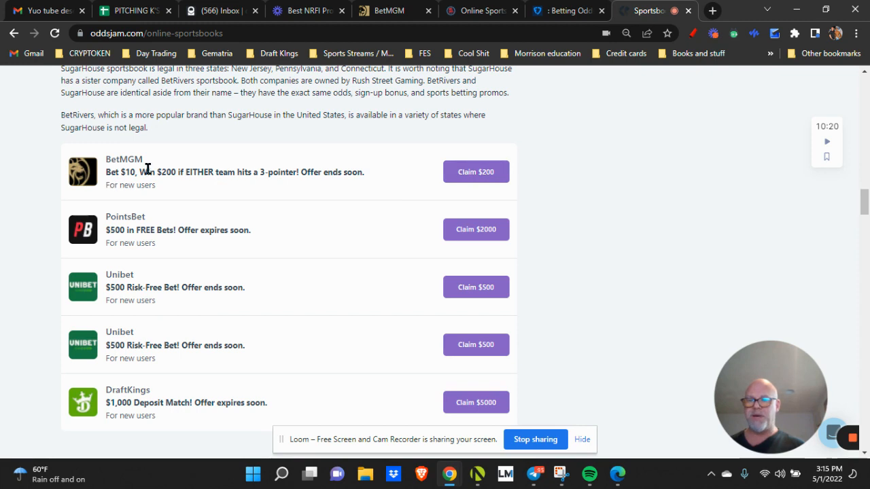
mouse_move(142, 176)
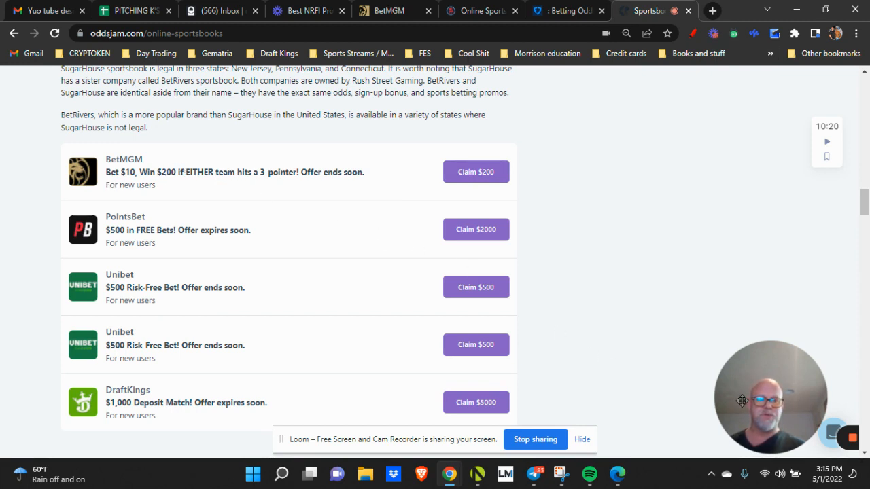
mouse_move(424, 309)
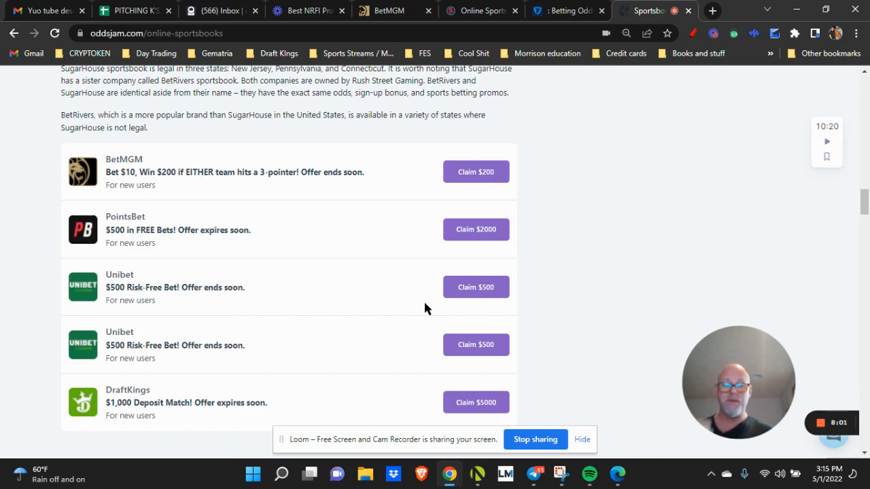
scroll(up, 3)
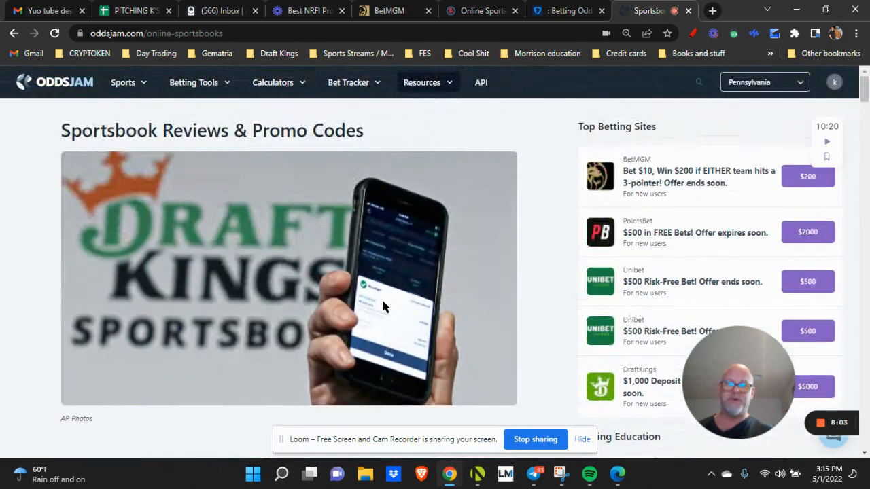
Go to the Getting Started Guide from the Resources menu
click(421, 83)
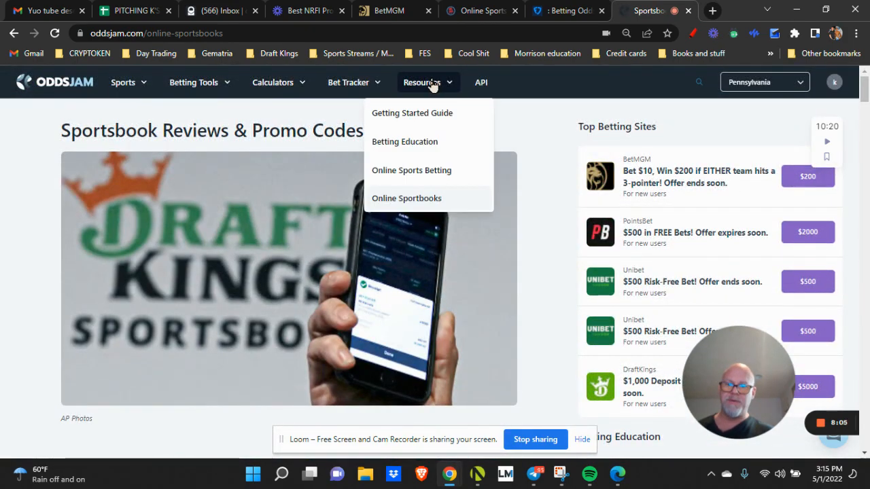
click(412, 113)
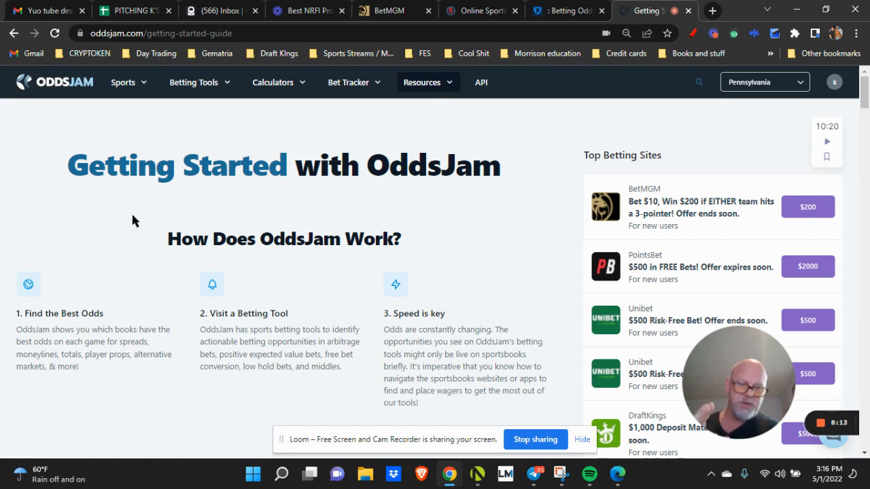
mouse_move(86, 213)
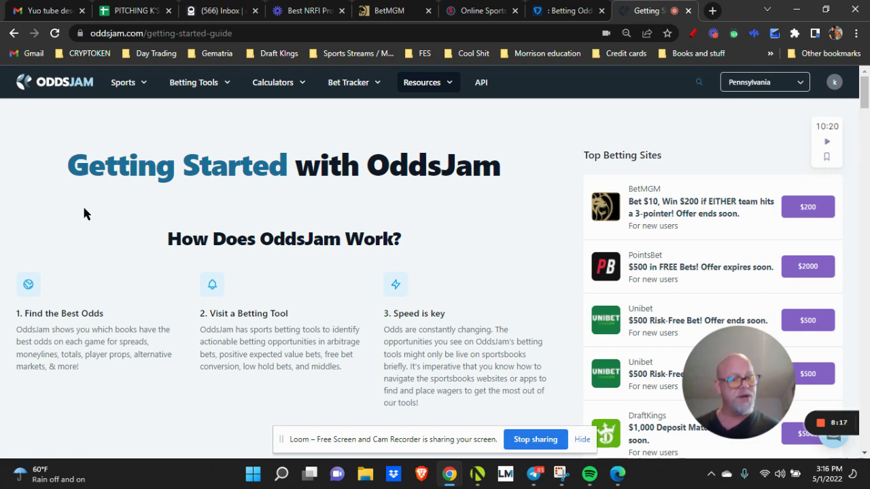
mouse_move(95, 228)
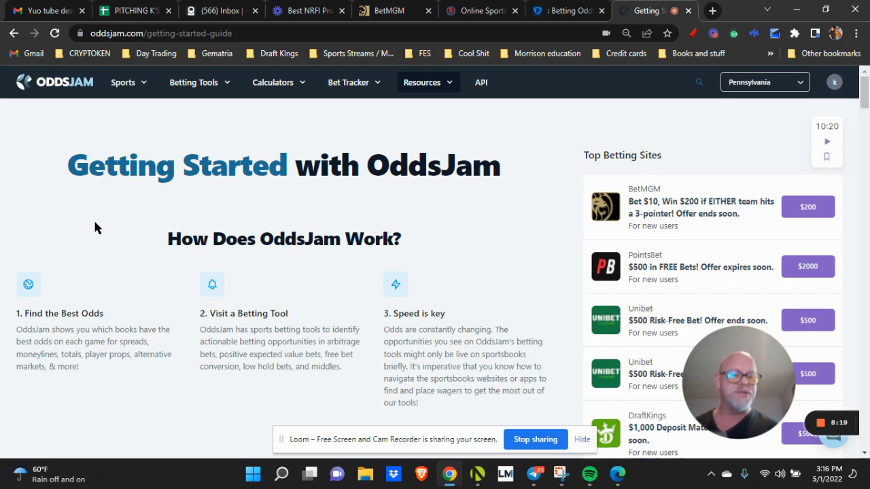
mouse_move(116, 230)
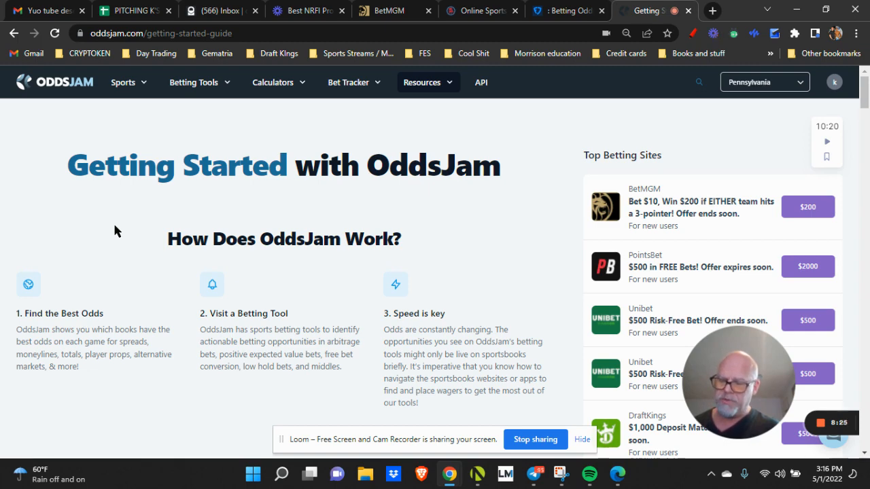
mouse_move(170, 264)
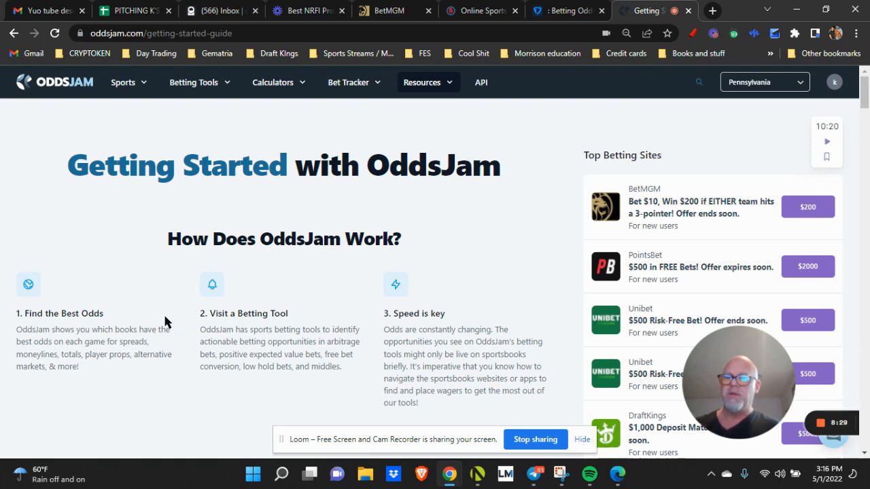
scroll(down, 3)
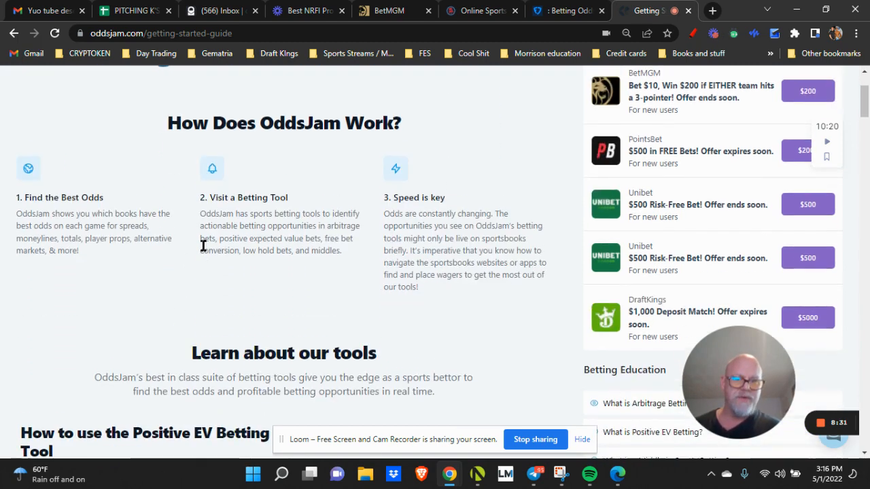
scroll(down, 3)
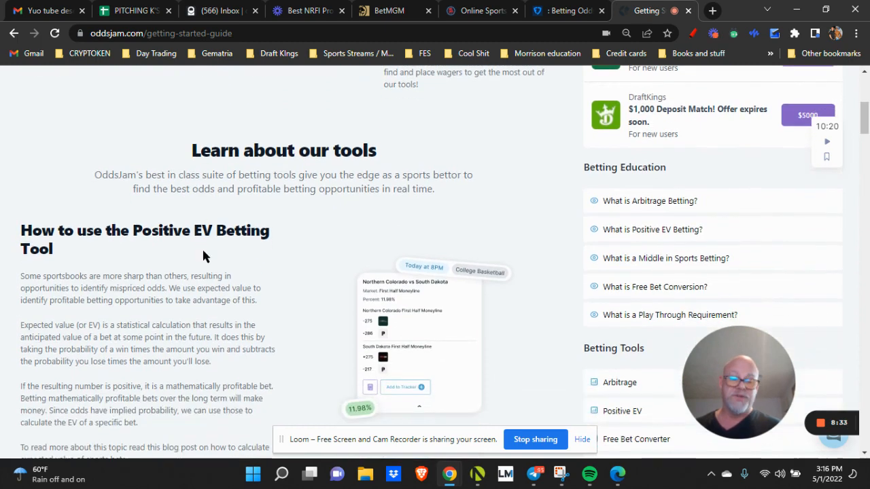
mouse_move(164, 269)
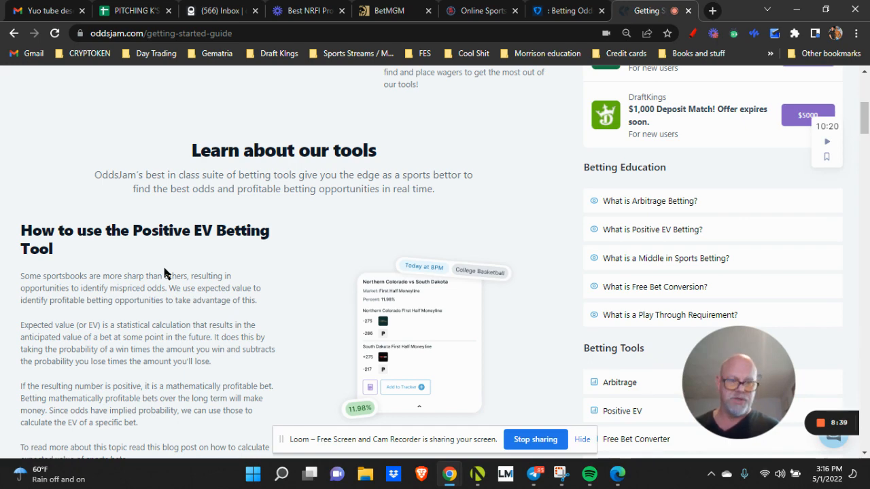
mouse_move(713, 258)
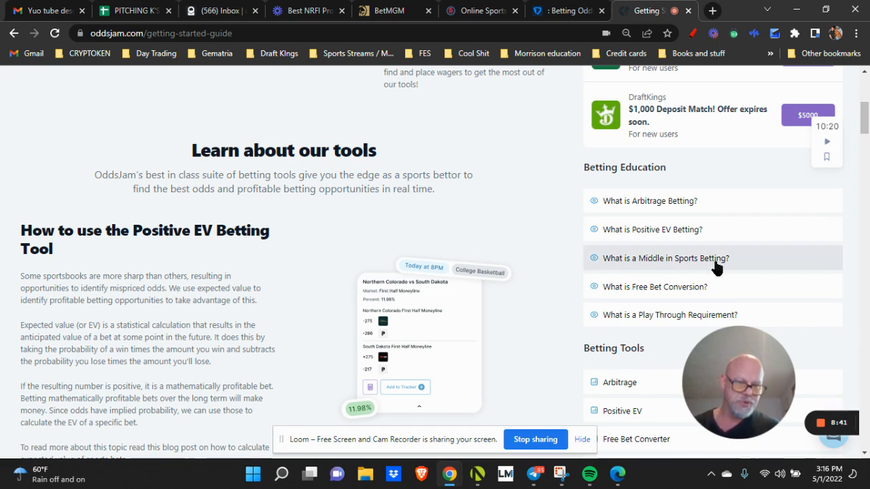
mouse_move(201, 250)
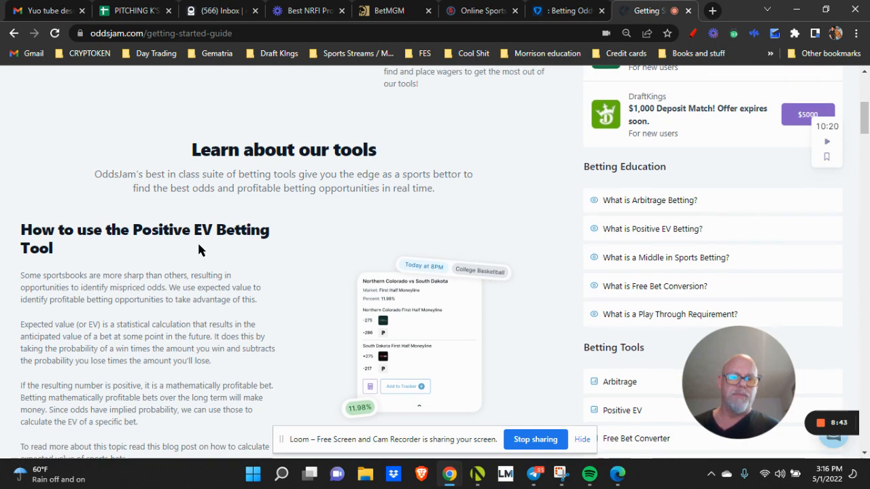
scroll(up, 3)
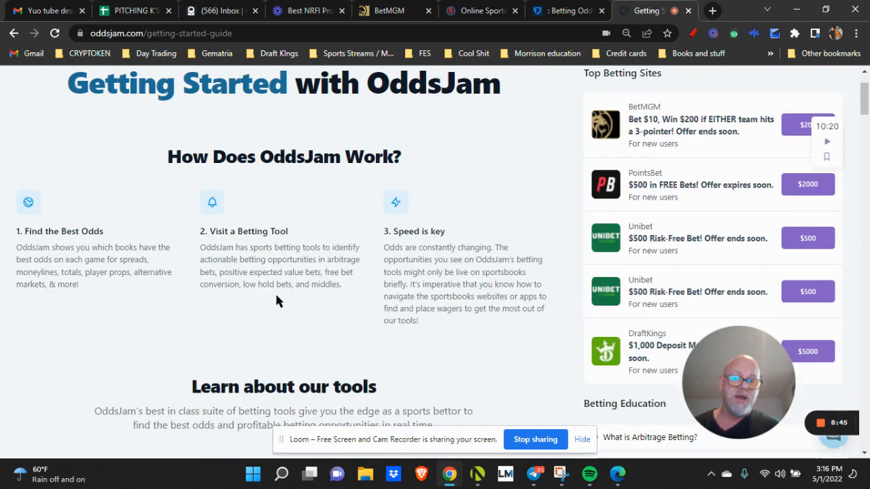
click(348, 83)
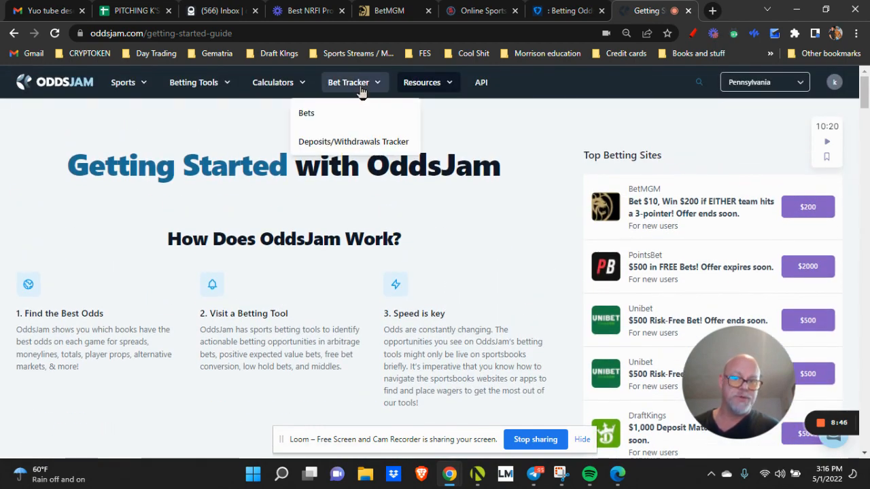
Go to Betting Education and browse the Sports Betting 101 article grid of 57 results
click(422, 83)
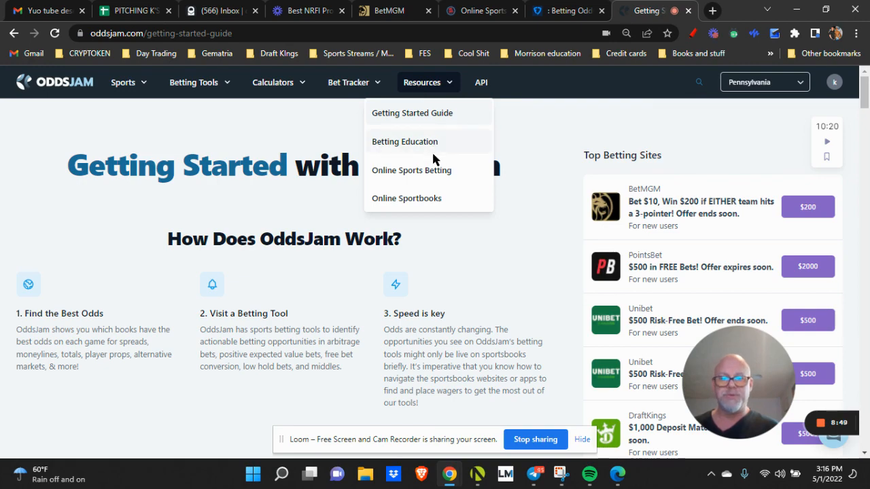
click(405, 141)
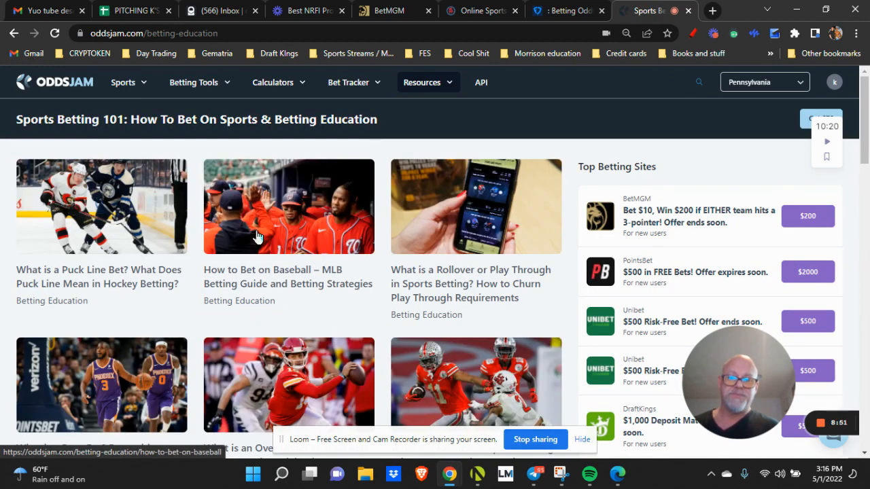
scroll(down, 3)
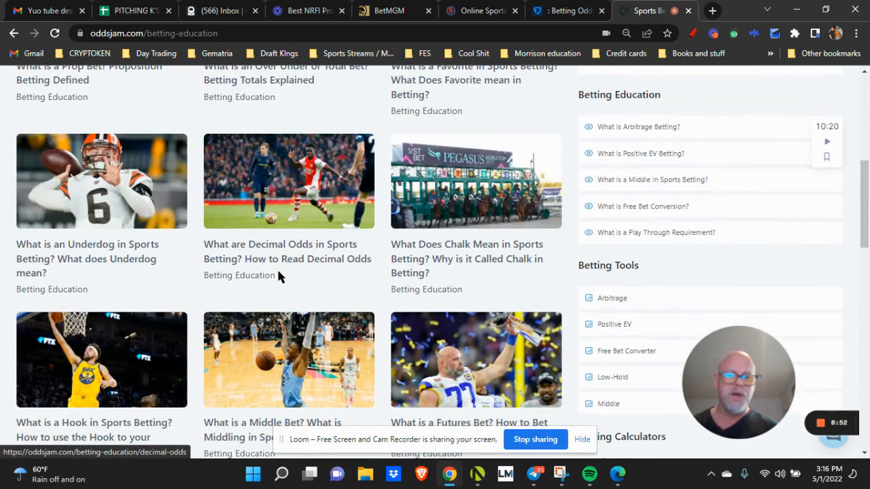
scroll(down, 3)
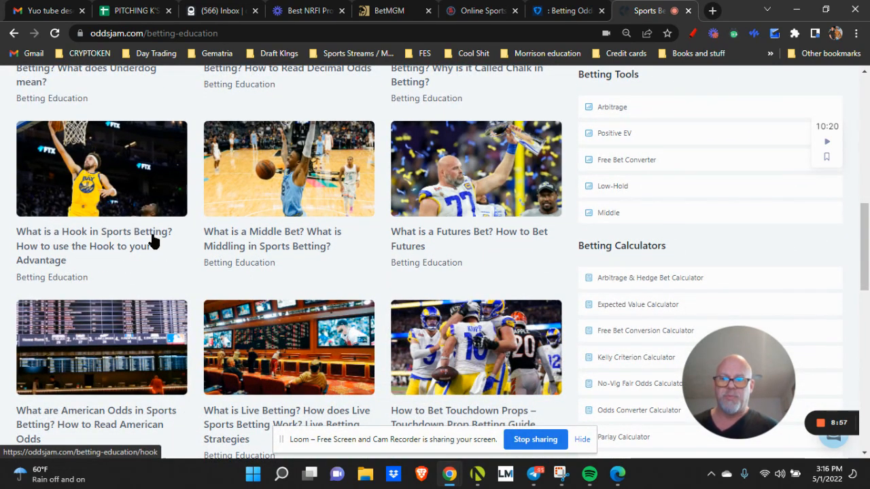
mouse_move(519, 245)
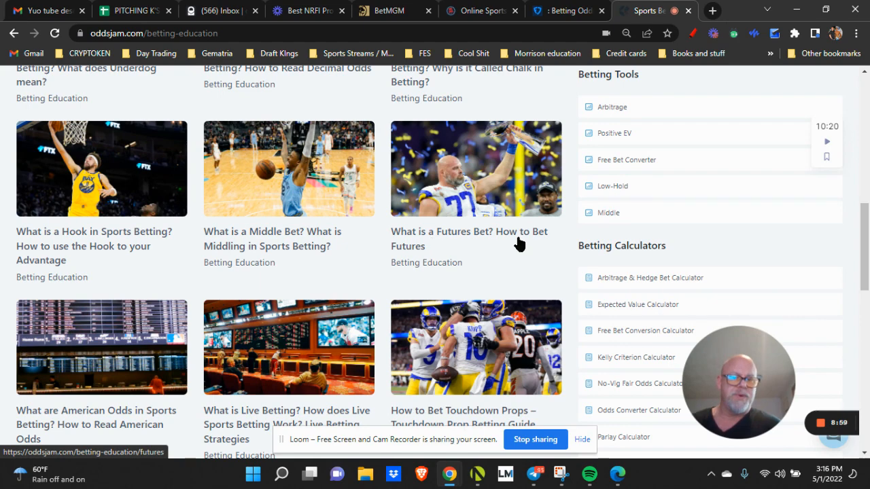
scroll(down, 3)
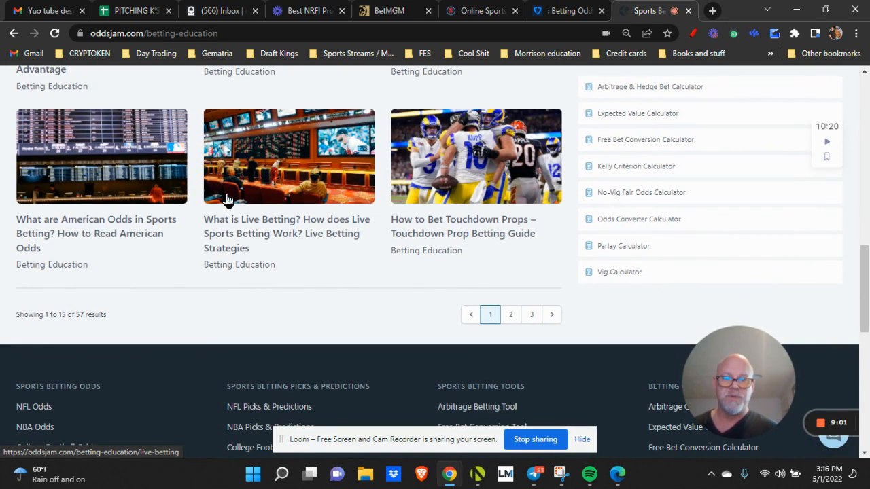
mouse_move(483, 247)
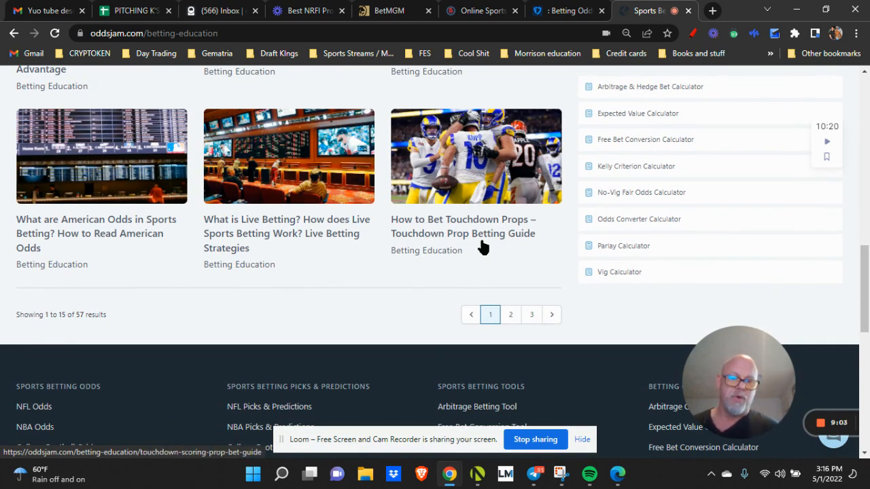
scroll(up, 3)
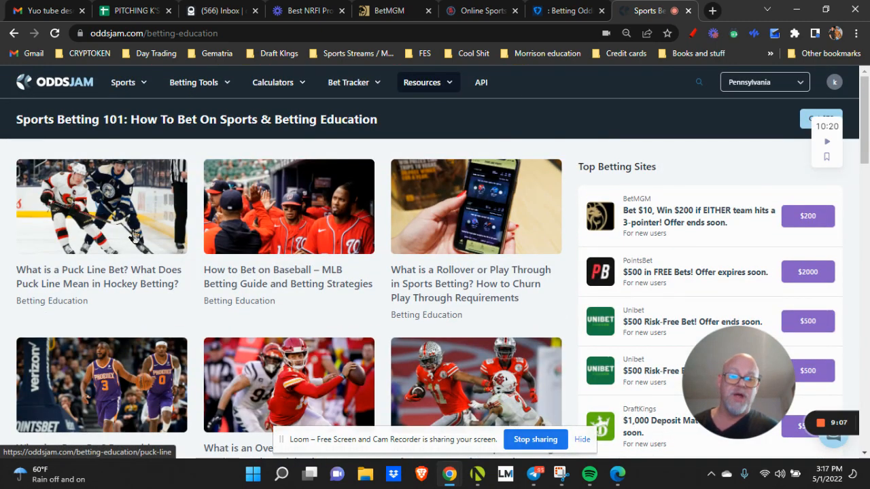
Review the Calculators, Bet Tracker and Sports menus, then return to the home dashboard
click(272, 83)
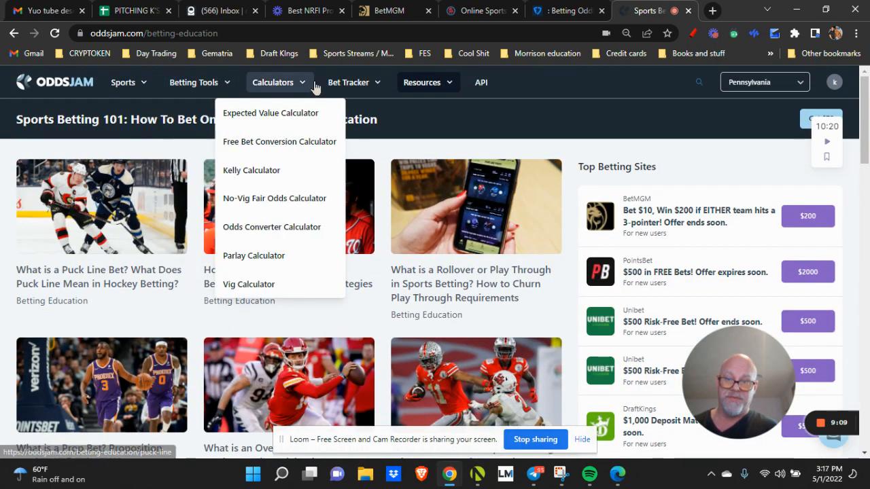
click(348, 81)
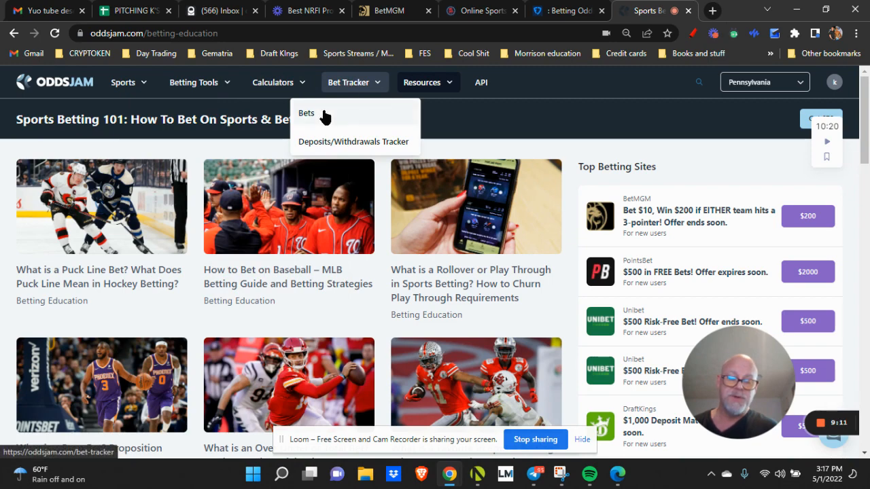
click(125, 81)
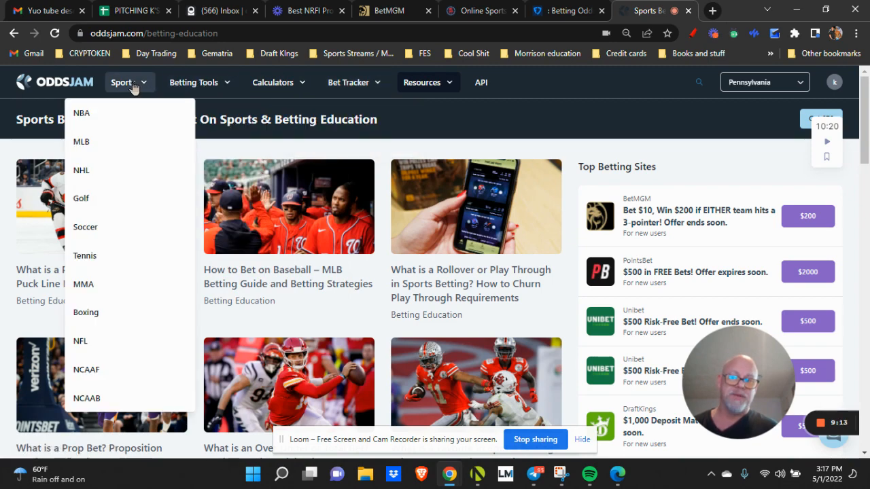
click(54, 83)
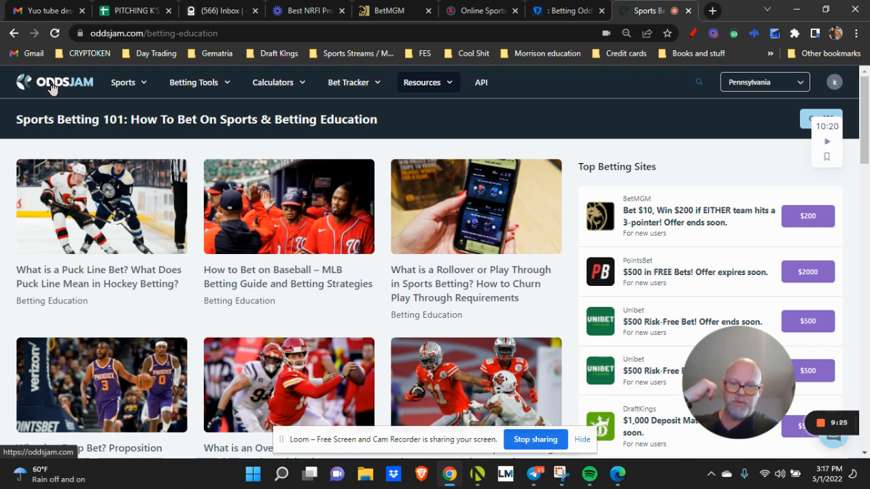
mouse_move(38, 397)
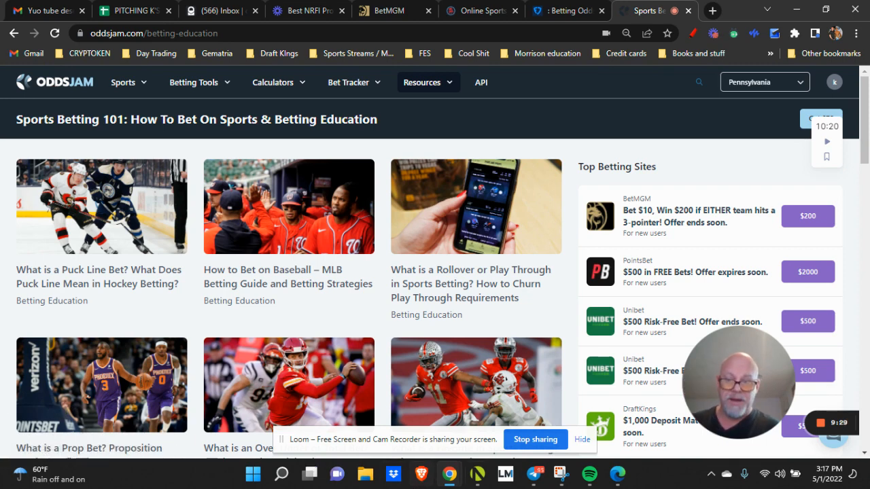
mouse_move(247, 272)
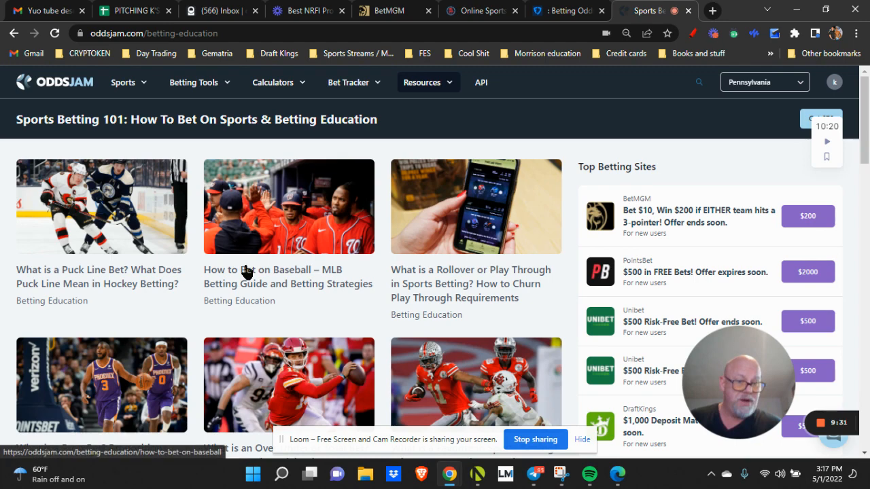
mouse_move(232, 292)
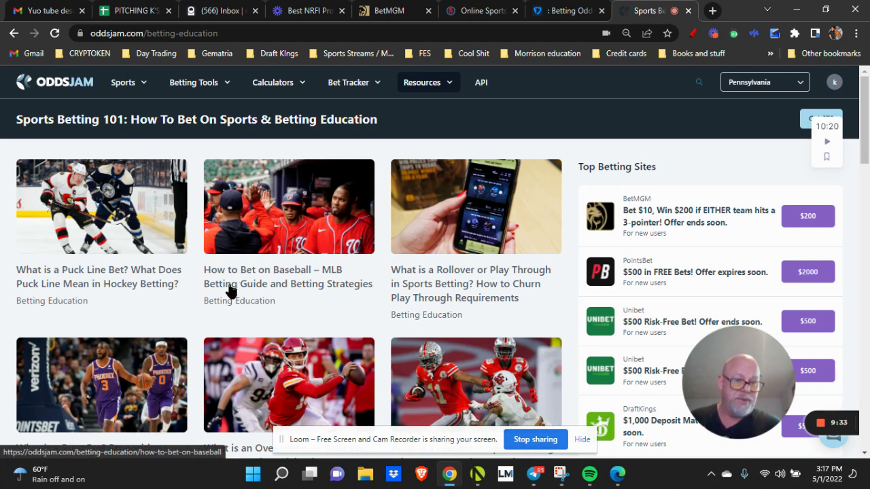
click(54, 81)
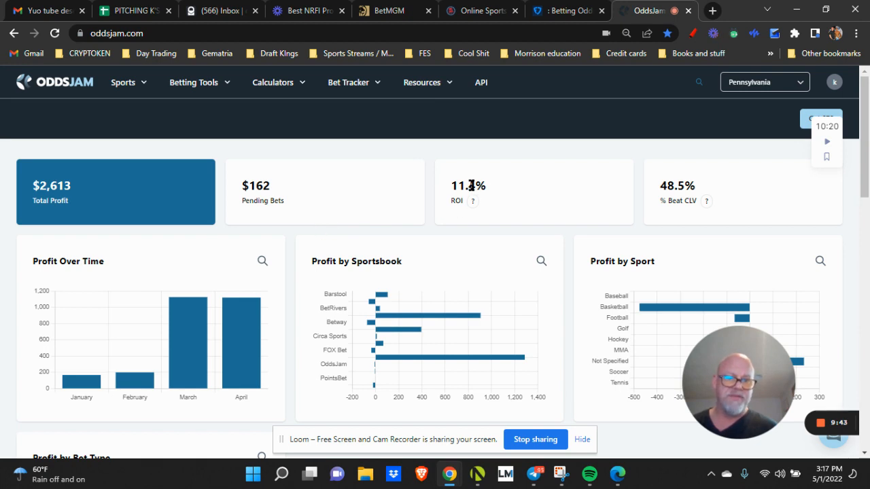
mouse_move(359, 202)
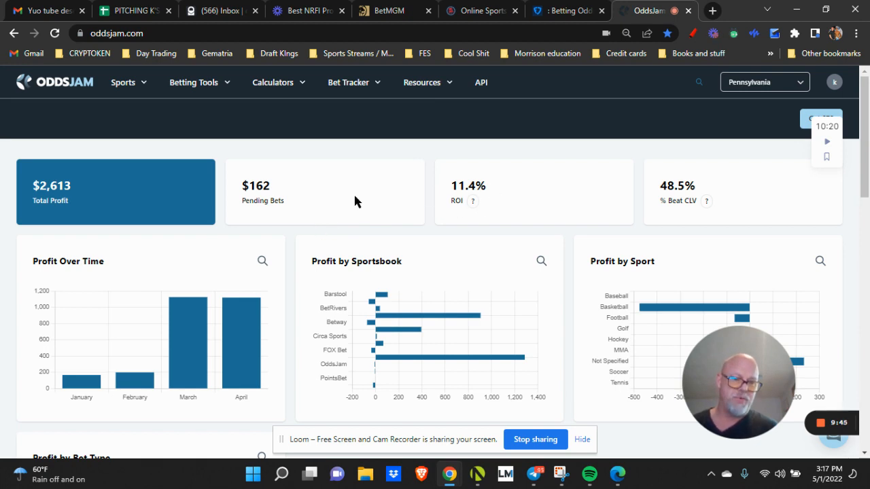
mouse_move(338, 223)
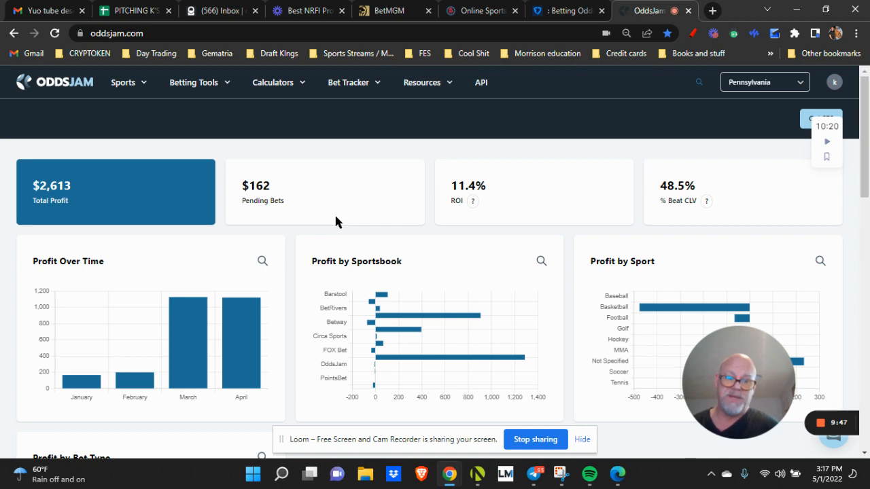
mouse_move(321, 228)
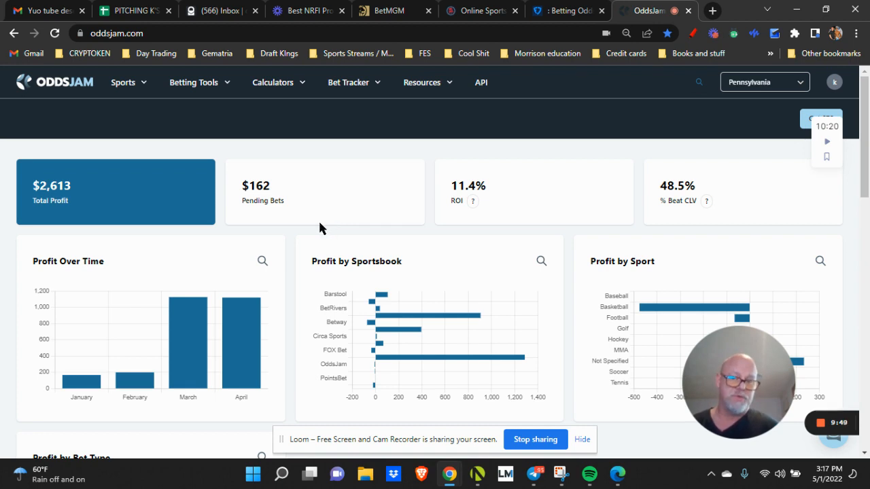
mouse_move(316, 319)
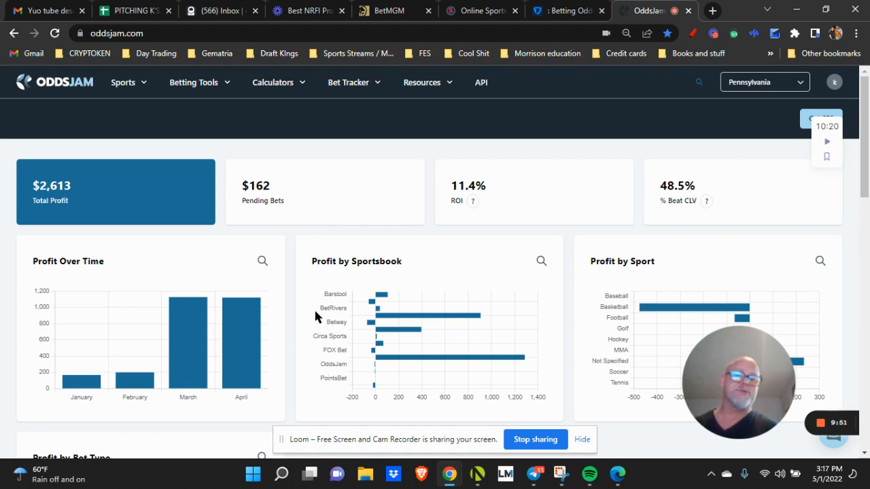
mouse_move(253, 348)
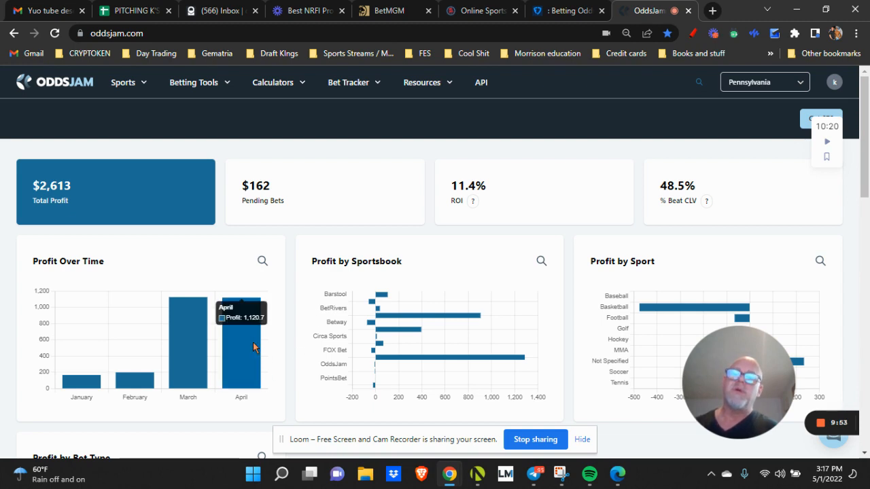
mouse_move(307, 332)
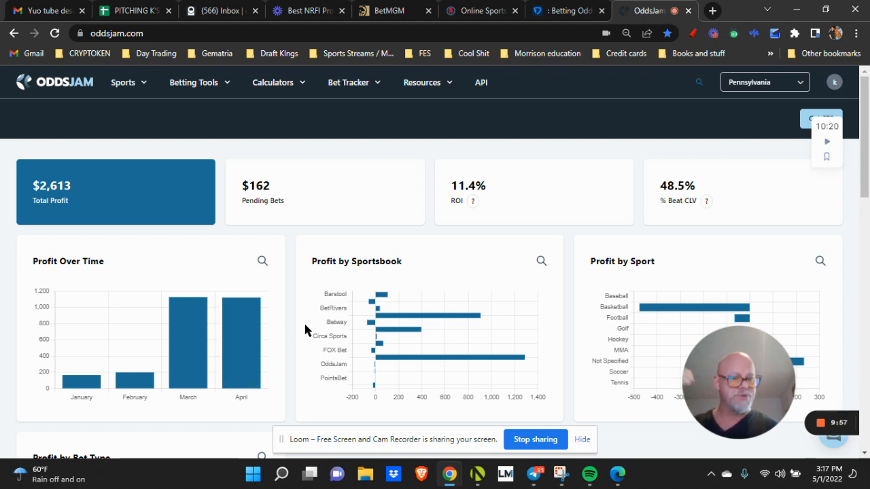
Review the Profit by Bet Type chart (Free Bet, Normal, Positive EV) and April profit near $1,120
scroll(down, 3)
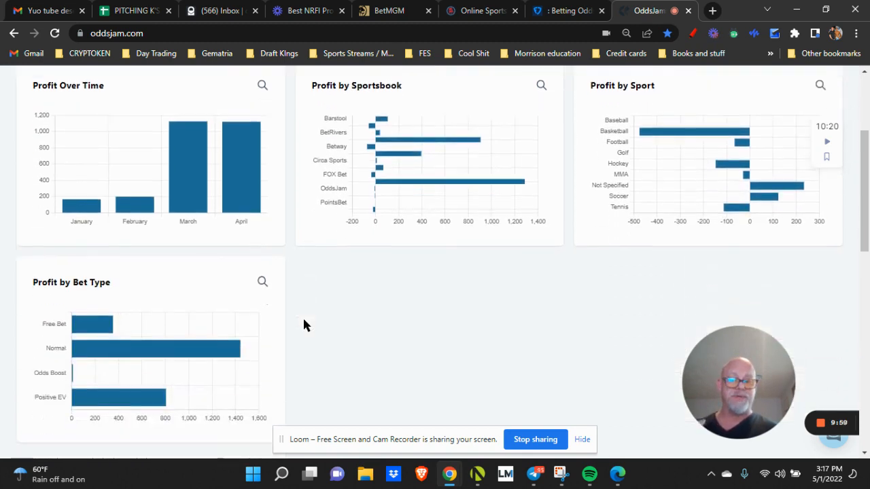
scroll(up, 3)
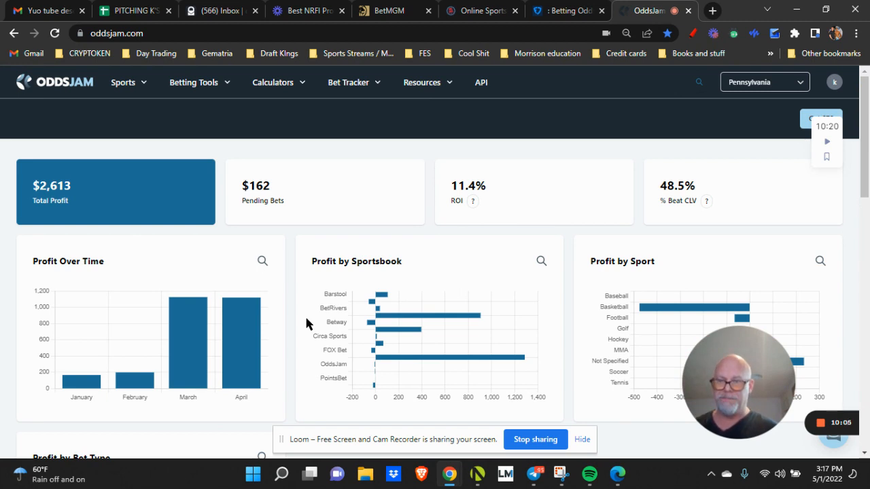
mouse_move(302, 320)
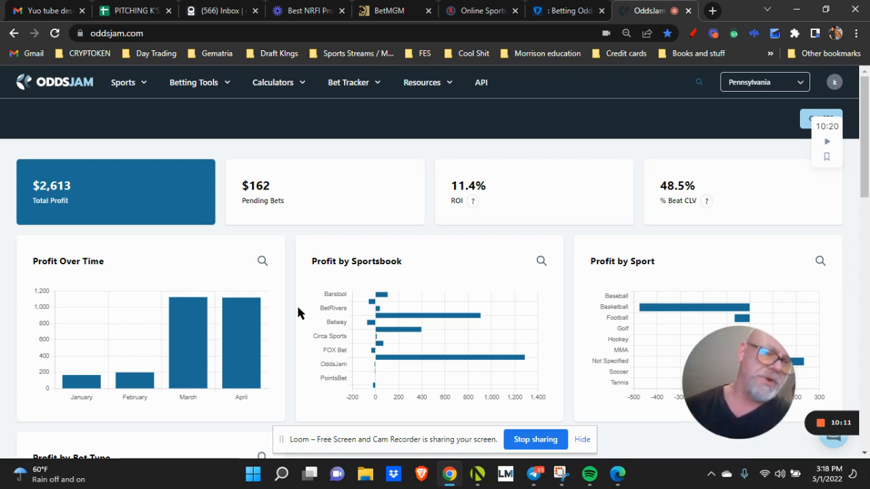
mouse_move(288, 301)
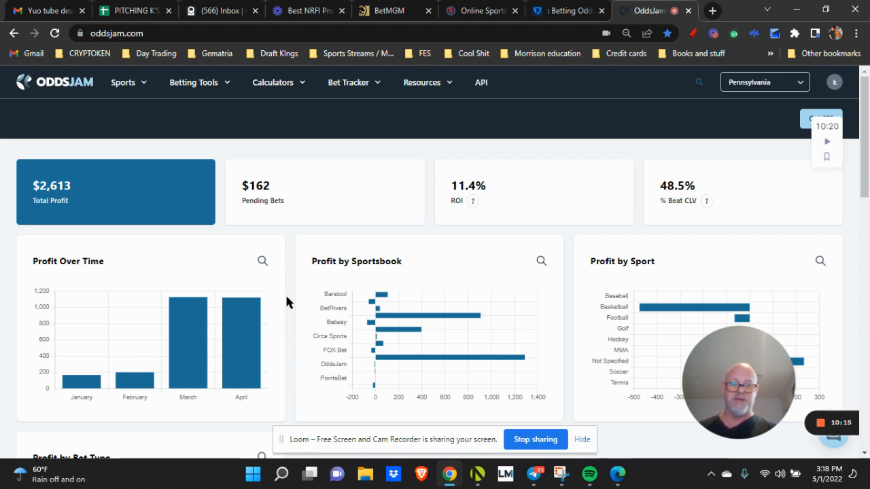
mouse_move(277, 301)
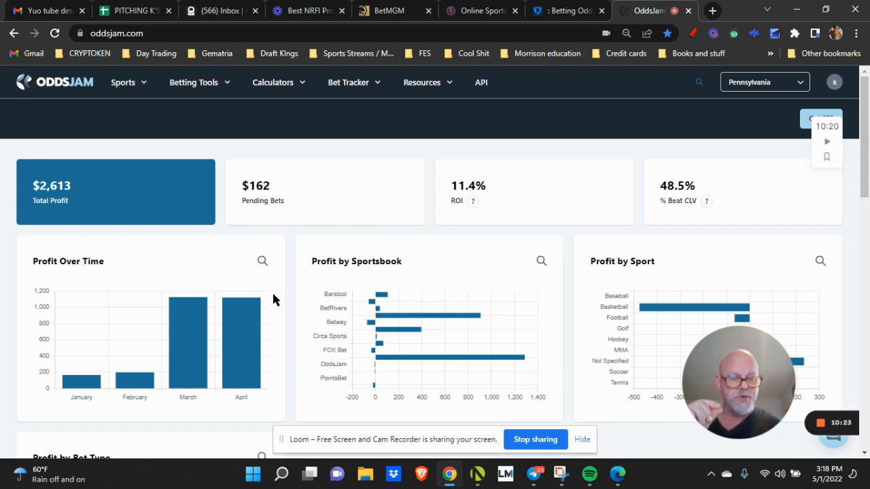
mouse_move(302, 291)
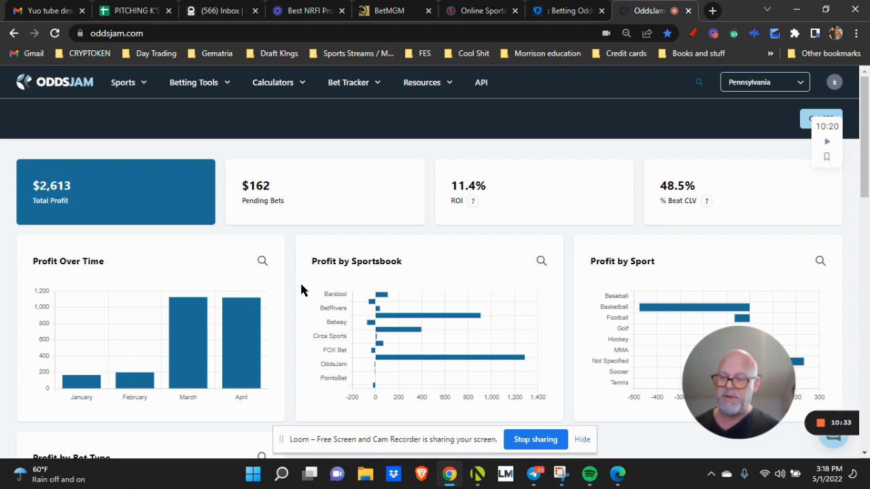
mouse_move(655, 386)
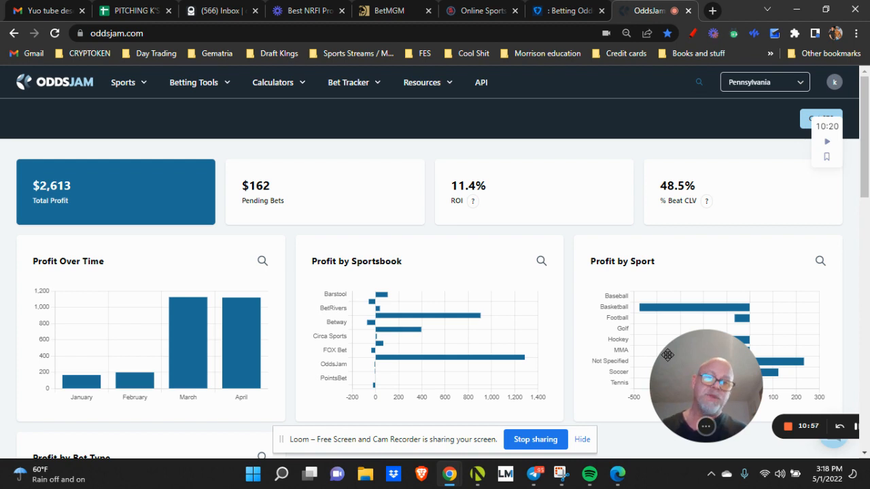
scroll(down, 3)
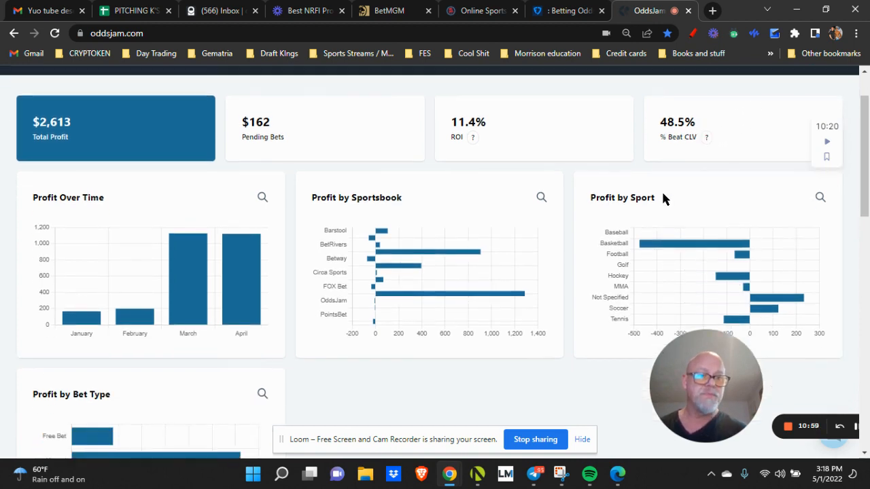
scroll(up, 3)
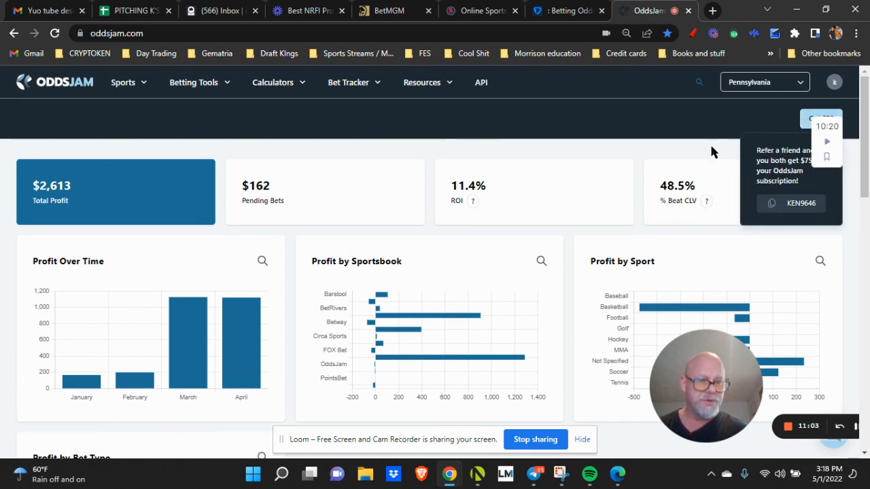
mouse_move(677, 177)
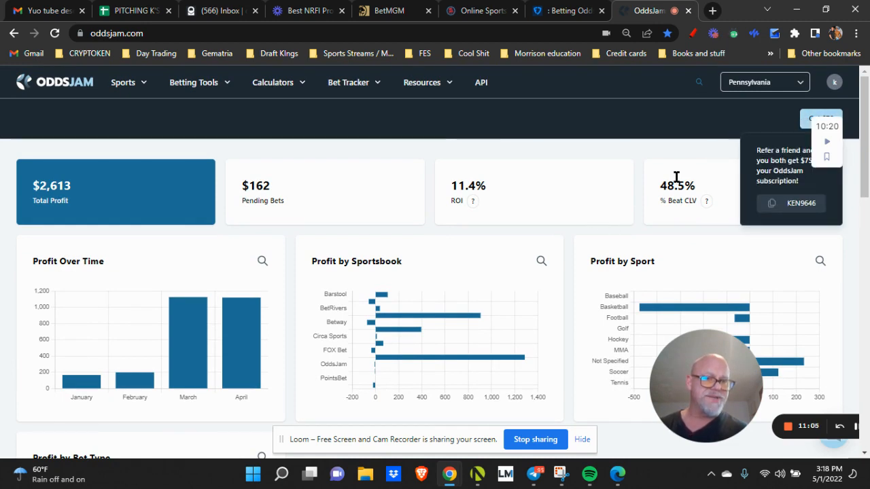
mouse_move(470, 266)
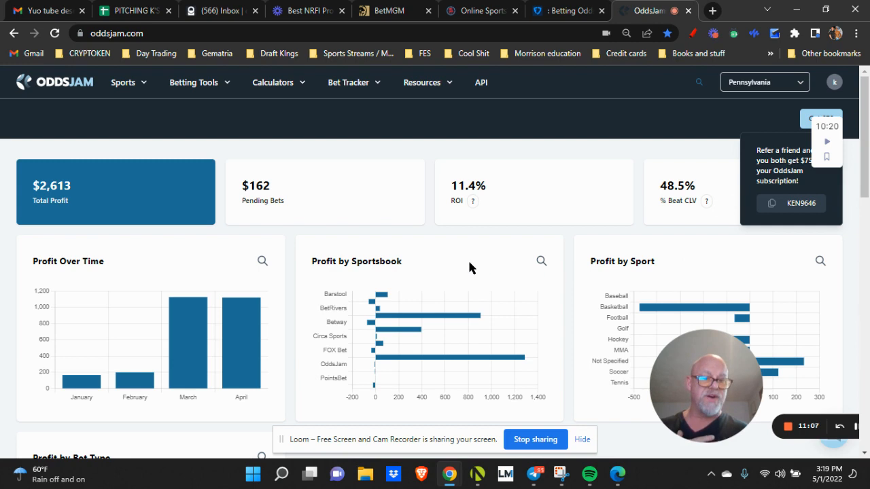
mouse_move(459, 261)
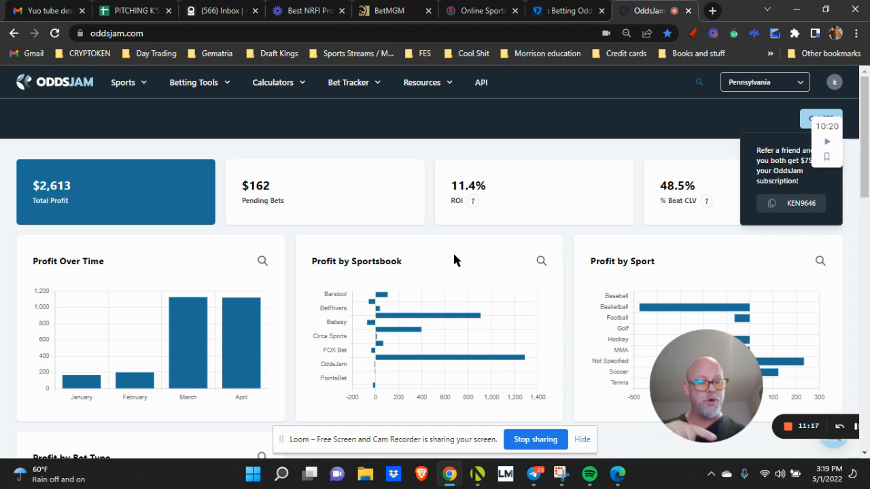
mouse_move(443, 262)
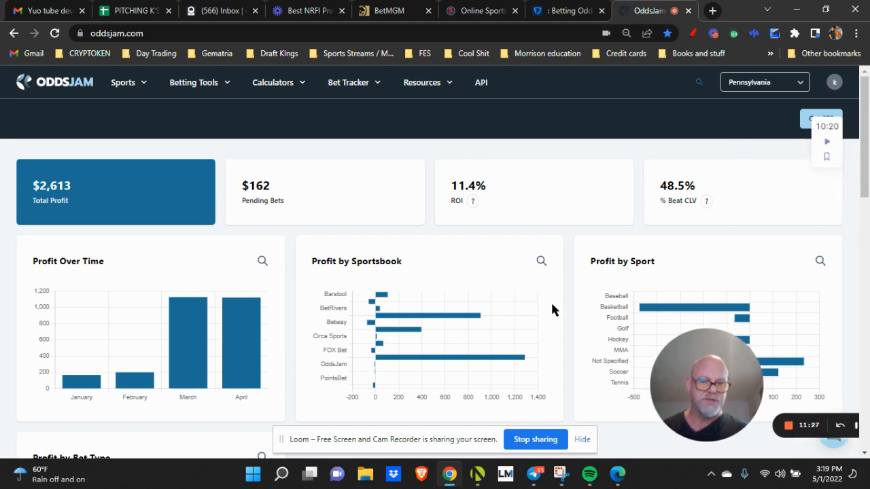
mouse_move(506, 242)
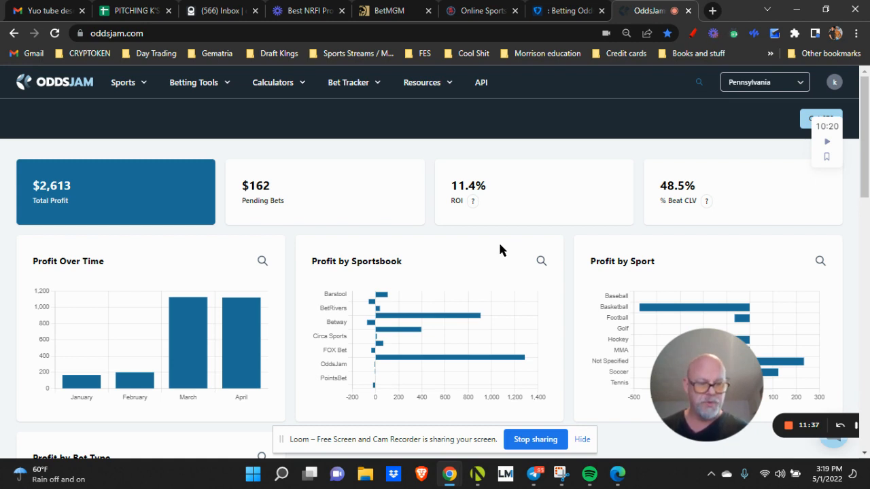
mouse_move(323, 183)
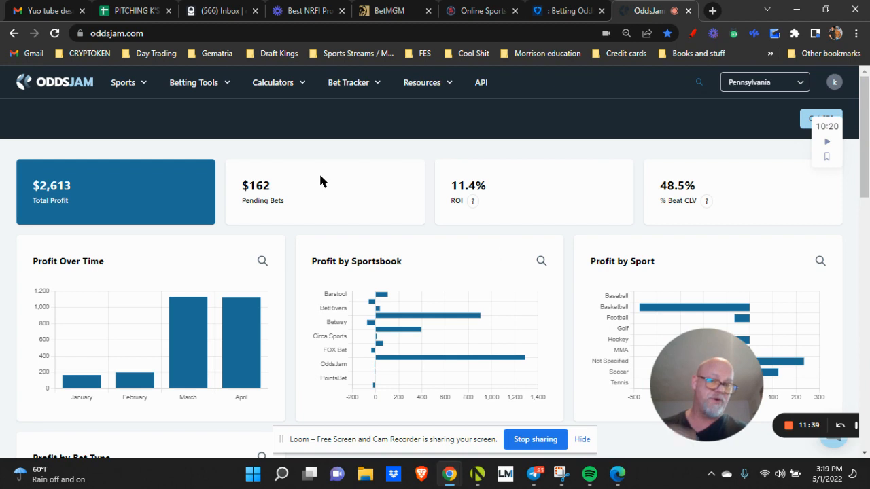
mouse_move(400, 257)
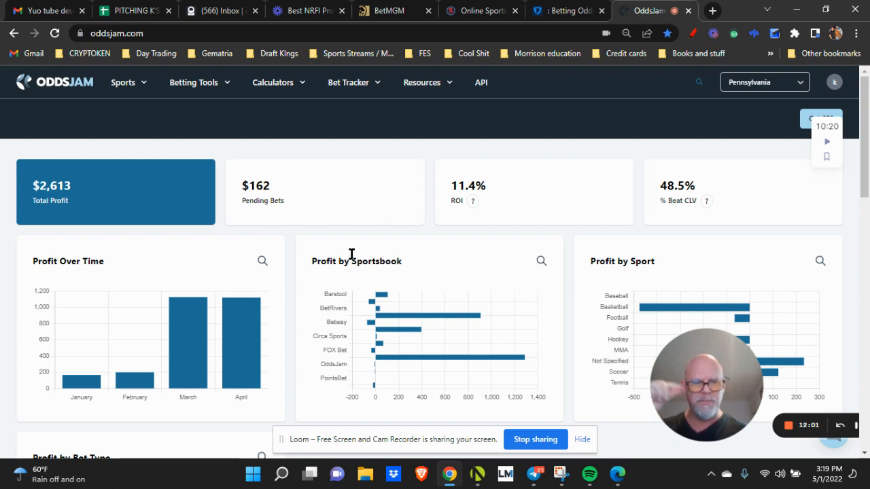
mouse_move(353, 257)
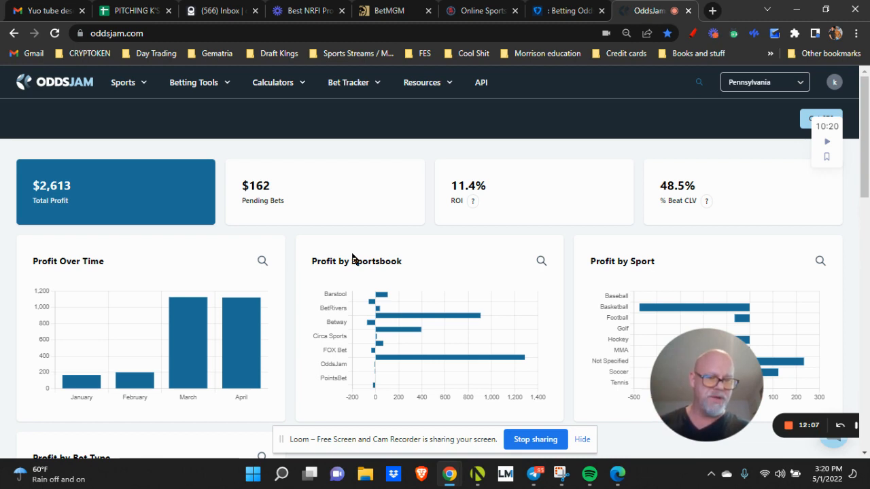
mouse_move(347, 254)
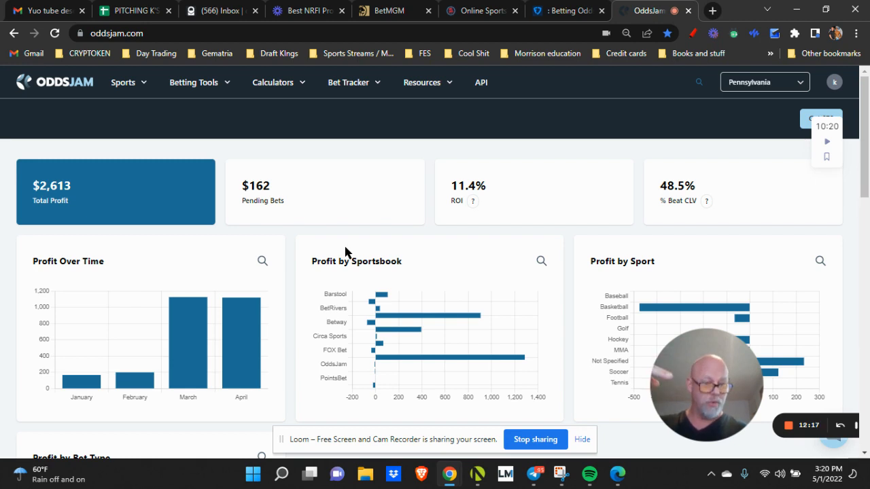
mouse_move(346, 285)
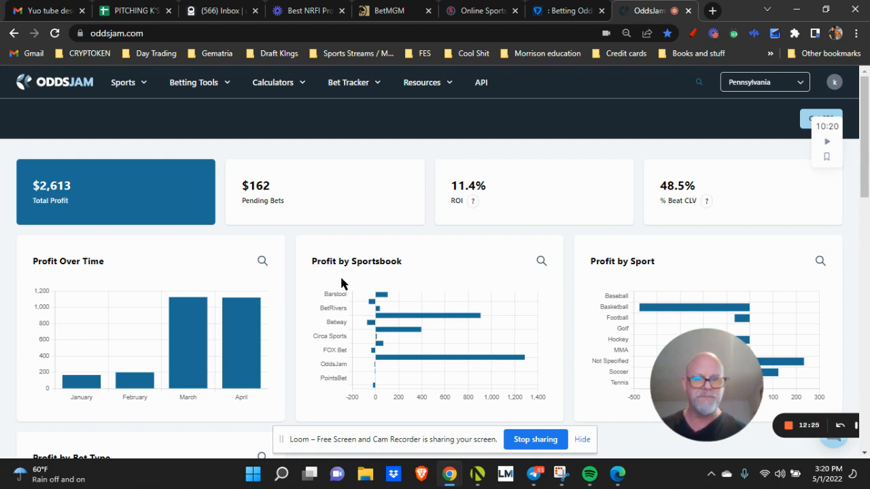
mouse_move(333, 284)
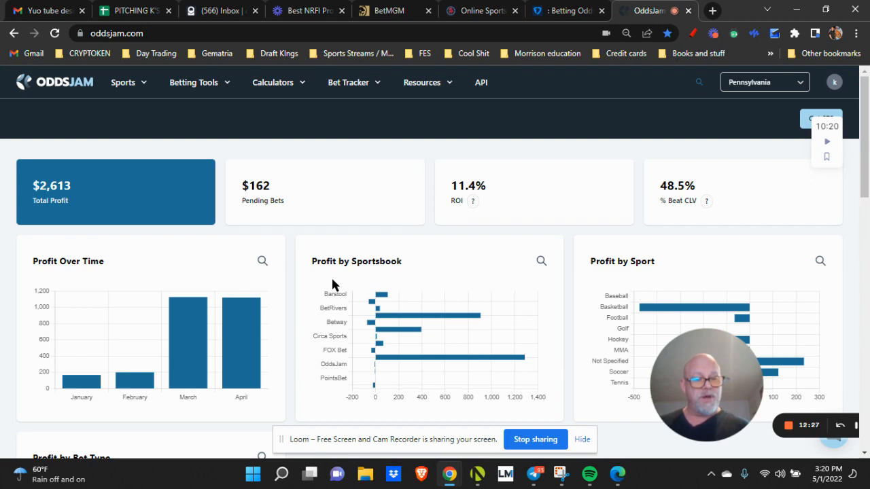